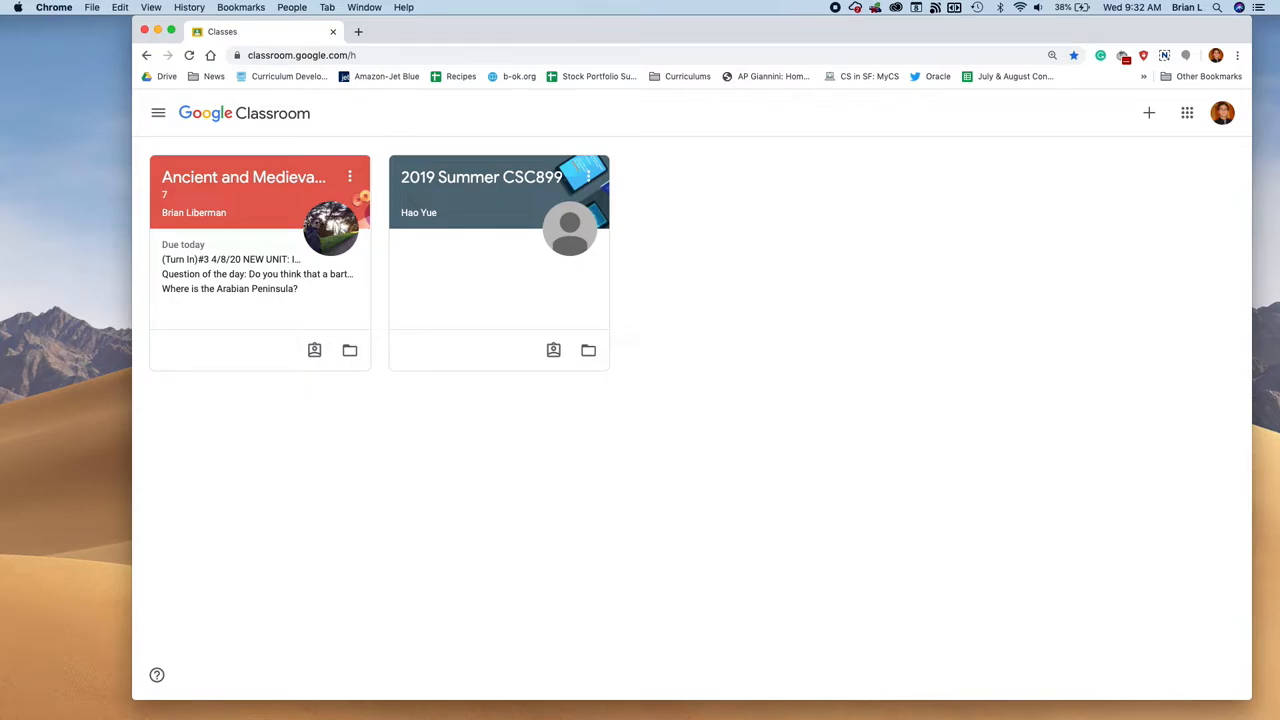
pyautogui.moveTo(347, 446)
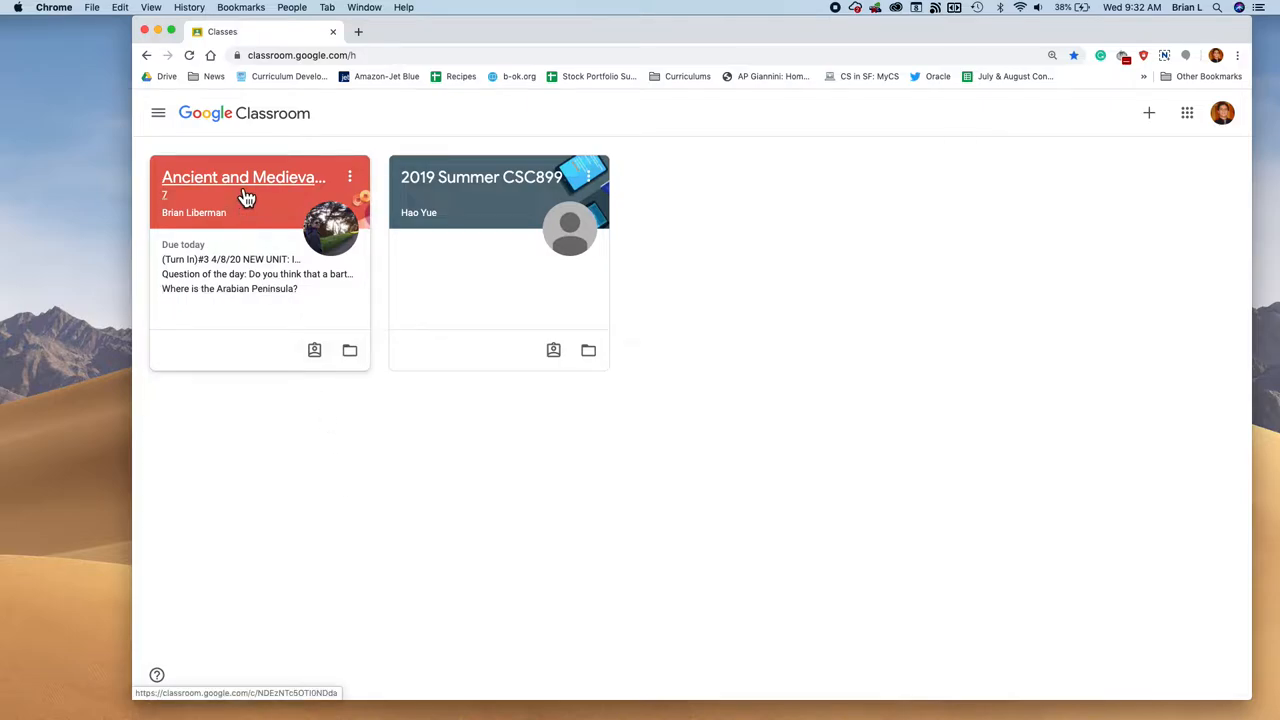
pyautogui.moveTo(246, 203)
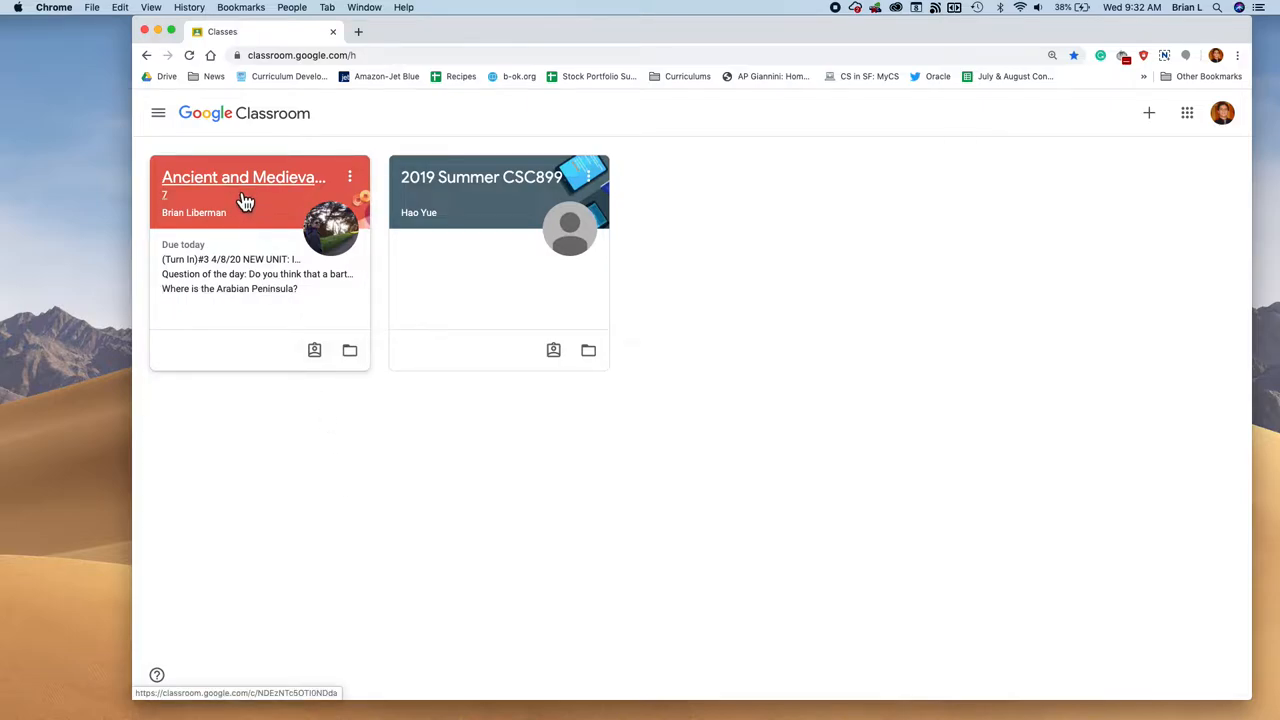
# Step: Open the Ancient and Medieval History class's '#3 4/8/20 NEW UNIT: Islam' assignment from Classwork
pyautogui.click(243, 177)
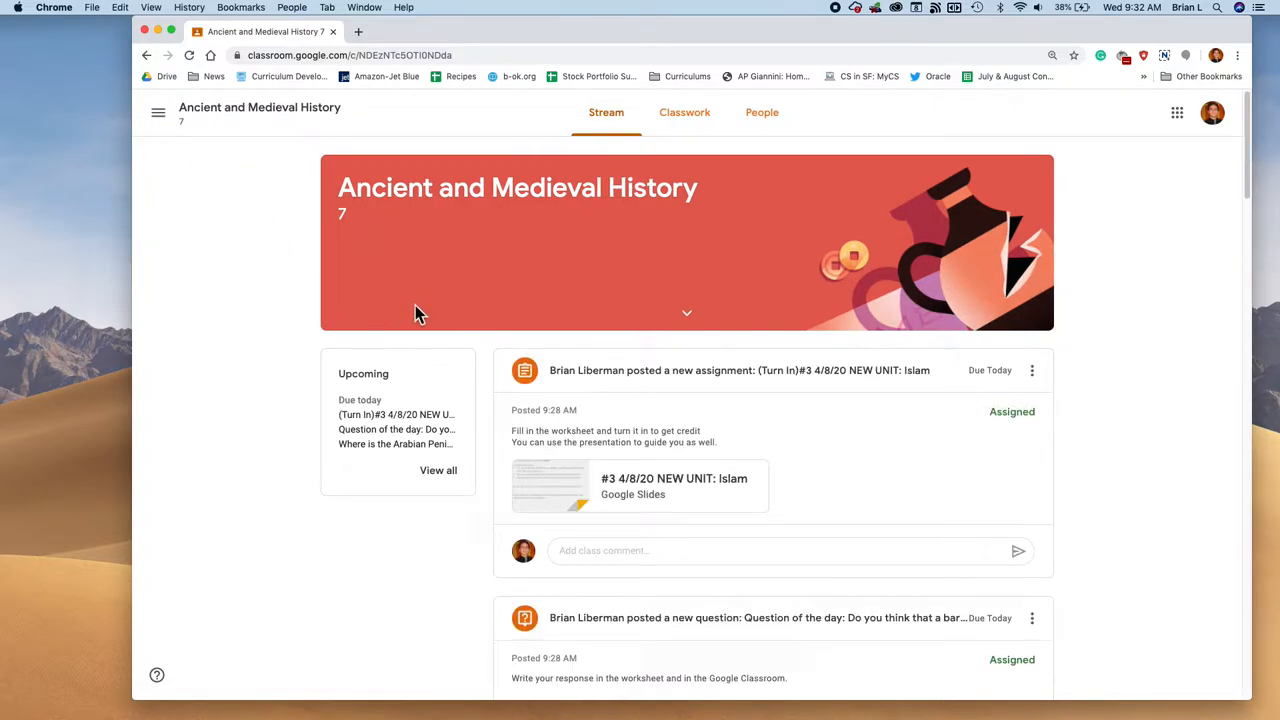
pyautogui.moveTo(625, 328)
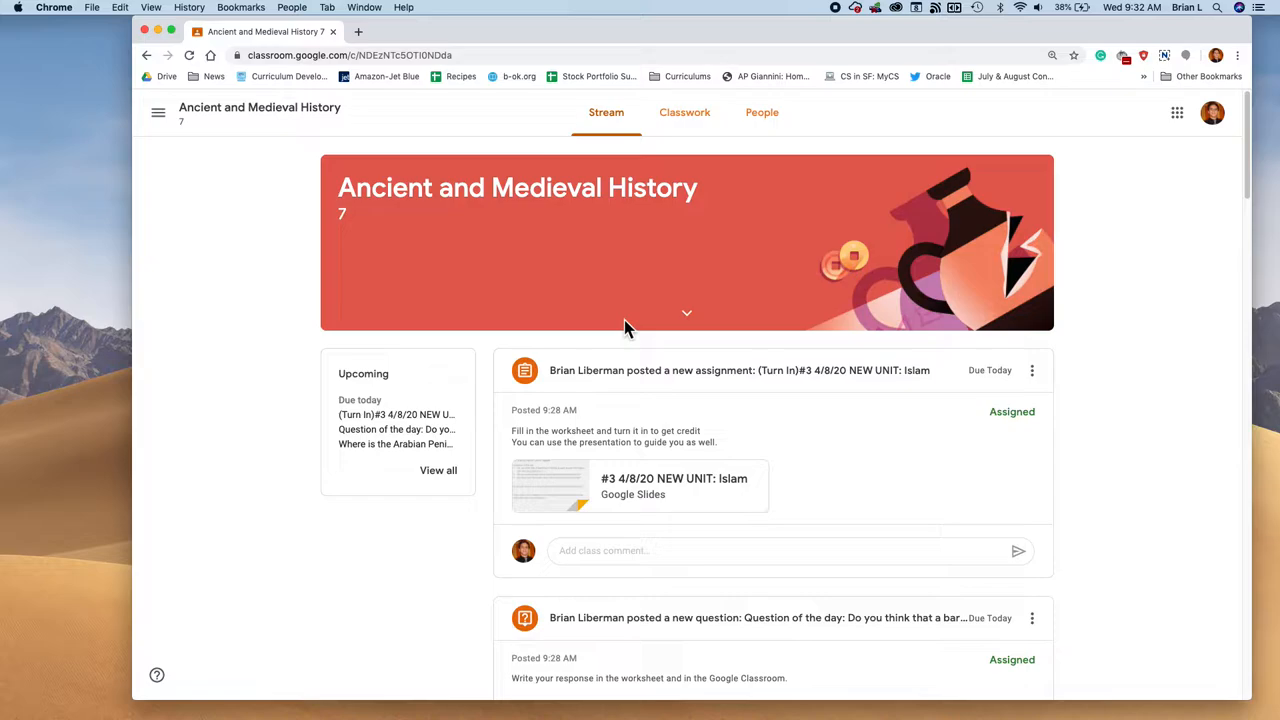
pyautogui.click(684, 112)
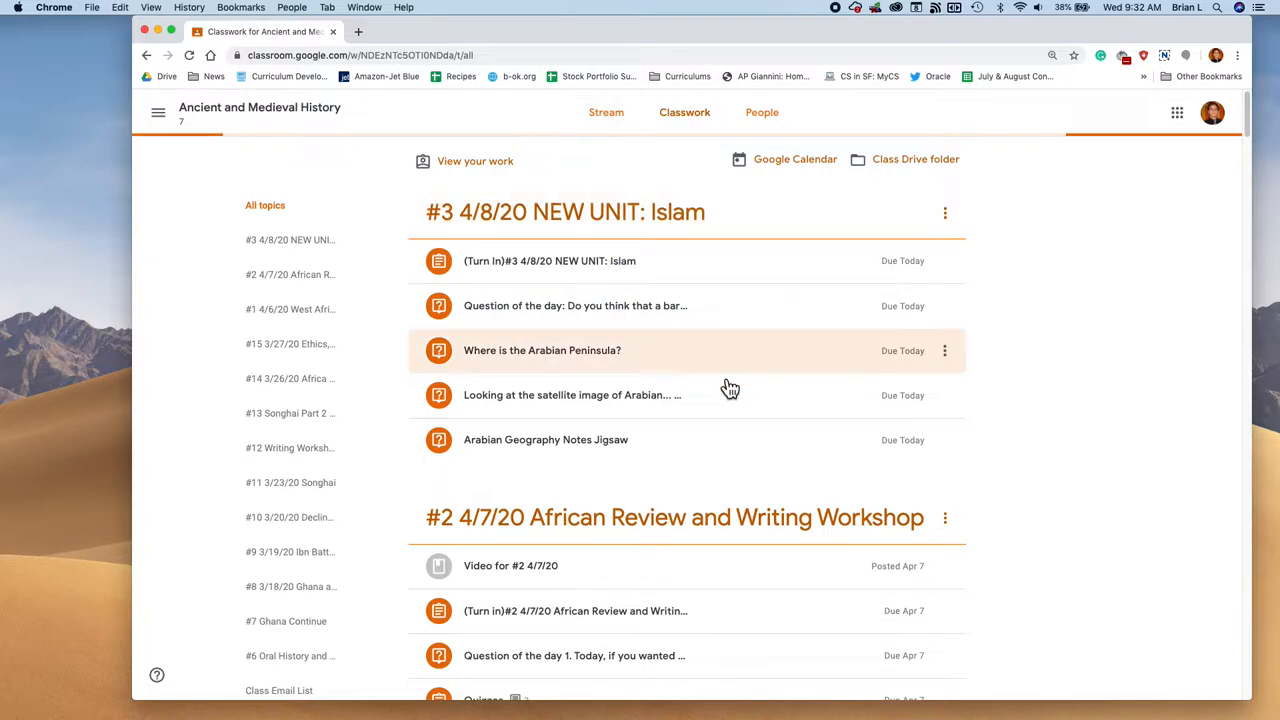
pyautogui.moveTo(588, 148)
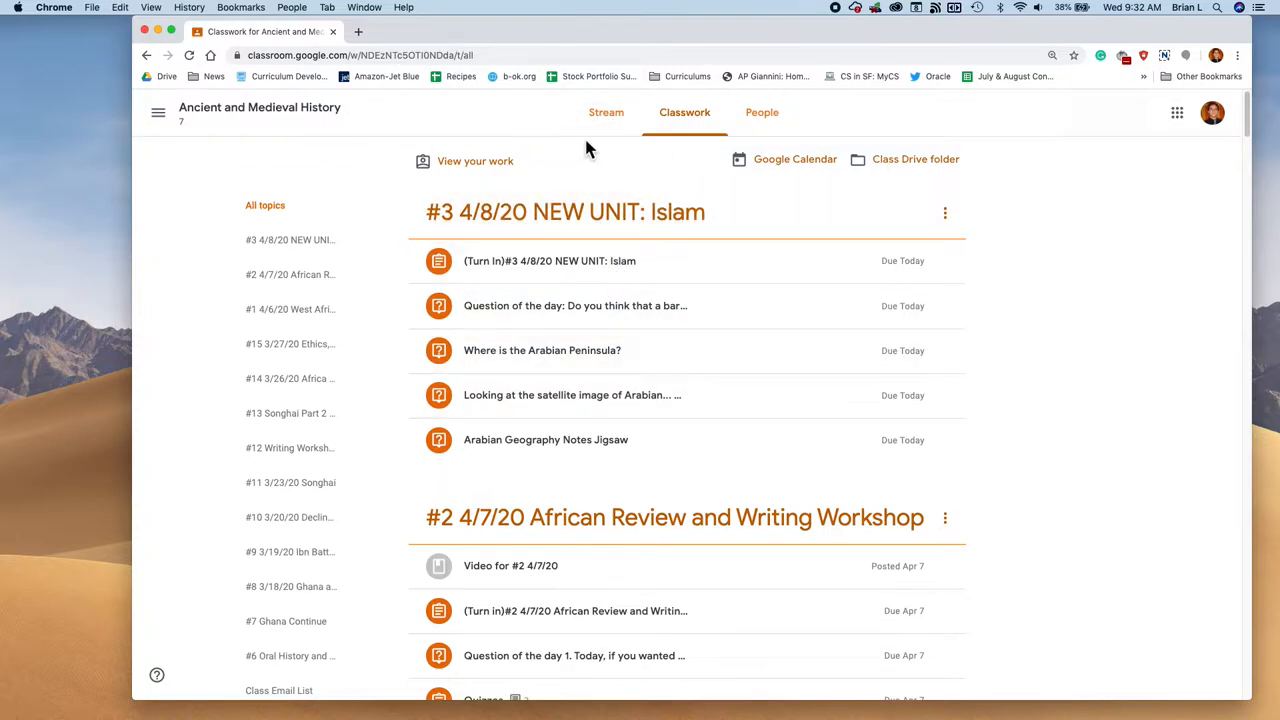
pyautogui.click(606, 112)
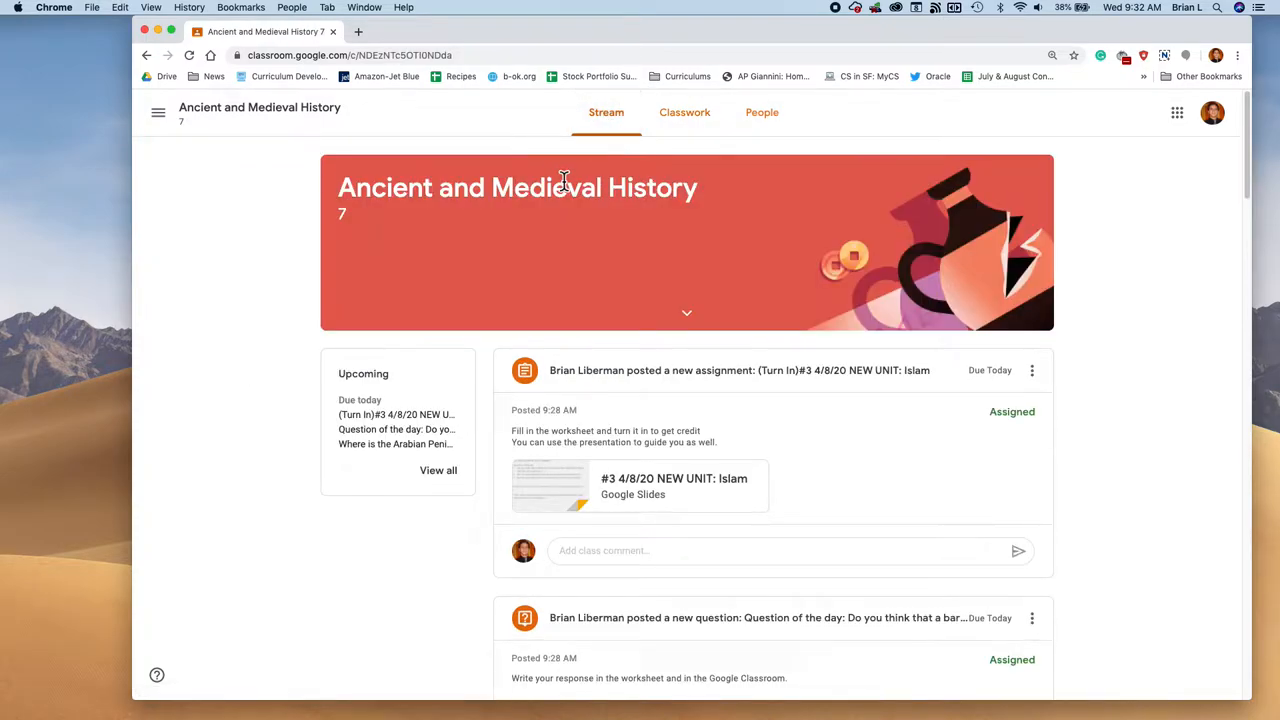
pyautogui.click(684, 112)
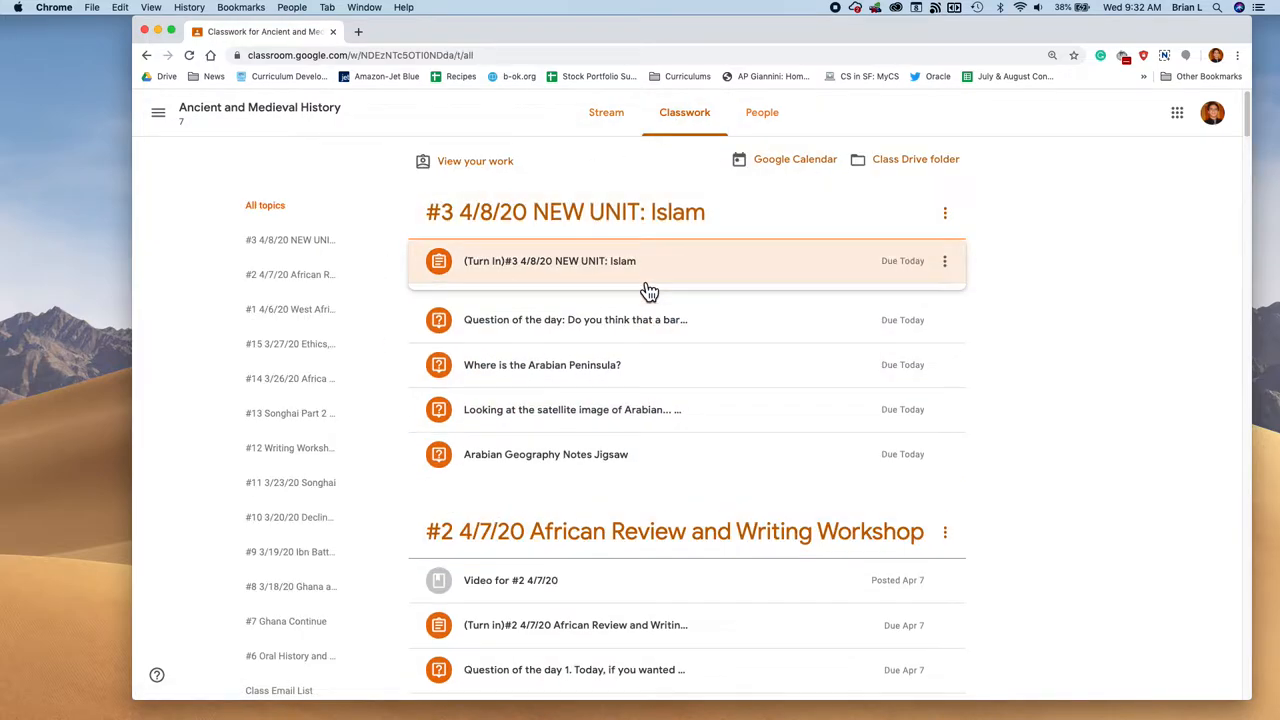
pyautogui.click(549, 261)
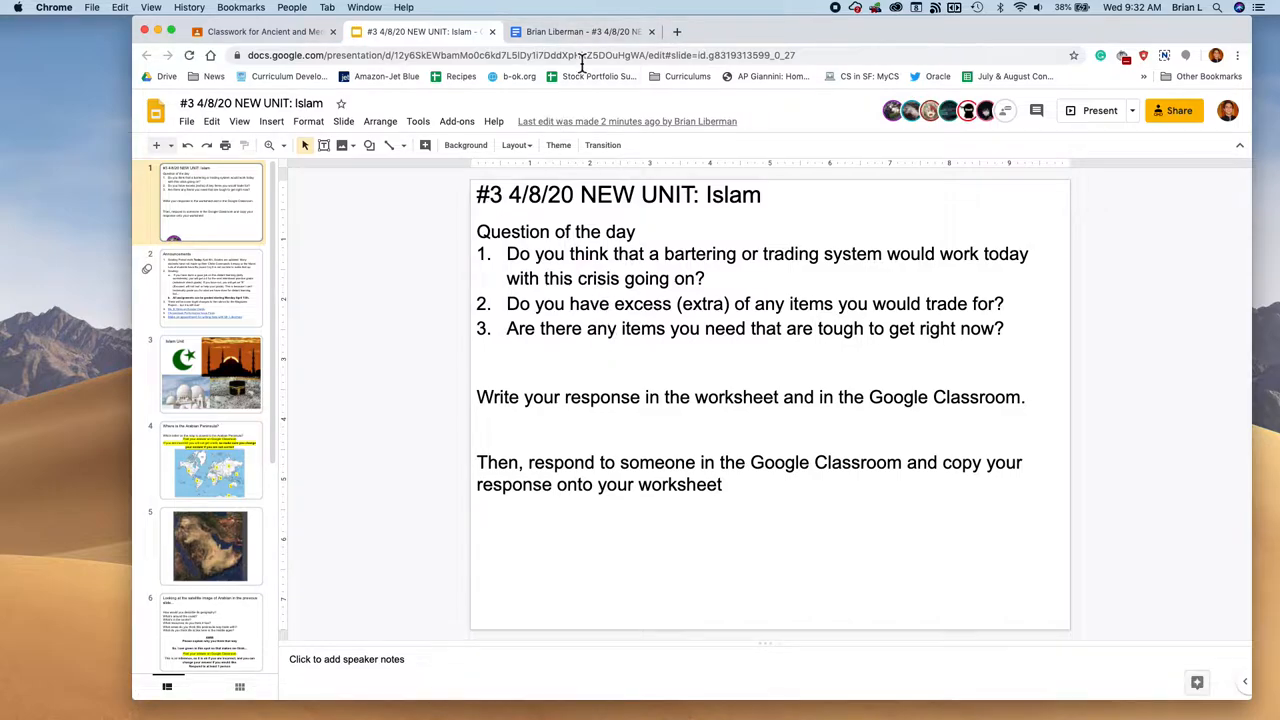
# Step: Highlight the three bartering questions in the worksheet's Question of the day table
pyautogui.click(583, 31)
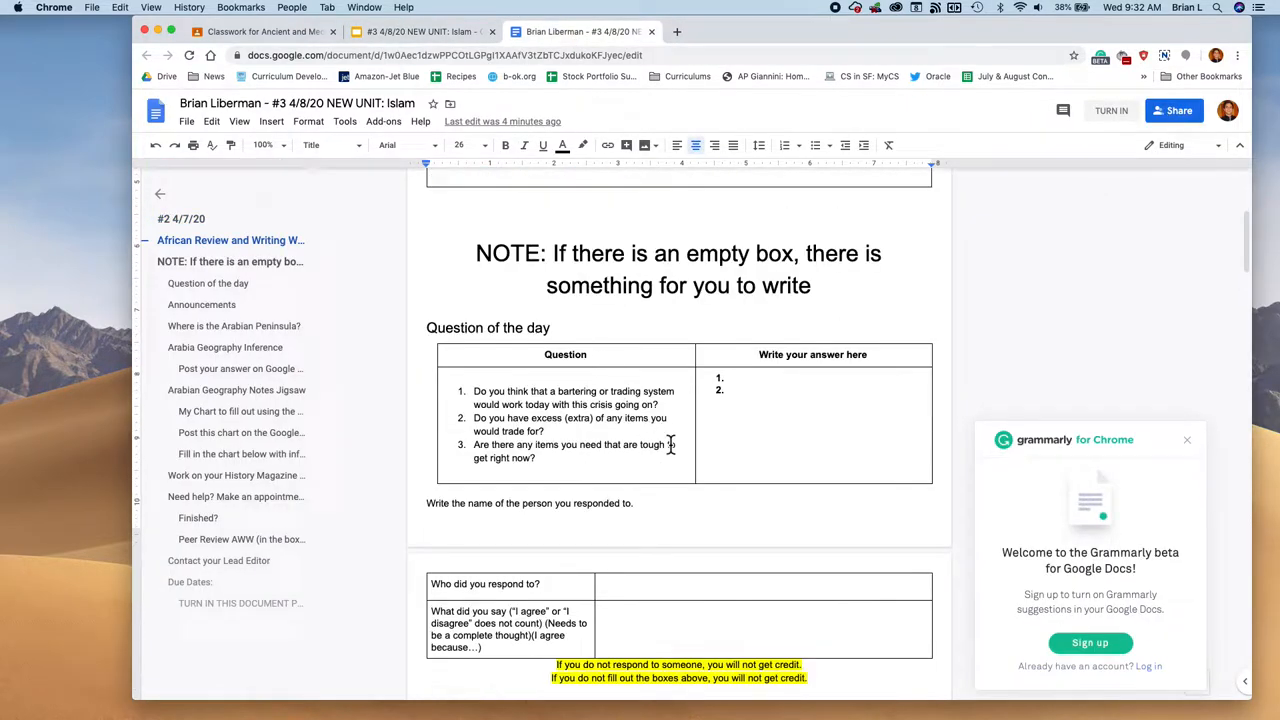
pyautogui.moveTo(474, 390); pyautogui.dragTo(535, 458)
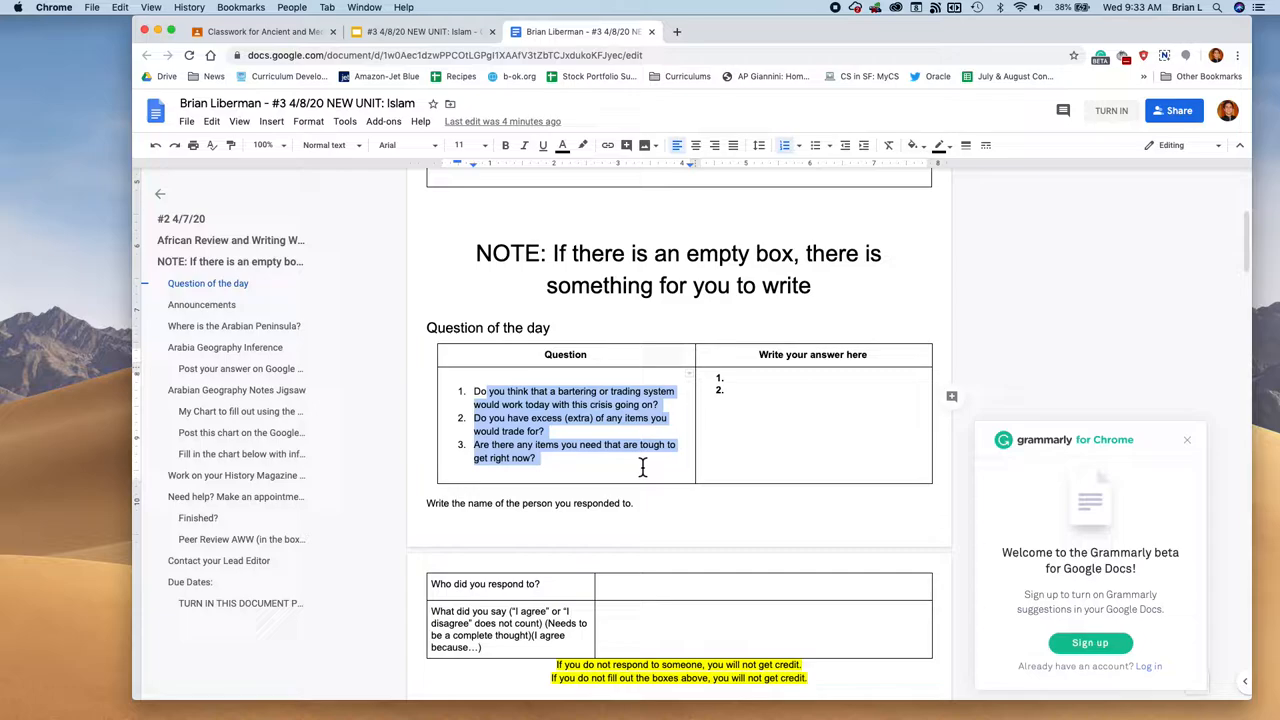
pyautogui.click(627, 461)
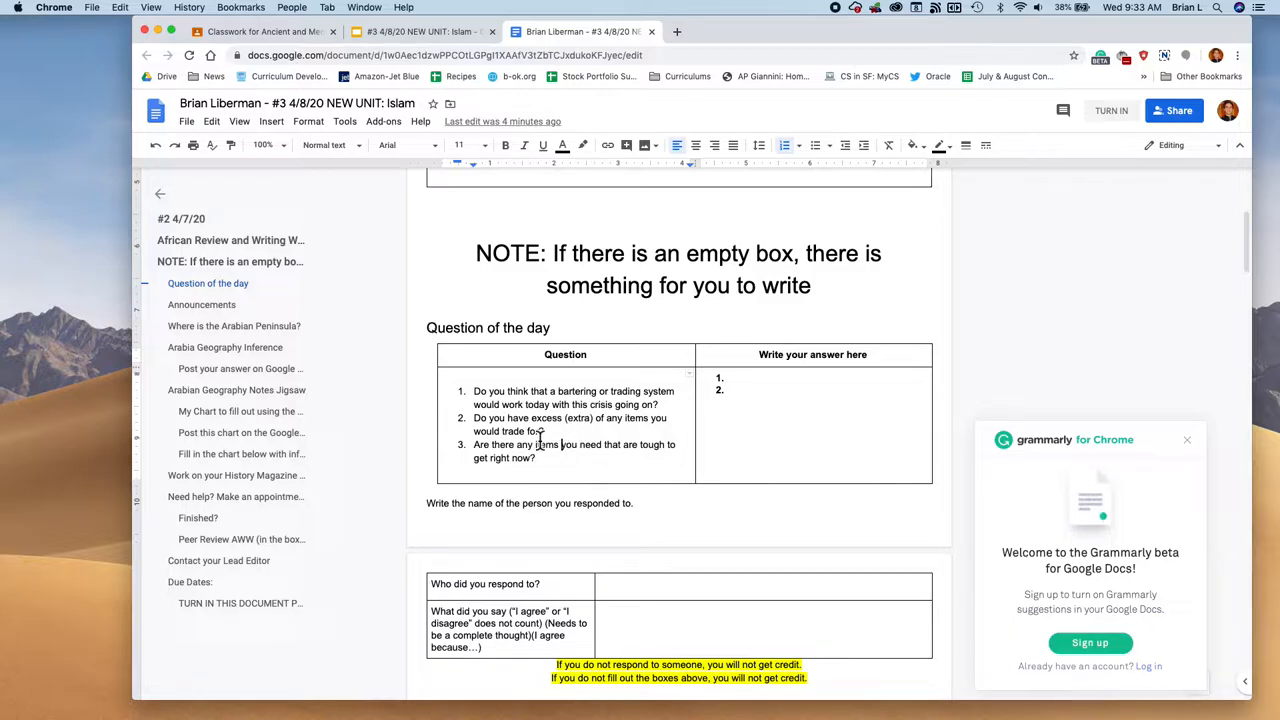
pyautogui.moveTo(558, 460)
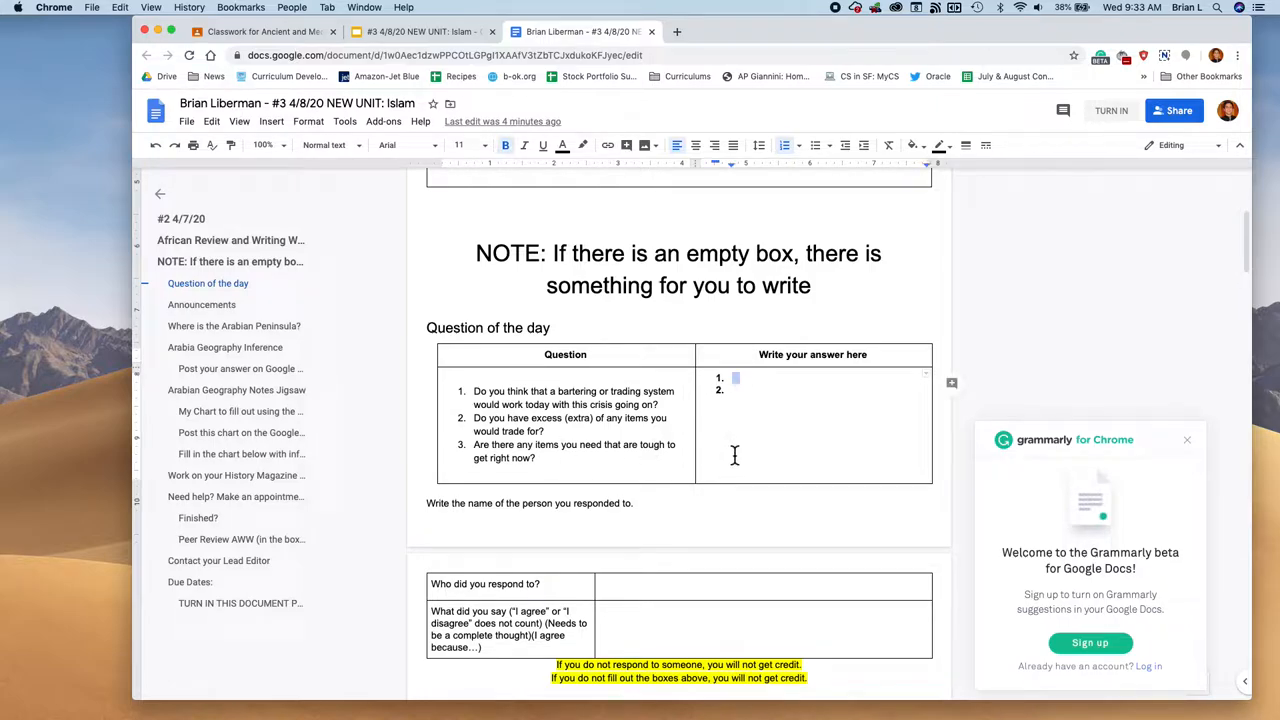
pyautogui.scroll(-3)
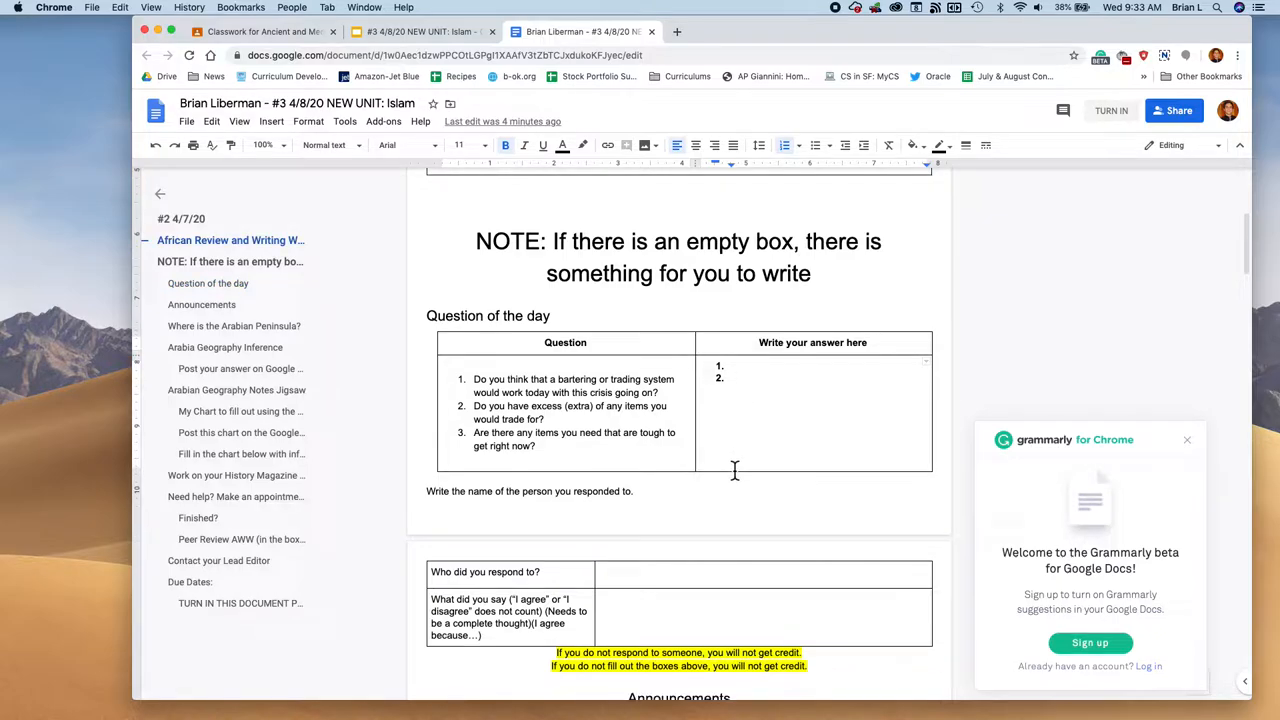
pyautogui.click(265, 31)
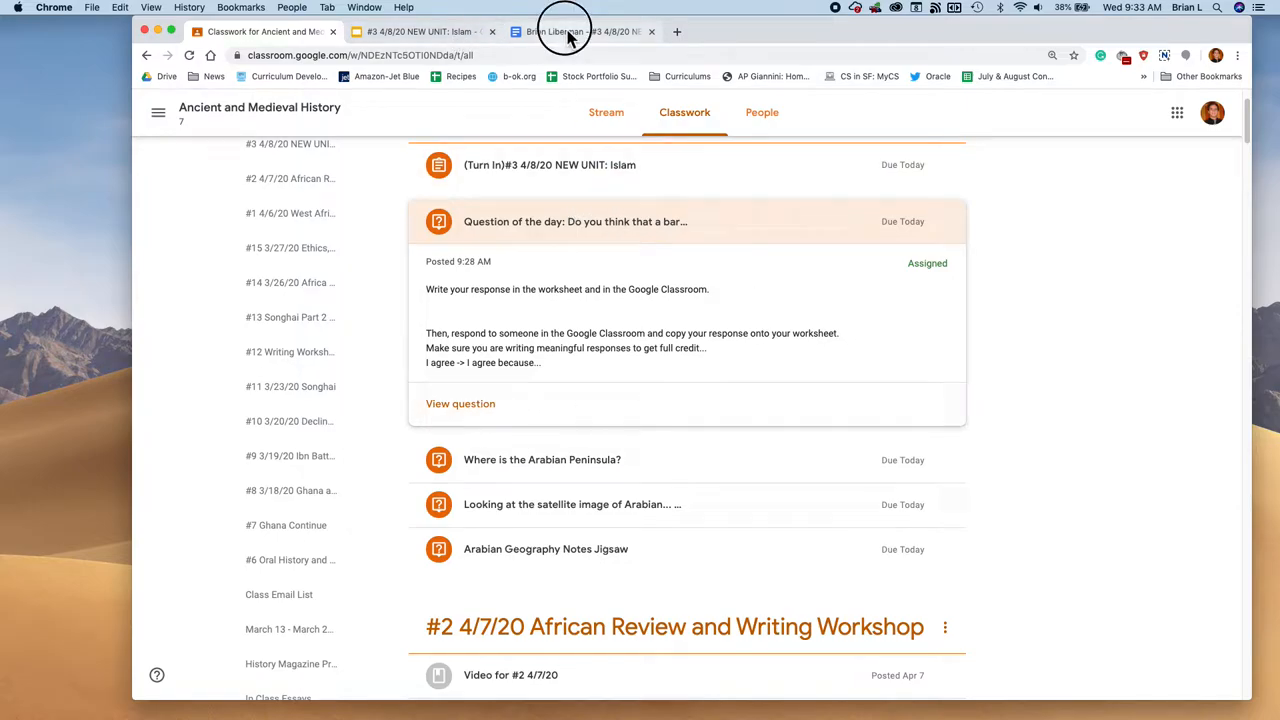
pyautogui.click(583, 31)
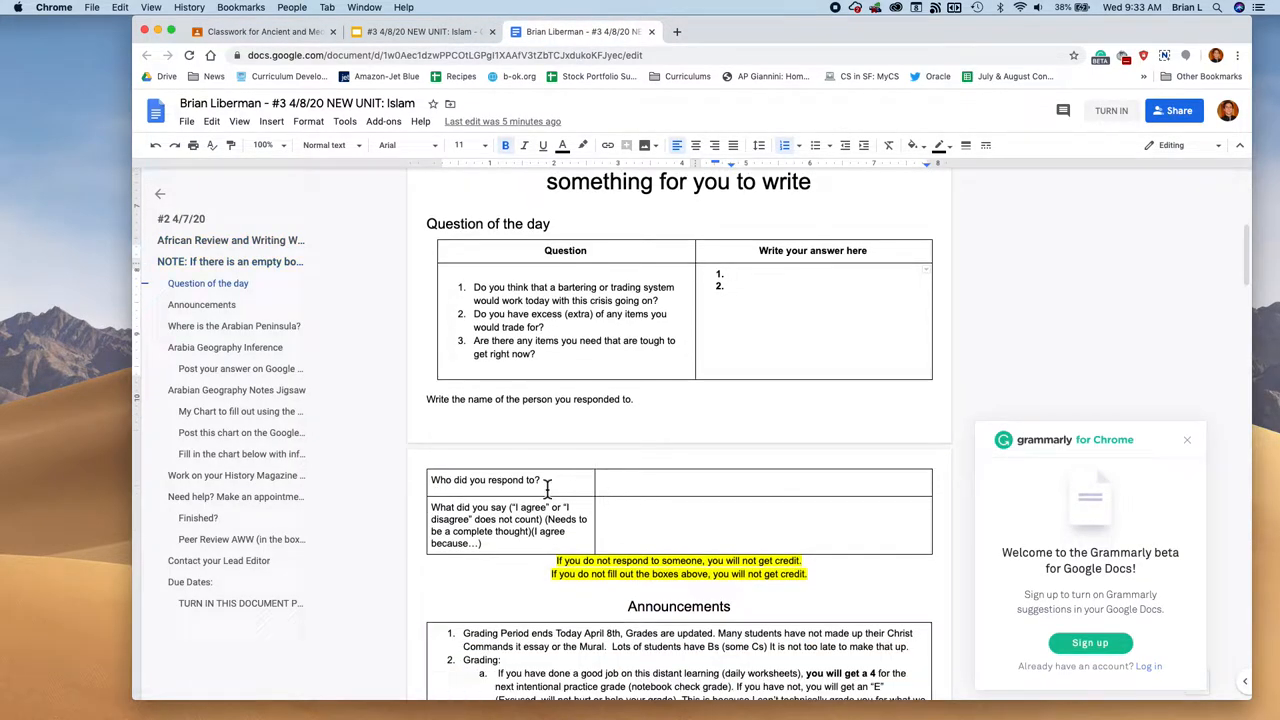
pyautogui.click(700, 510)
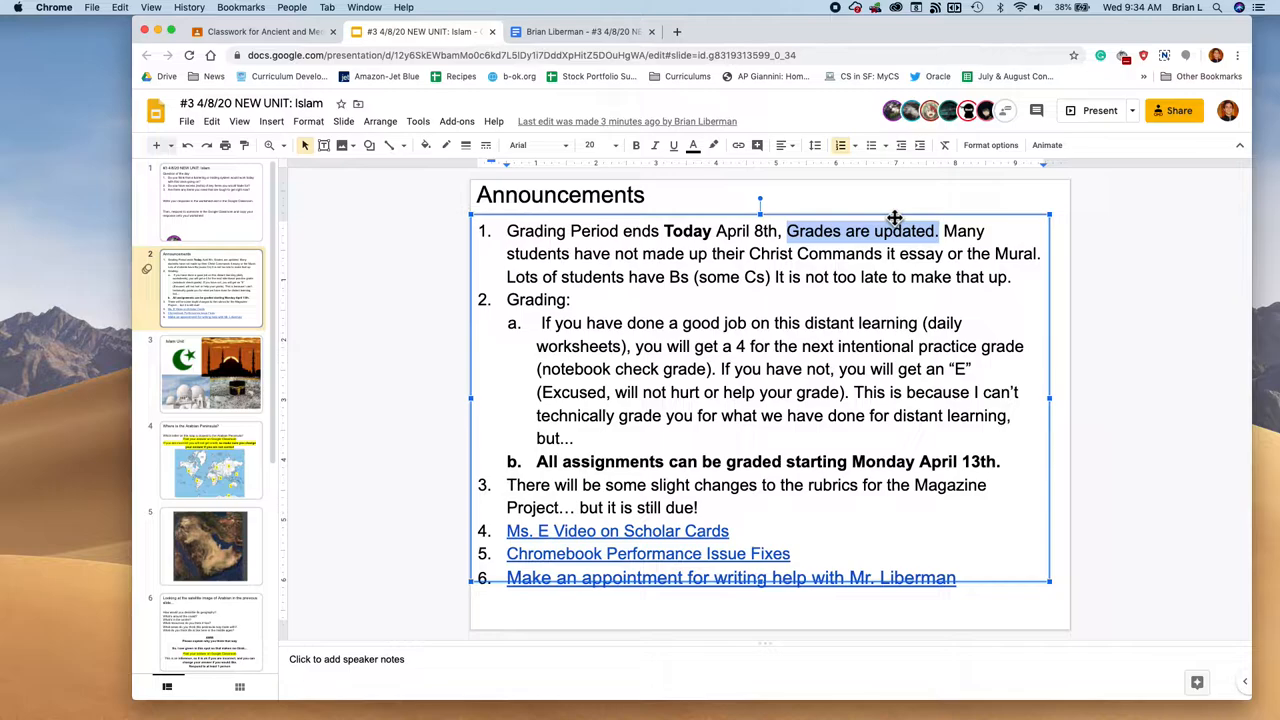
pyautogui.moveTo(707, 190)
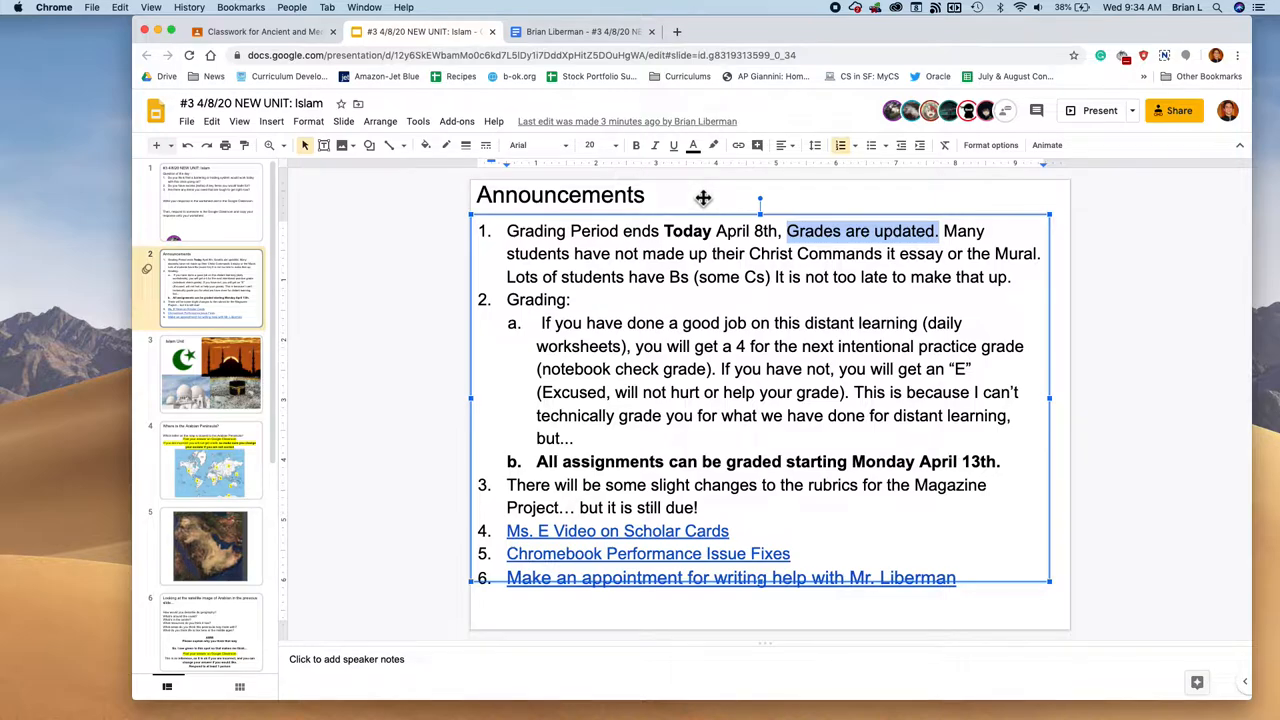
pyautogui.moveTo(702, 198)
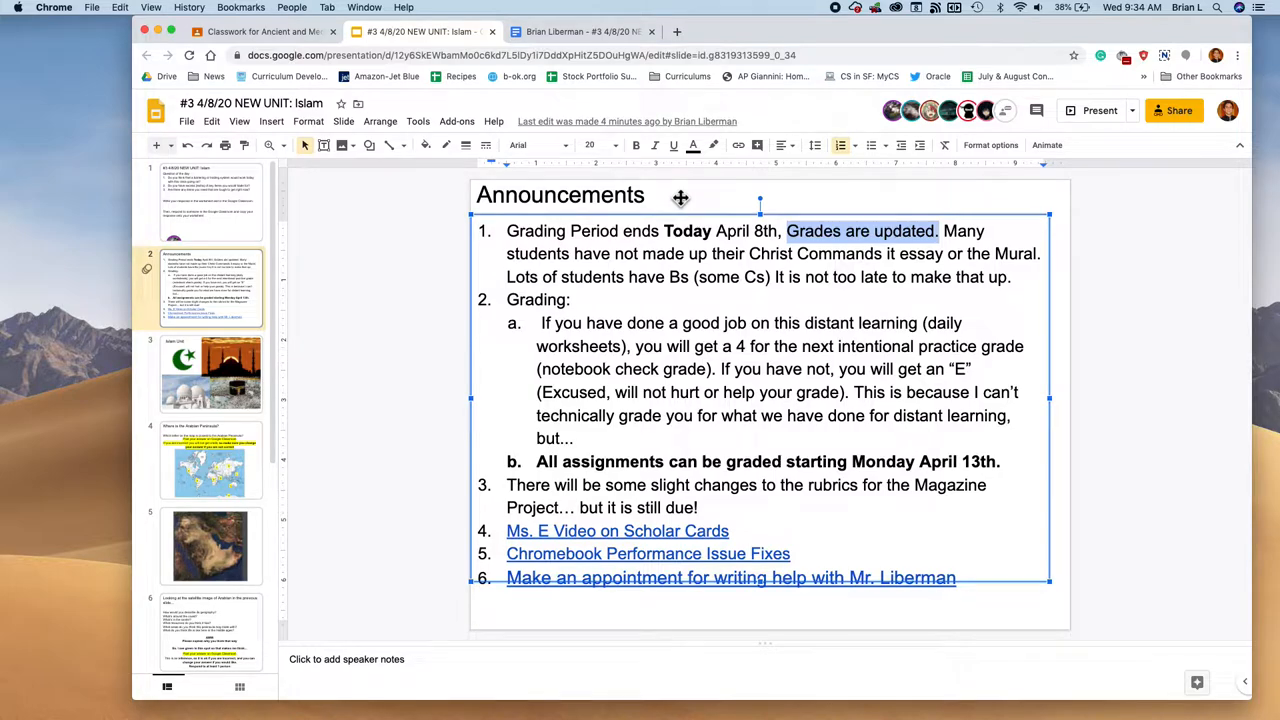
pyautogui.moveTo(687, 187)
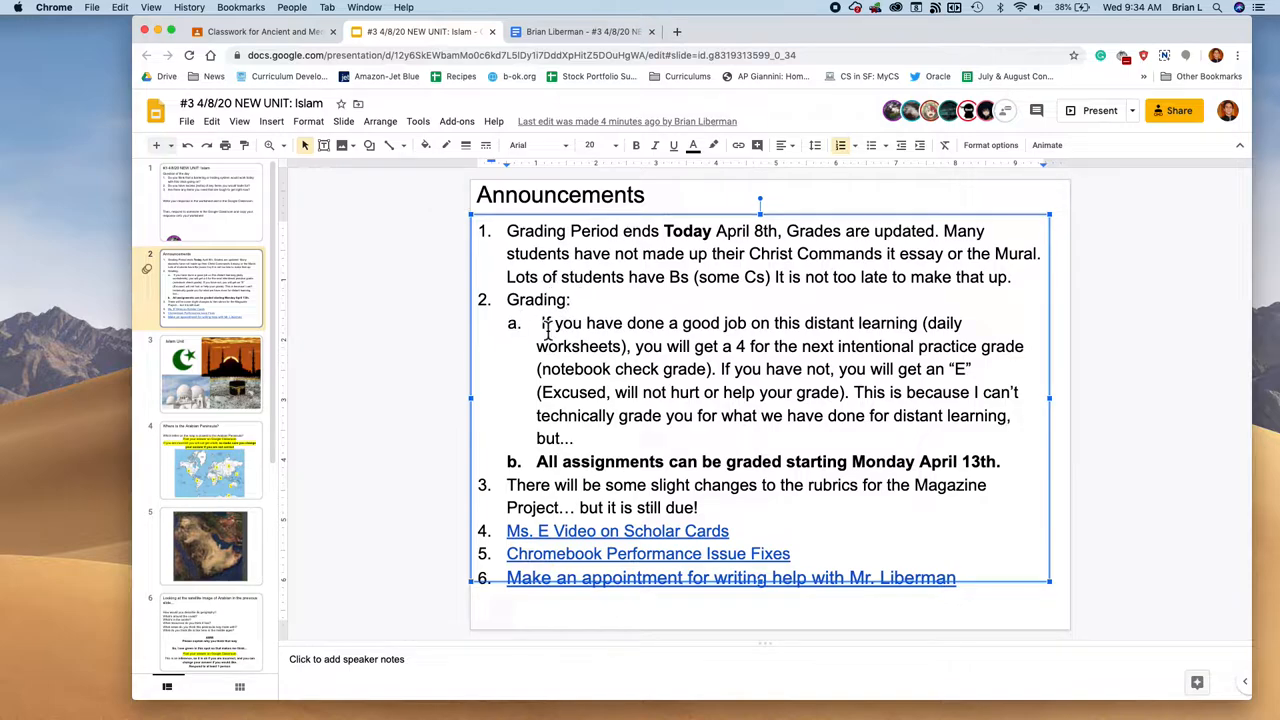
pyautogui.moveTo(543, 322); pyautogui.dragTo(778, 346)
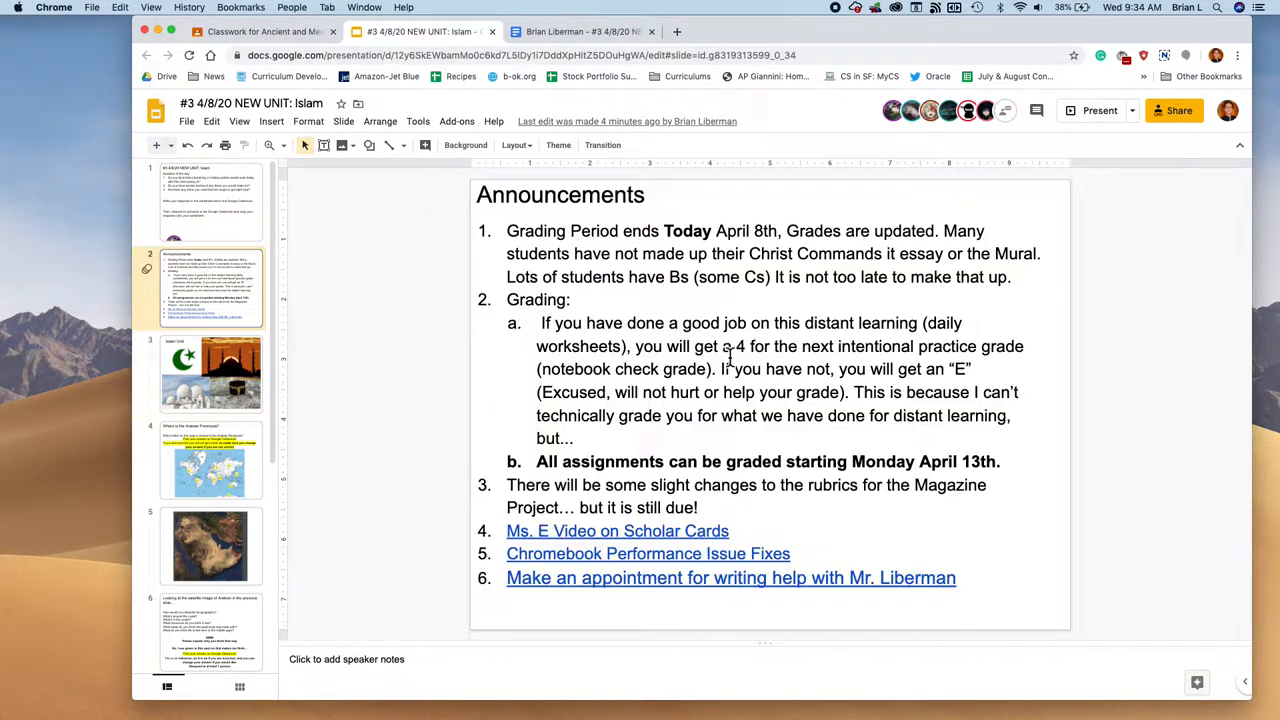
pyautogui.moveTo(720, 346); pyautogui.dragTo(1022, 346)
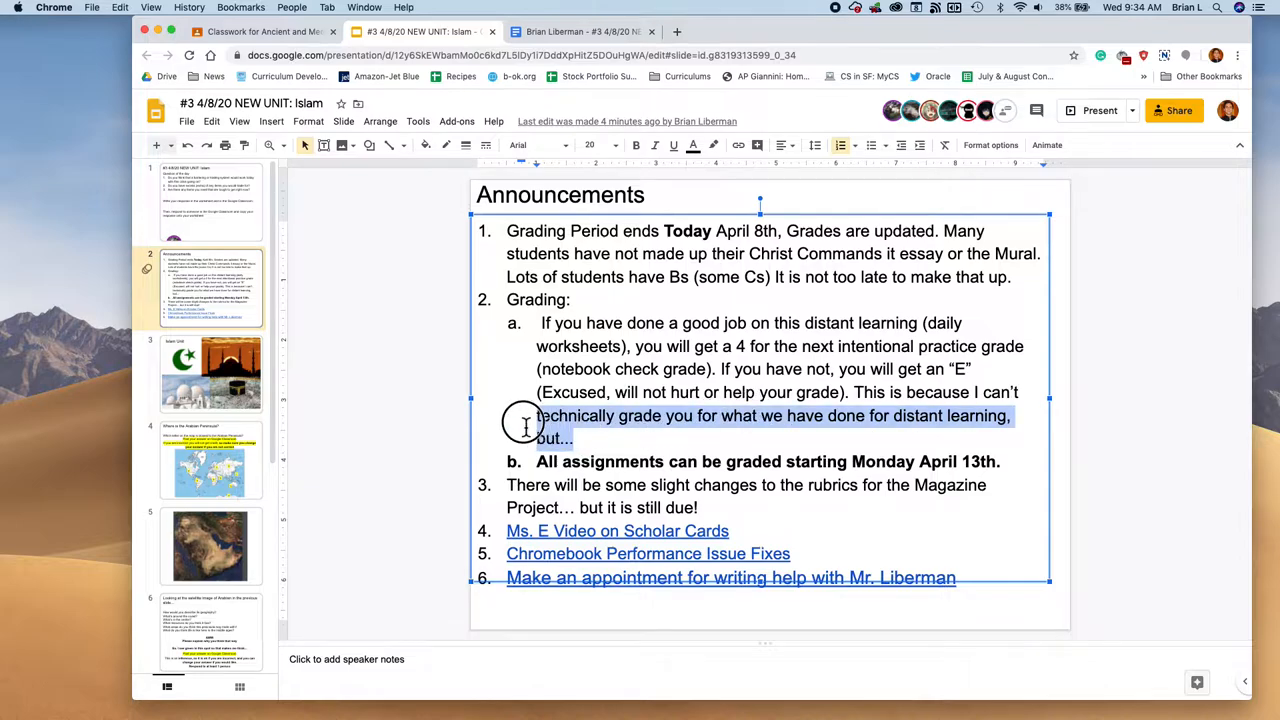
pyautogui.click(618, 430)
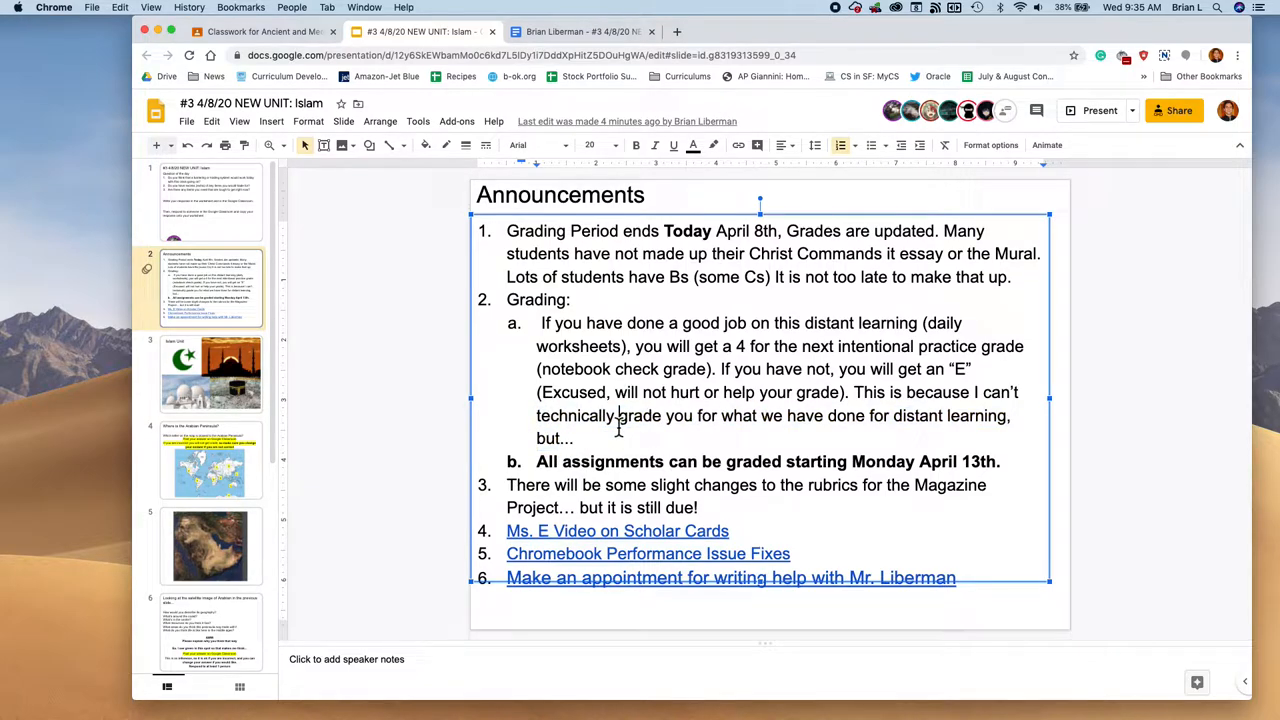
pyautogui.moveTo(977, 461)
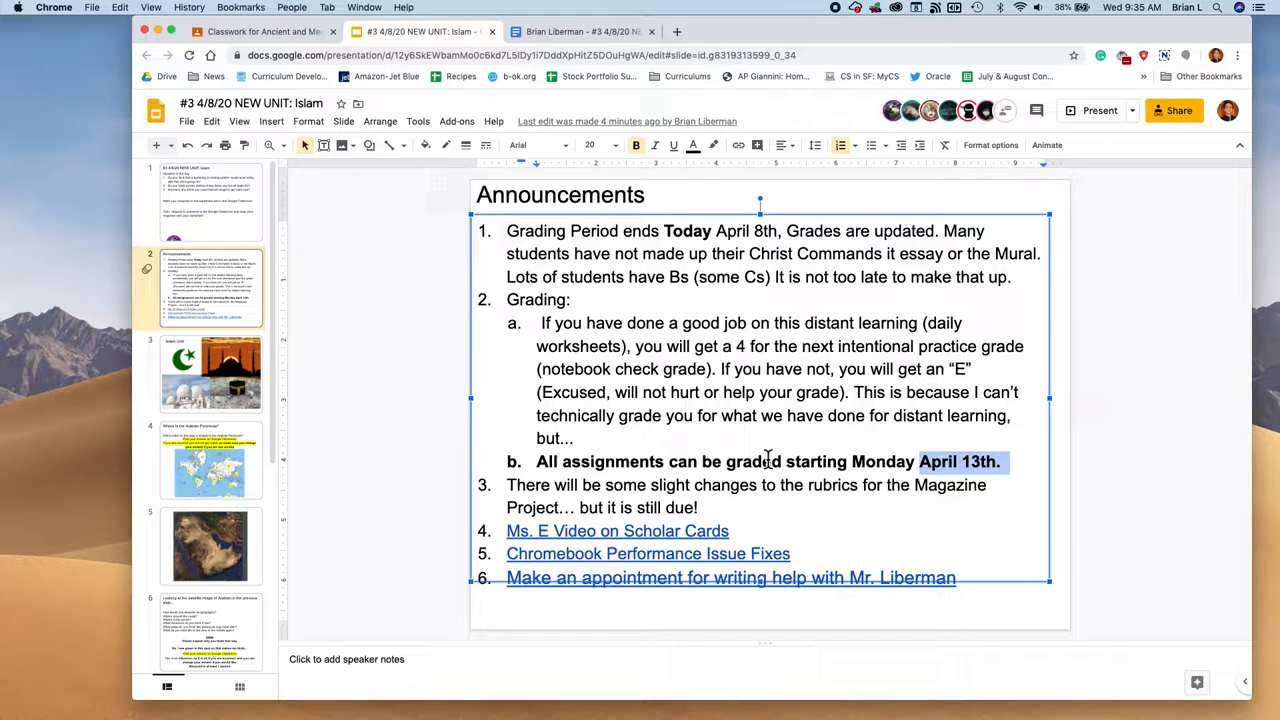
pyautogui.moveTo(978, 461)
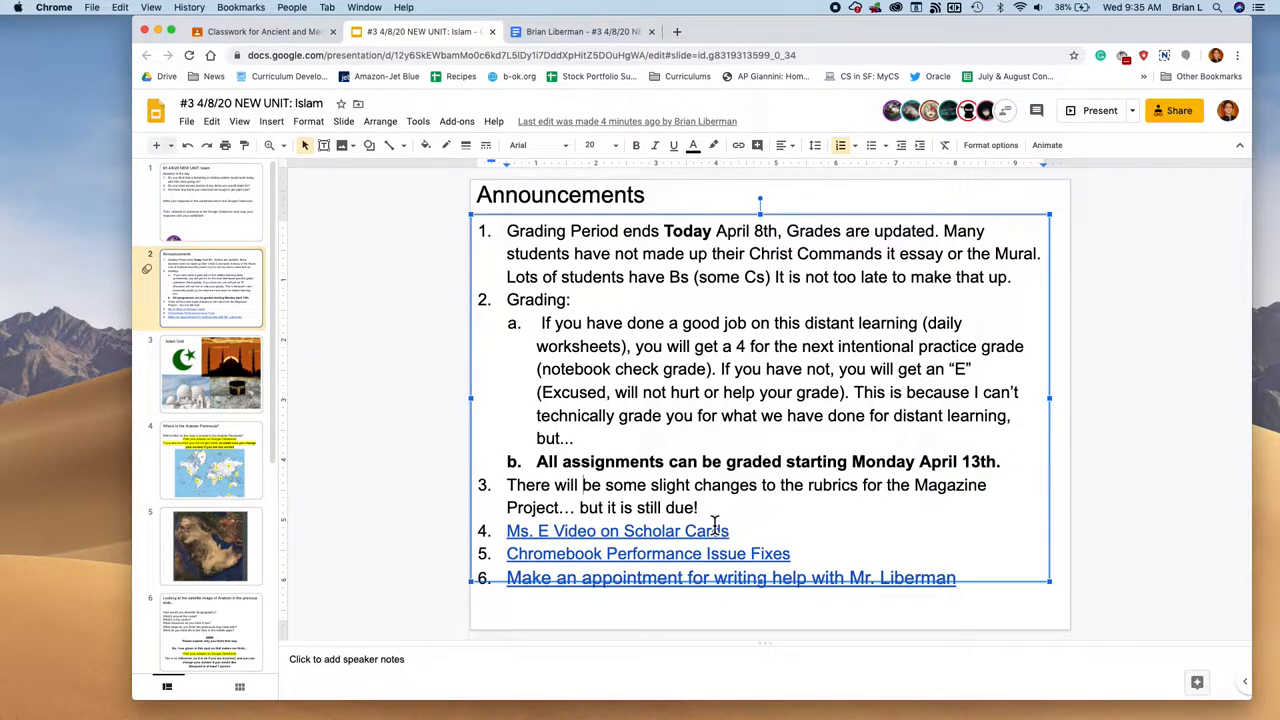
pyautogui.click(617, 531)
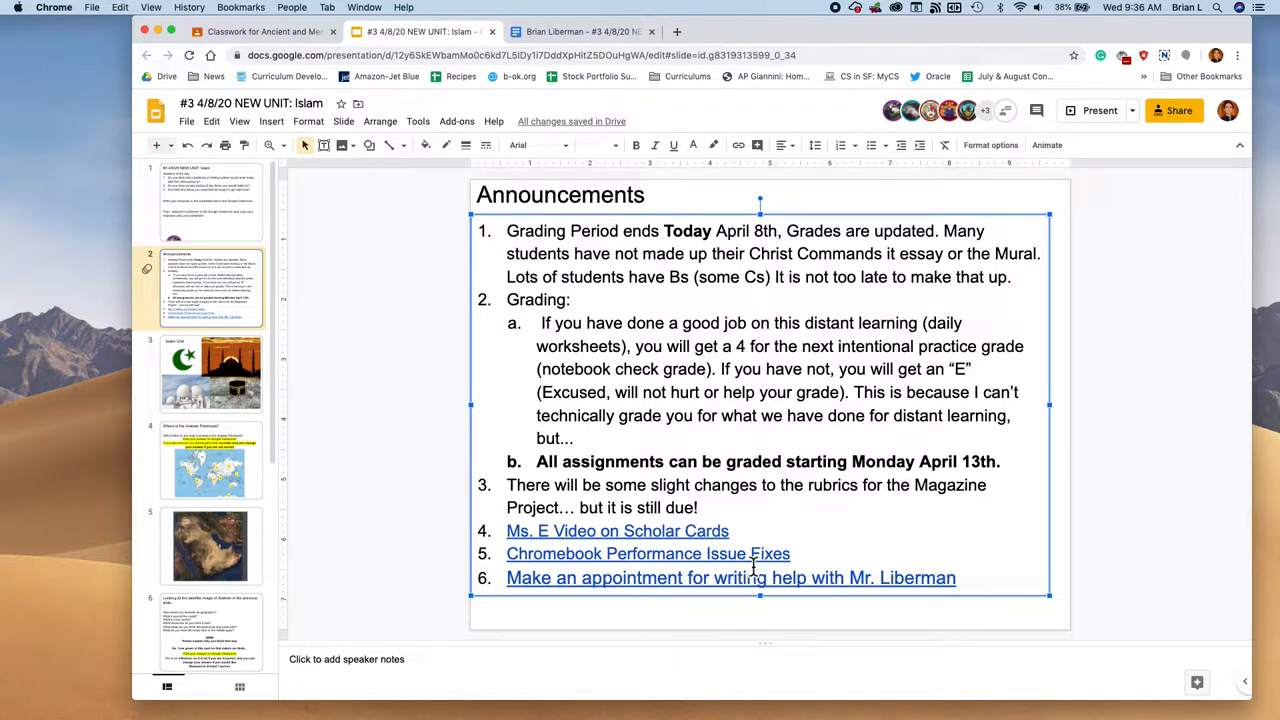
pyautogui.moveTo(405, 443)
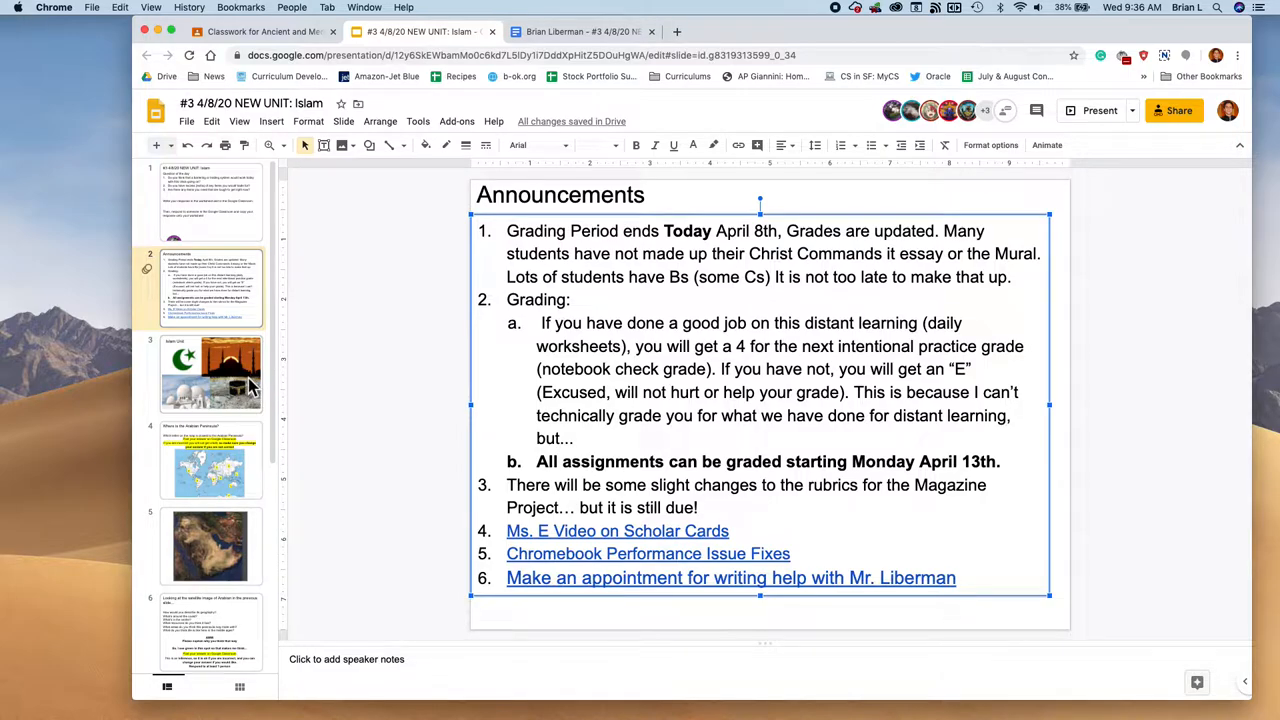
pyautogui.moveTo(230, 395)
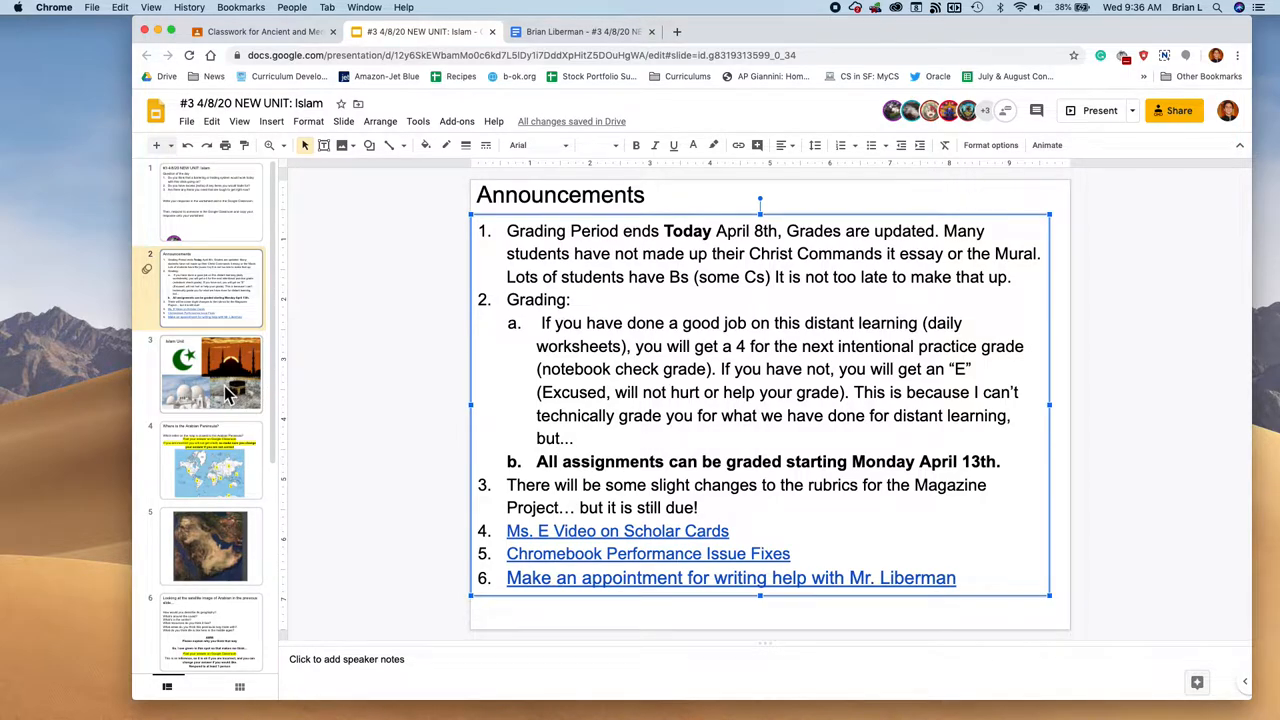
pyautogui.click(210, 373)
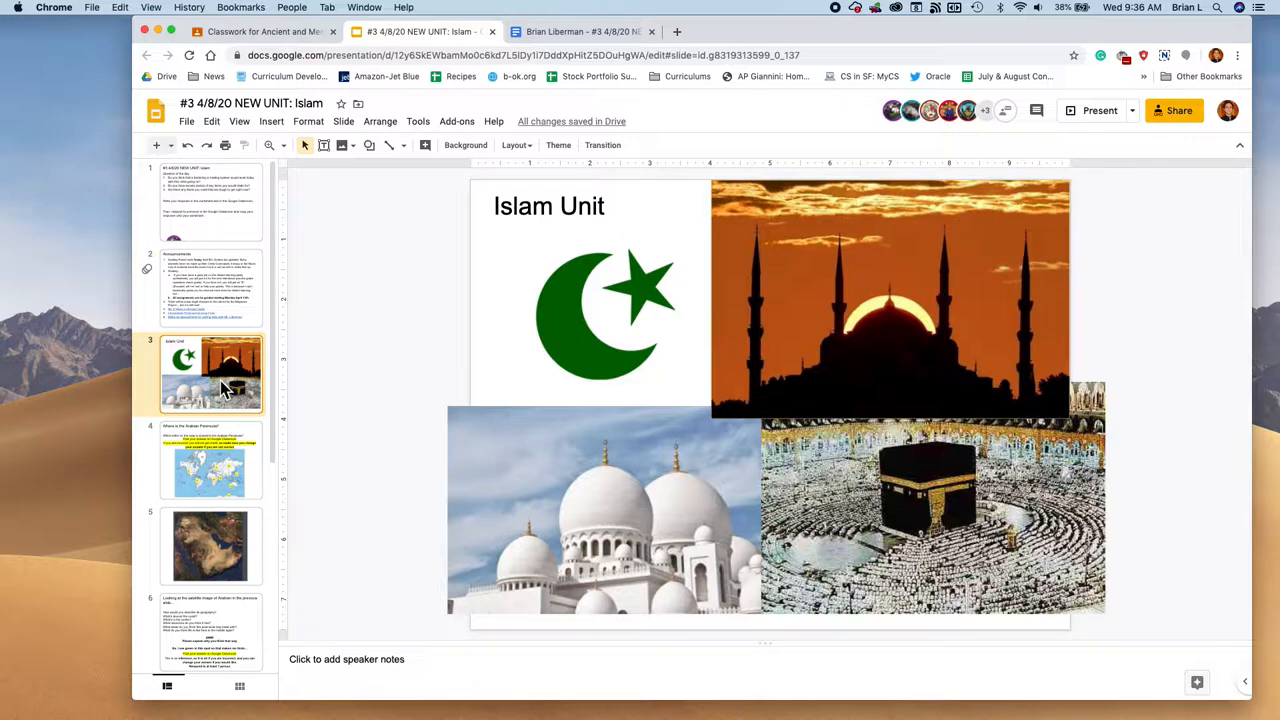
pyautogui.moveTo(897, 490)
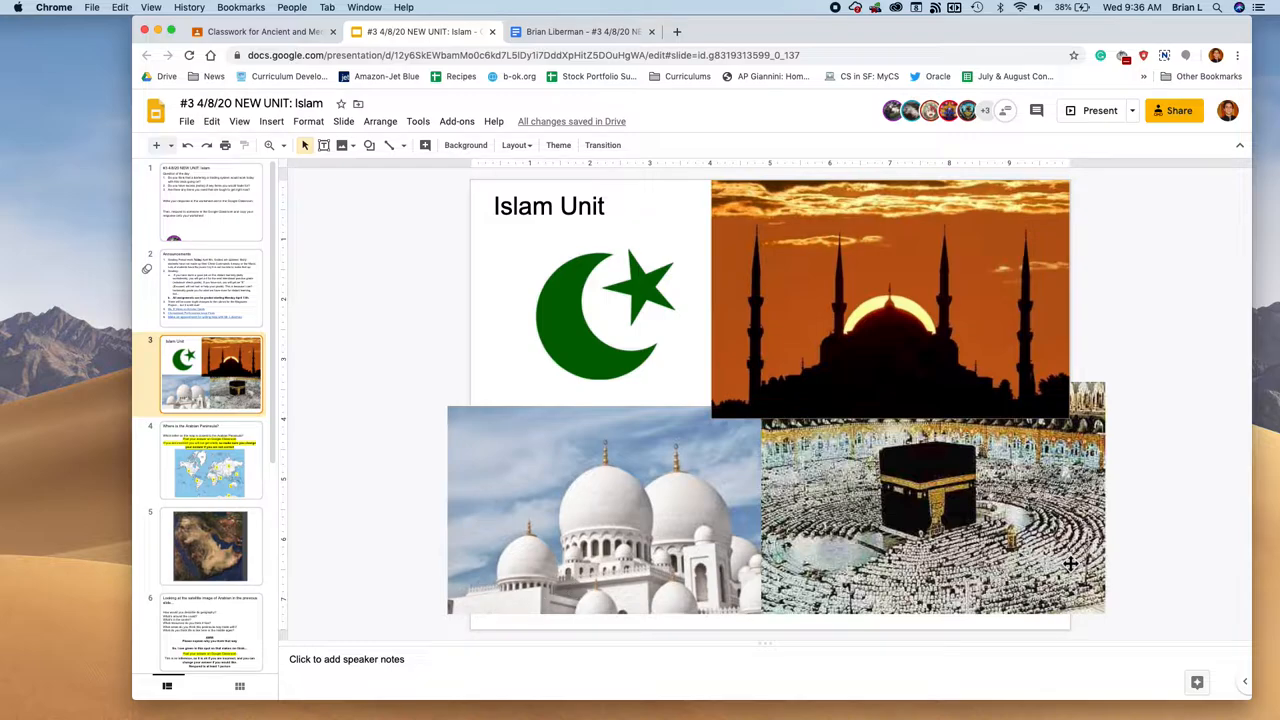
pyautogui.moveTo(793, 610)
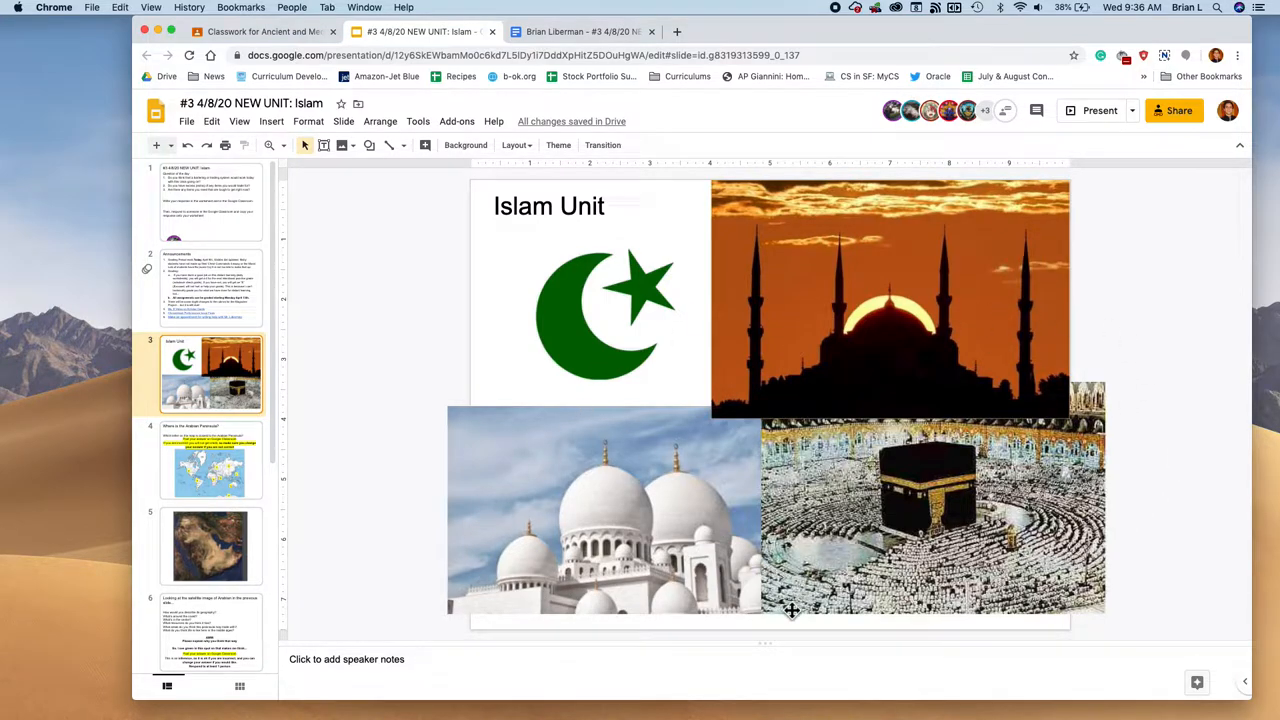
pyautogui.moveTo(720, 600)
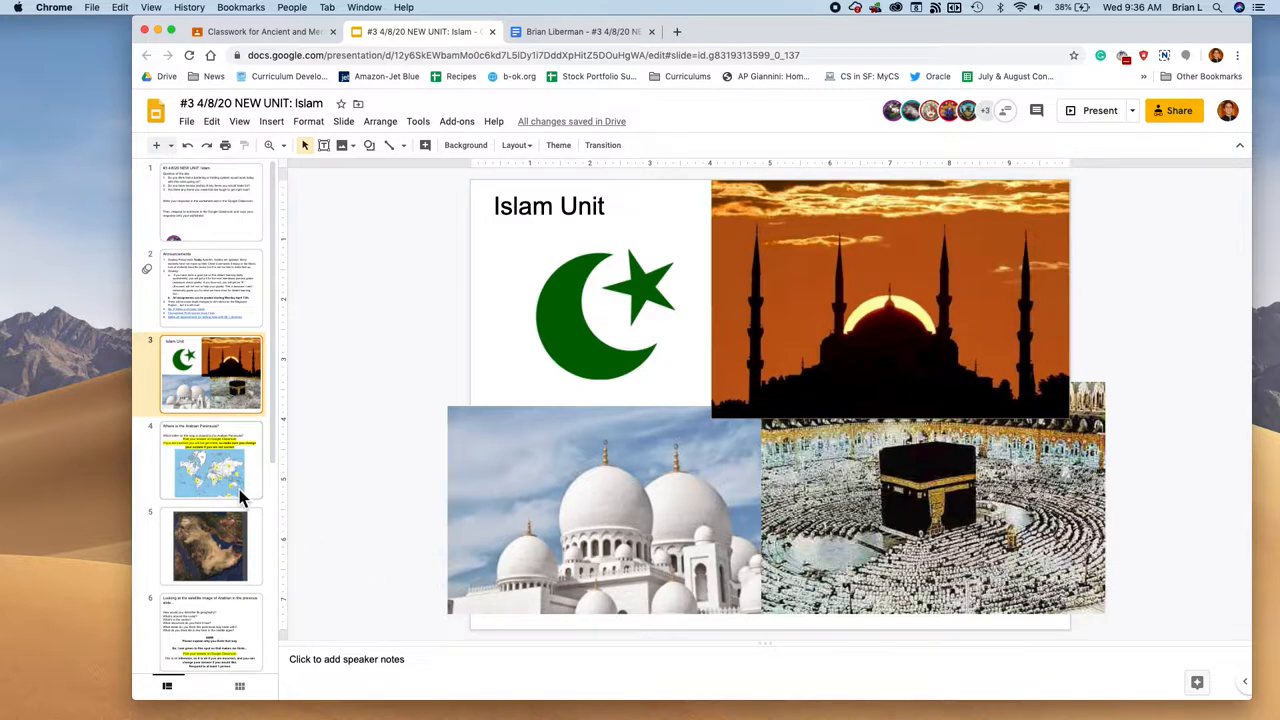
# Step: Show the 'Where is the Arabian Peninsula?' map slide (slide 4)
pyautogui.click(210, 460)
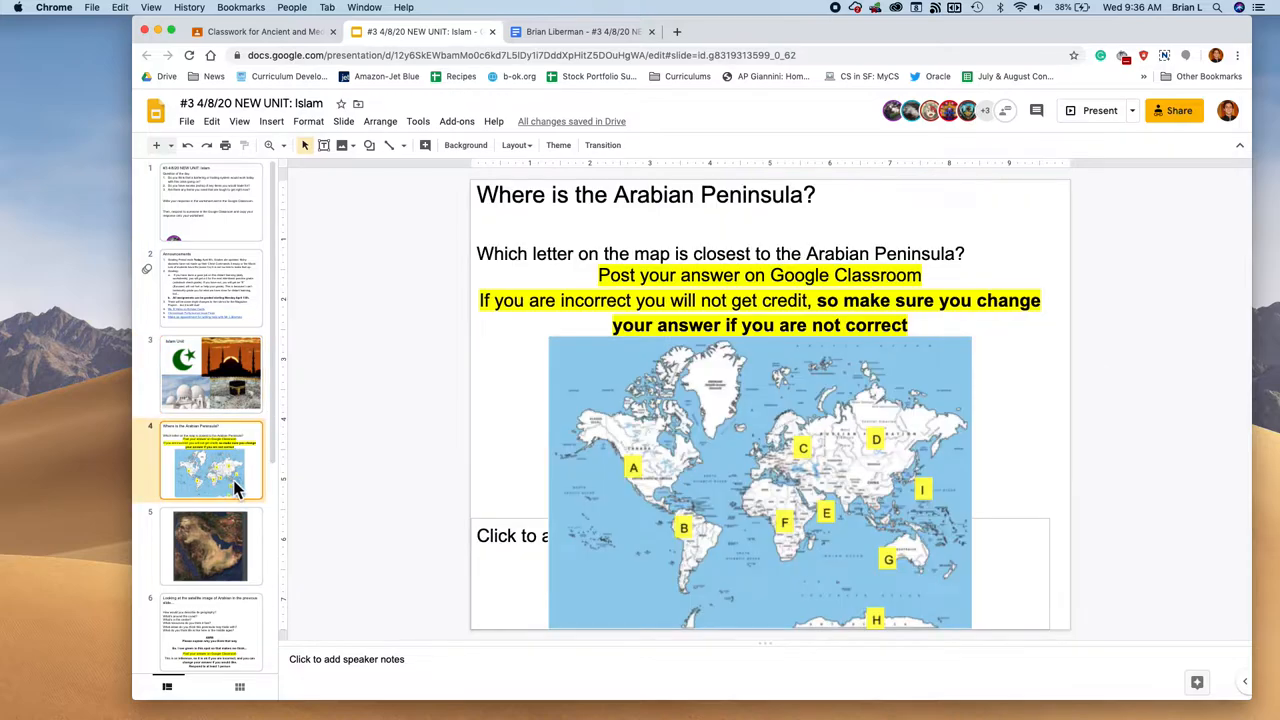
pyautogui.moveTo(250, 495)
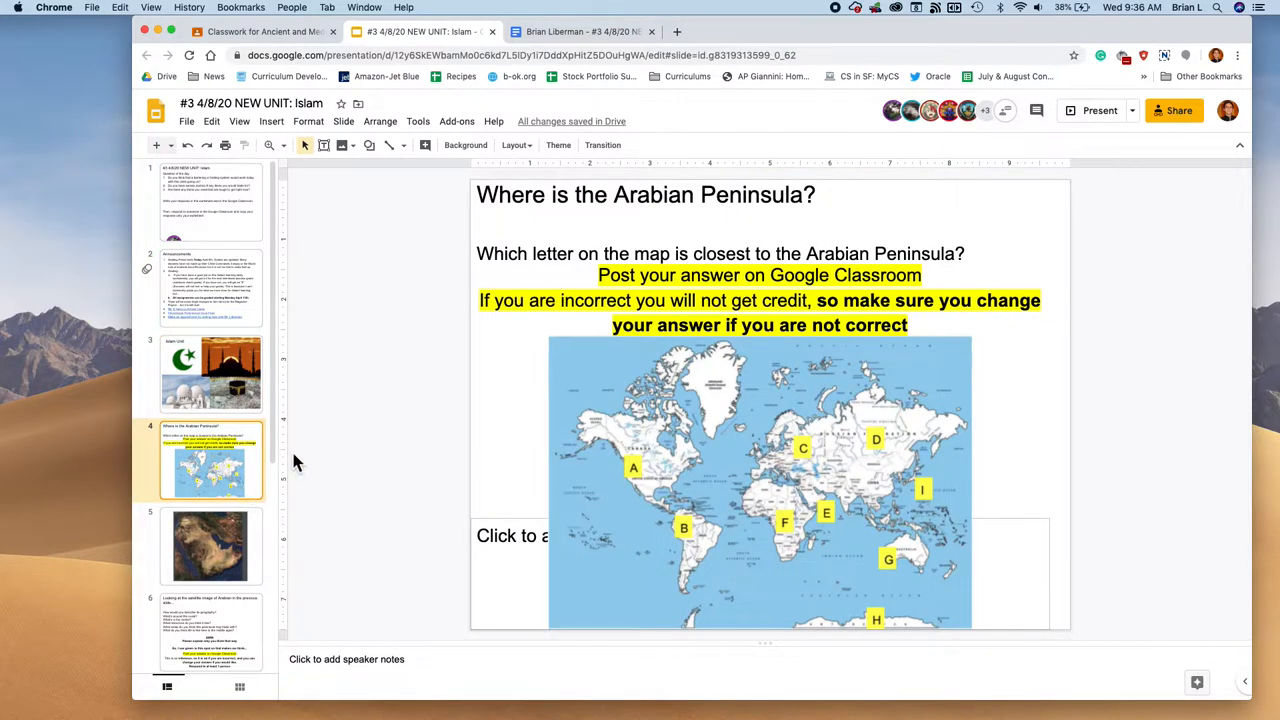
pyautogui.moveTo(447, 484)
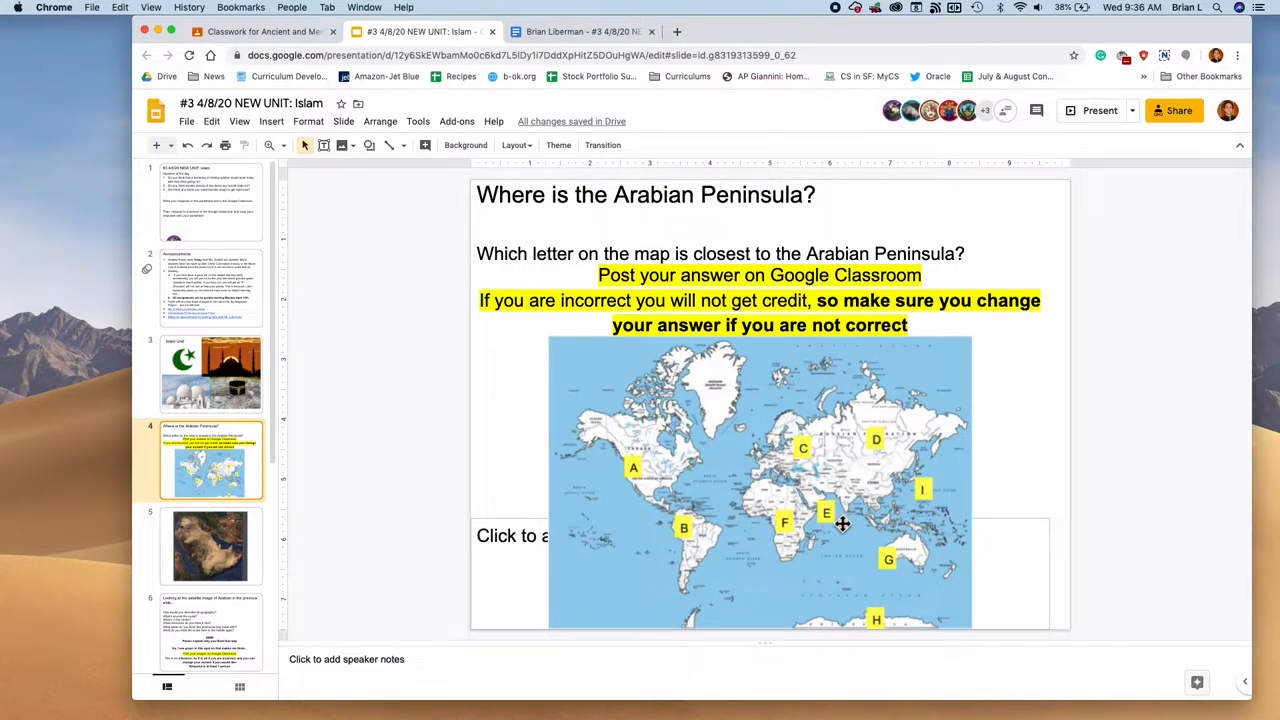
pyautogui.moveTo(866, 652)
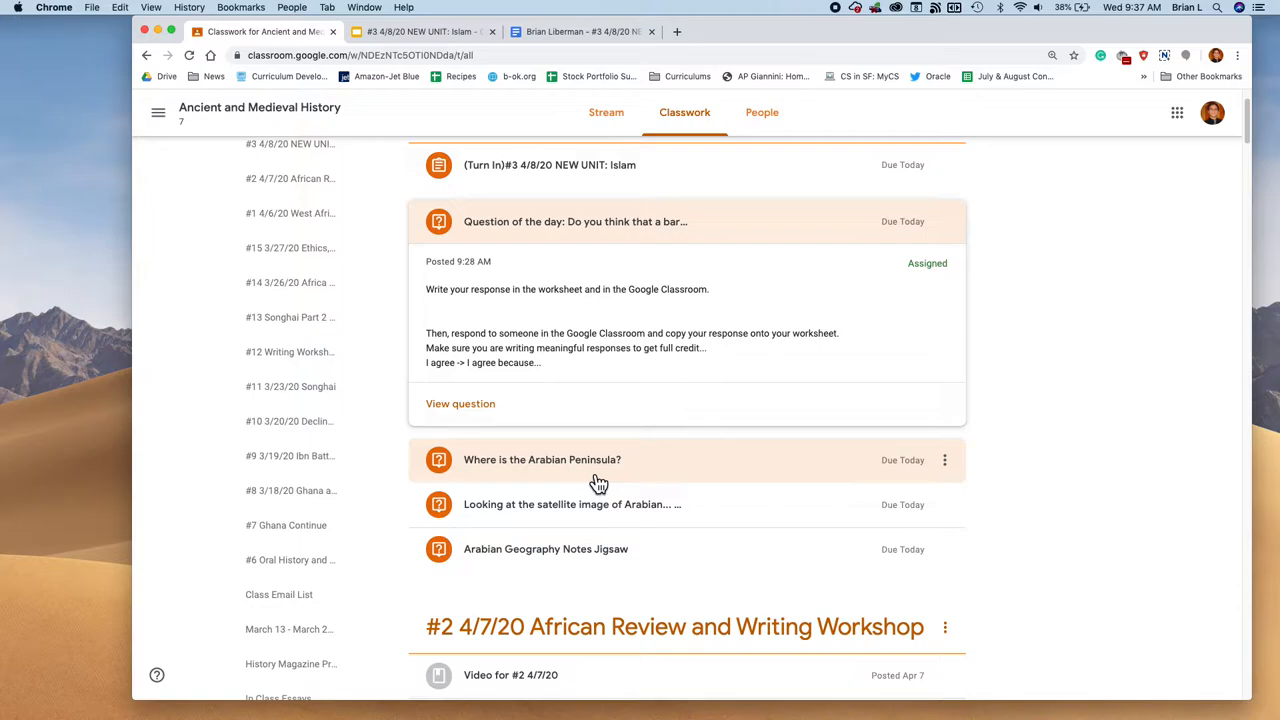
# Step: Preview the world map Screen Shot attached to the 'Where is the Arabian Peninsula?' question
pyautogui.click(542, 459)
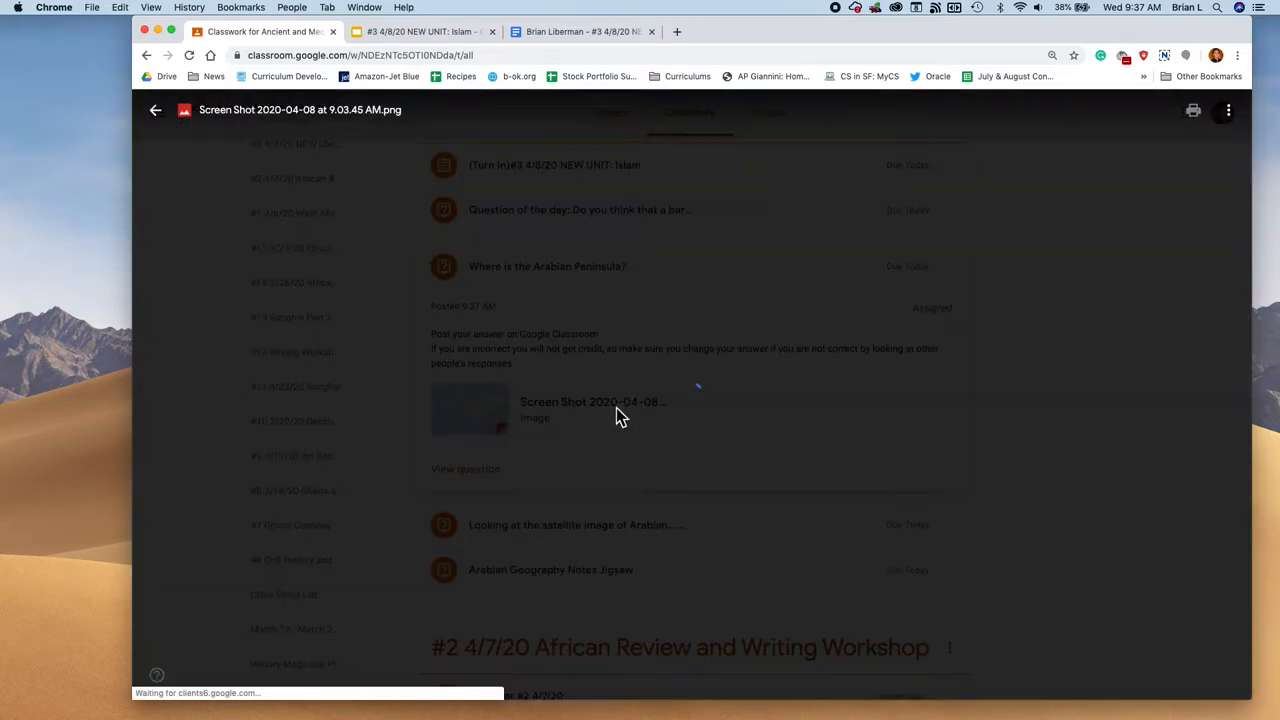
pyautogui.click(469, 410)
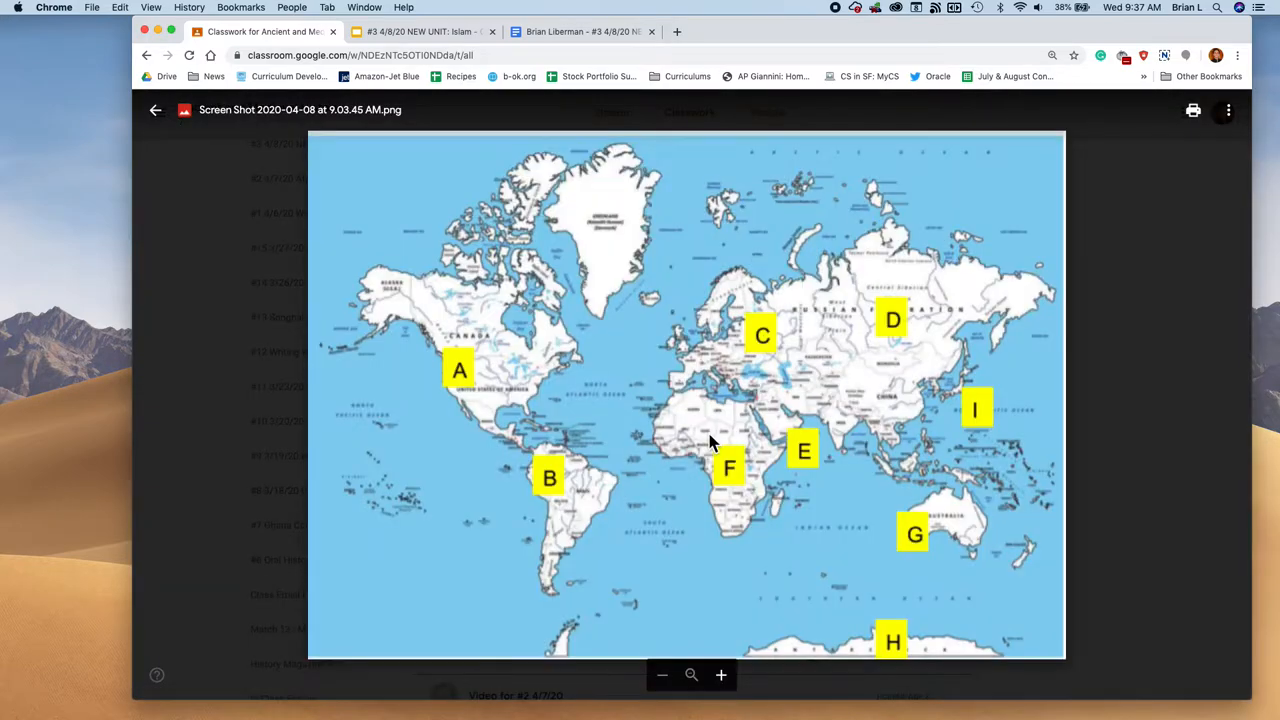
pyautogui.click(155, 110)
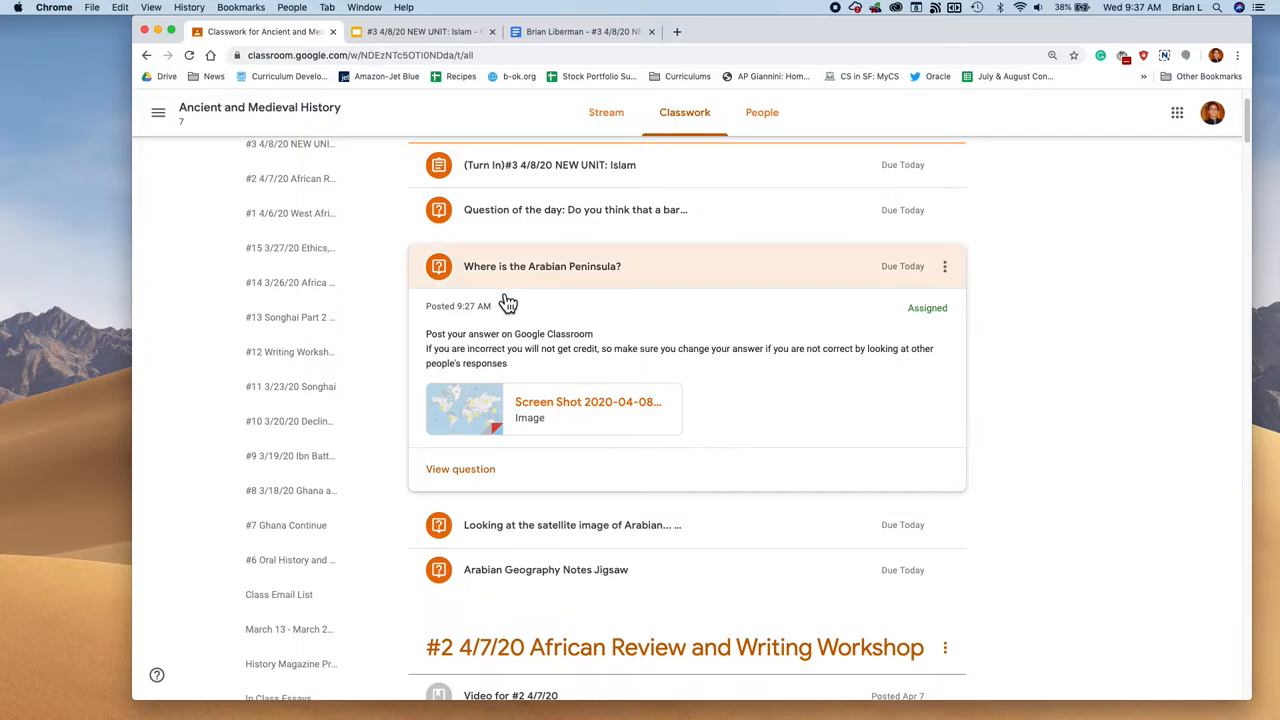
pyautogui.moveTo(426, 348); pyautogui.dragTo(507, 363)
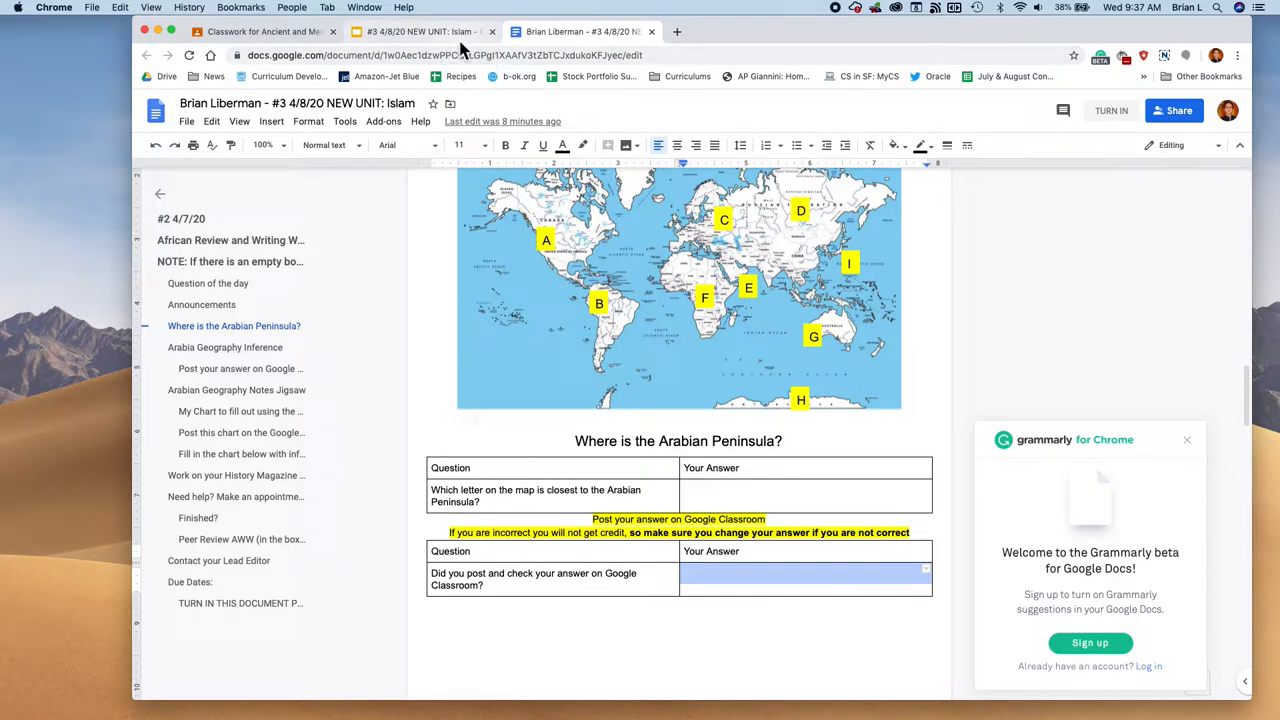
# Step: View slide 5's Arabia satellite image, then return to the worksheet's Geography Inference table
pyautogui.click(425, 31)
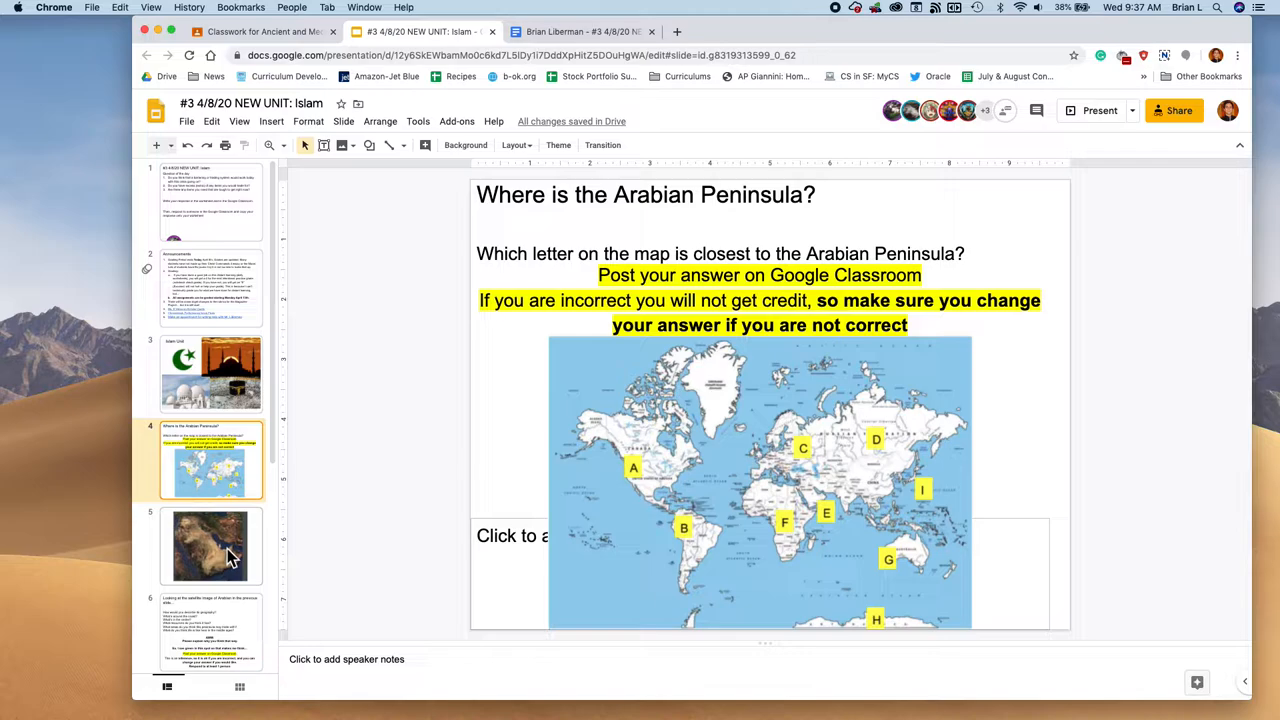
pyautogui.moveTo(245, 487)
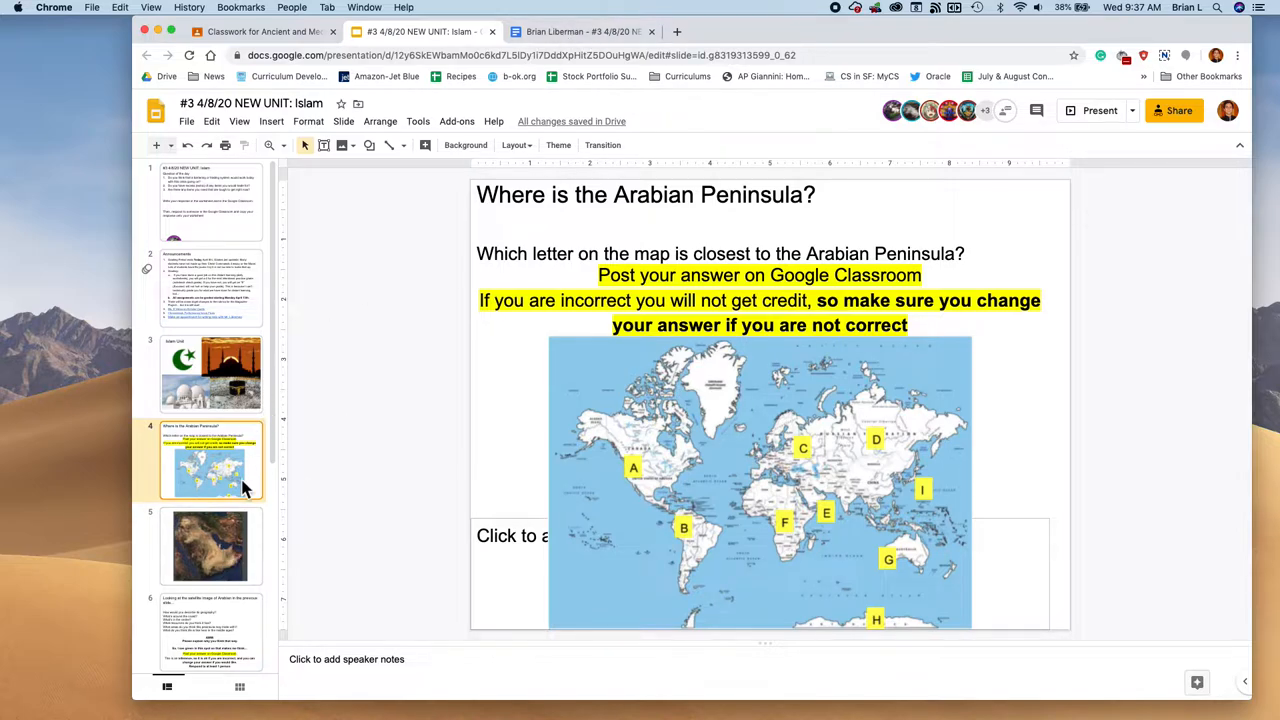
pyautogui.click(210, 545)
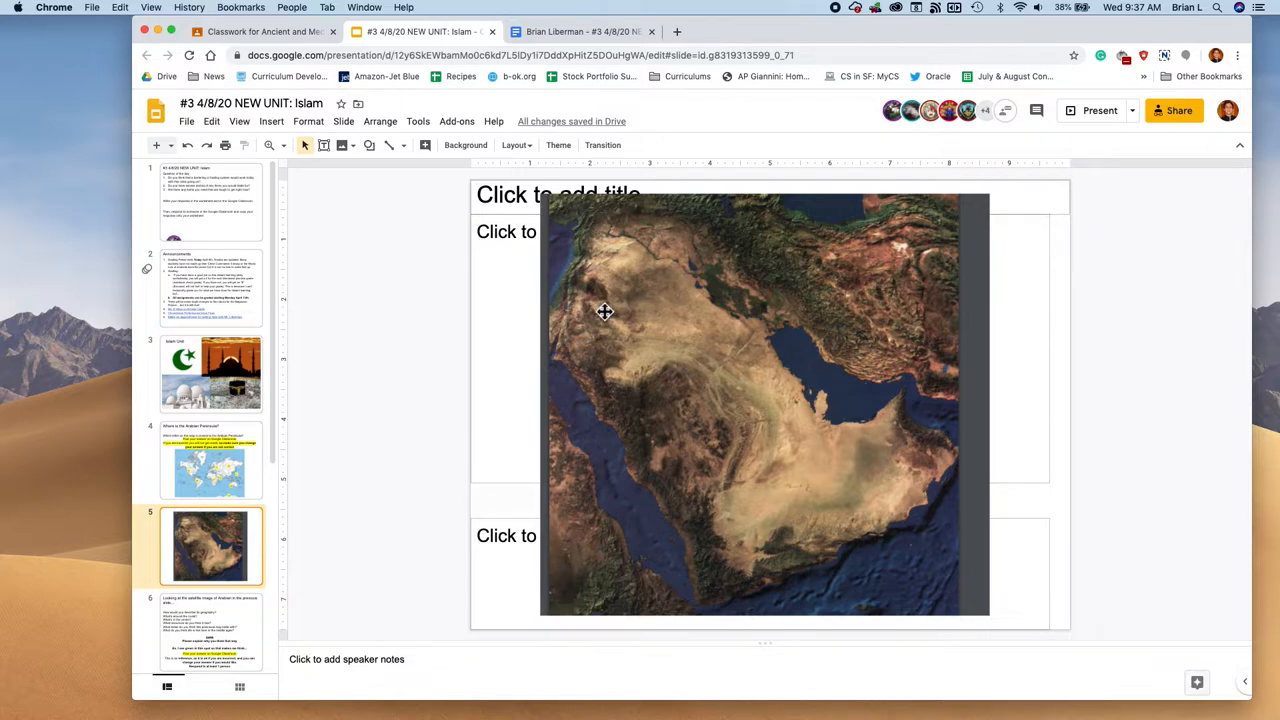
pyautogui.moveTo(618, 303)
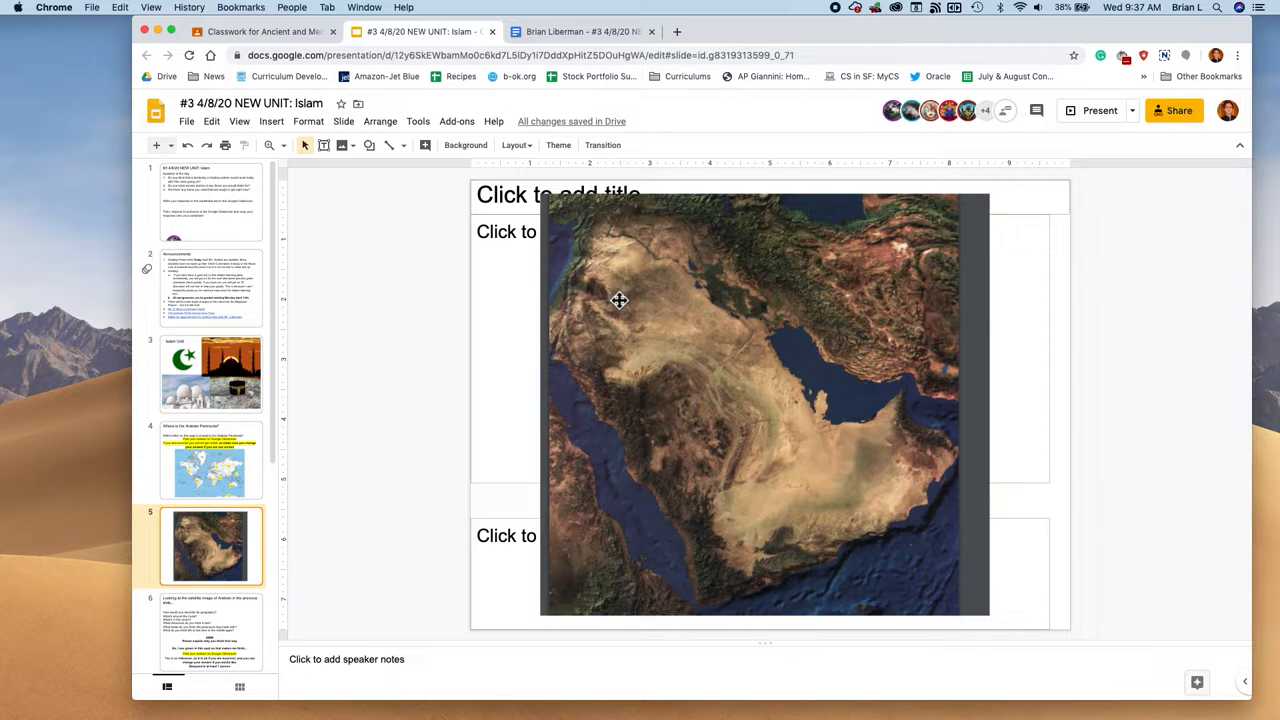
pyautogui.click(583, 31)
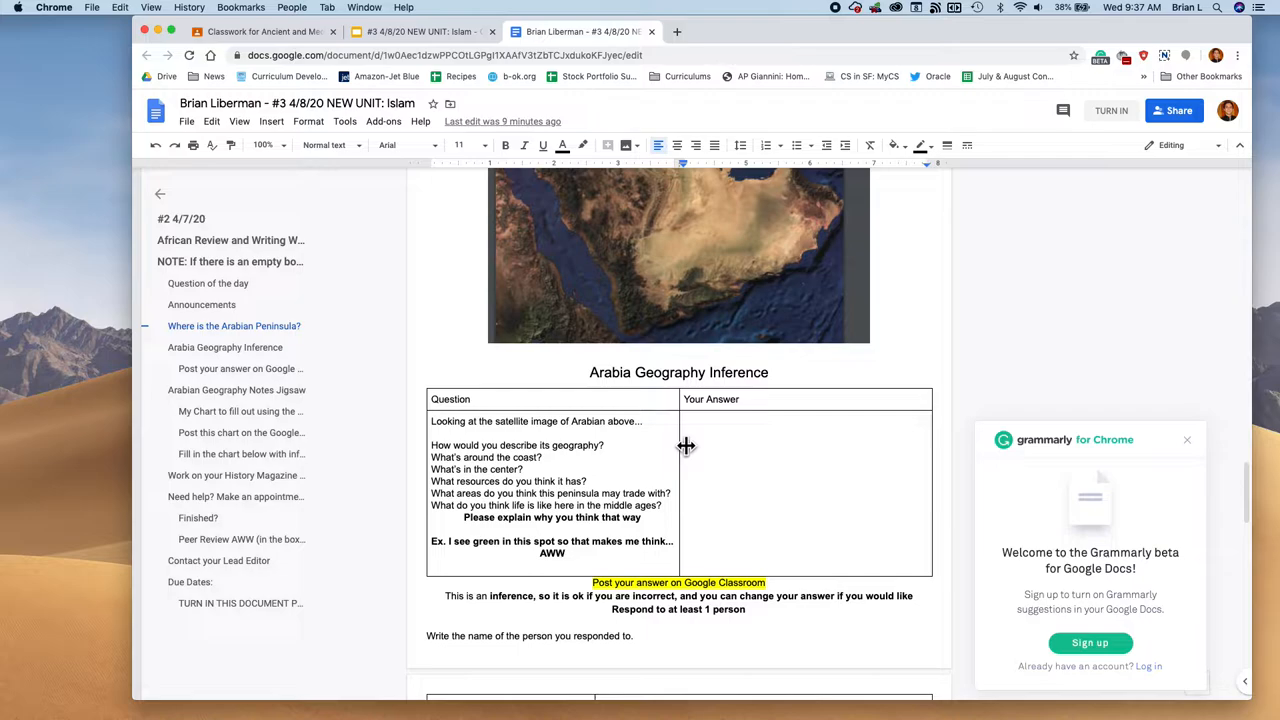
pyautogui.scroll(-3)
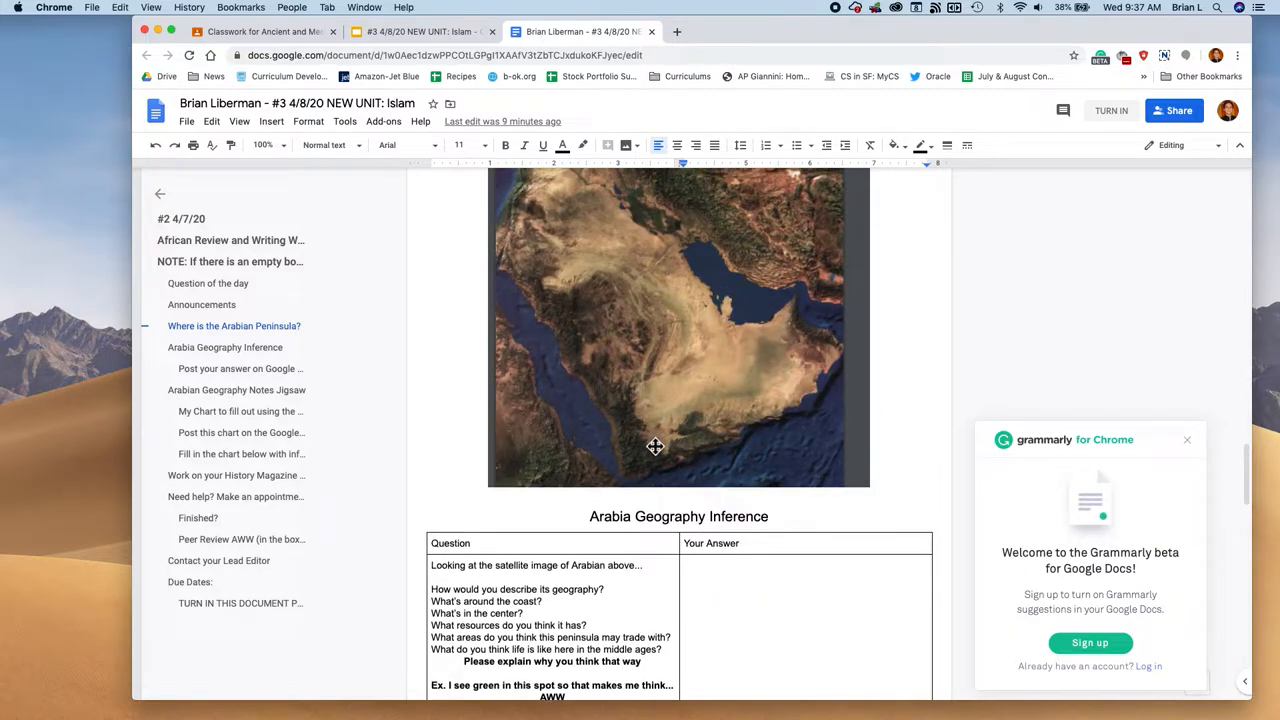
pyautogui.moveTo(659, 442)
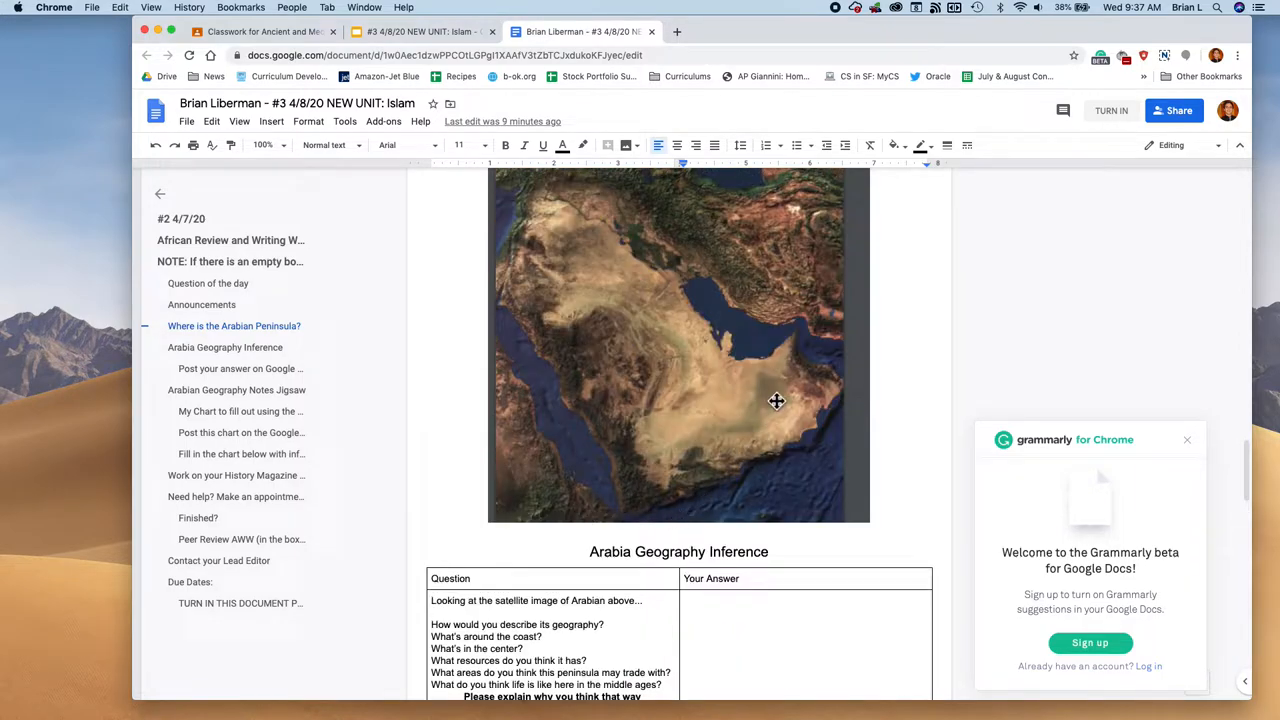
pyautogui.moveTo(730, 322)
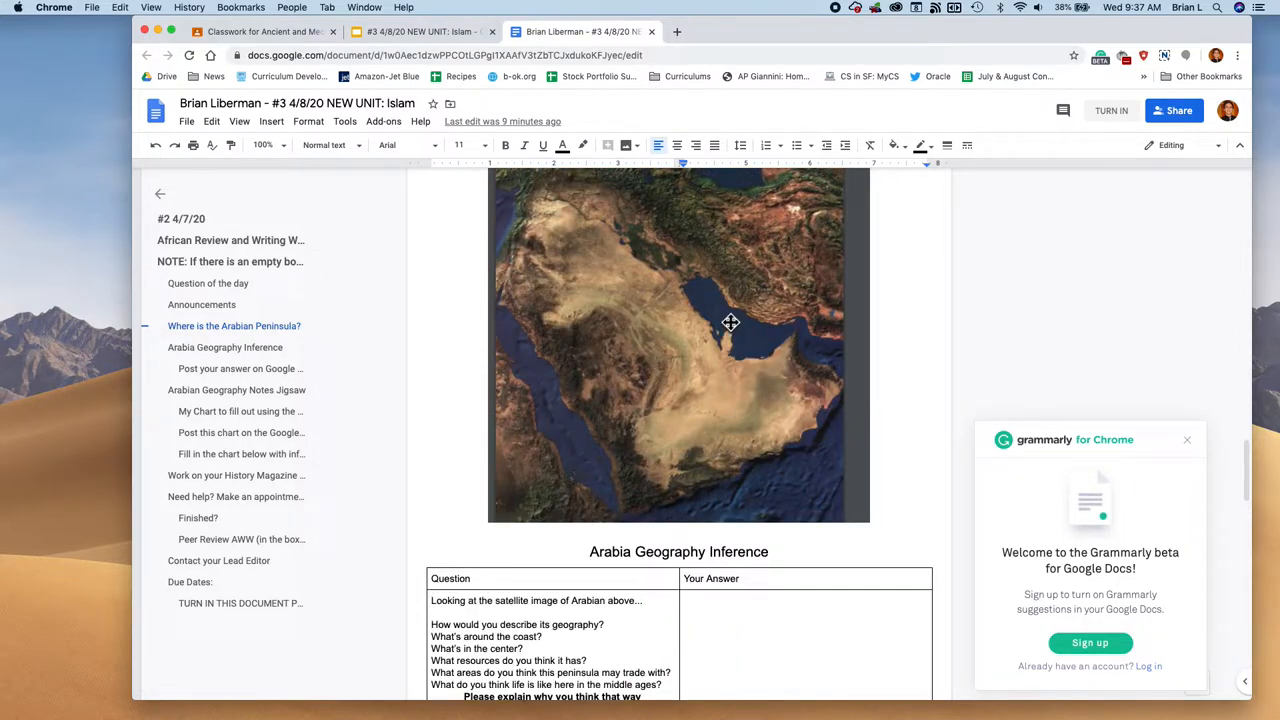
pyautogui.moveTo(697, 344)
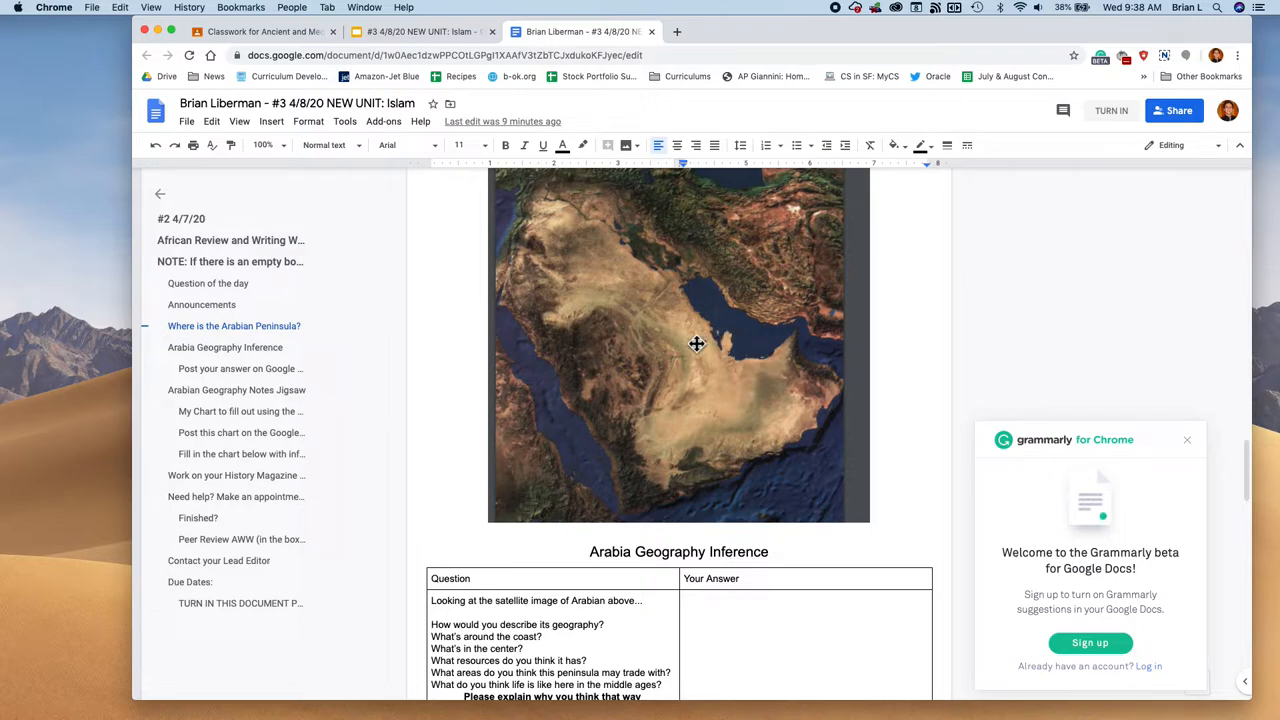
pyautogui.moveTo(694, 351)
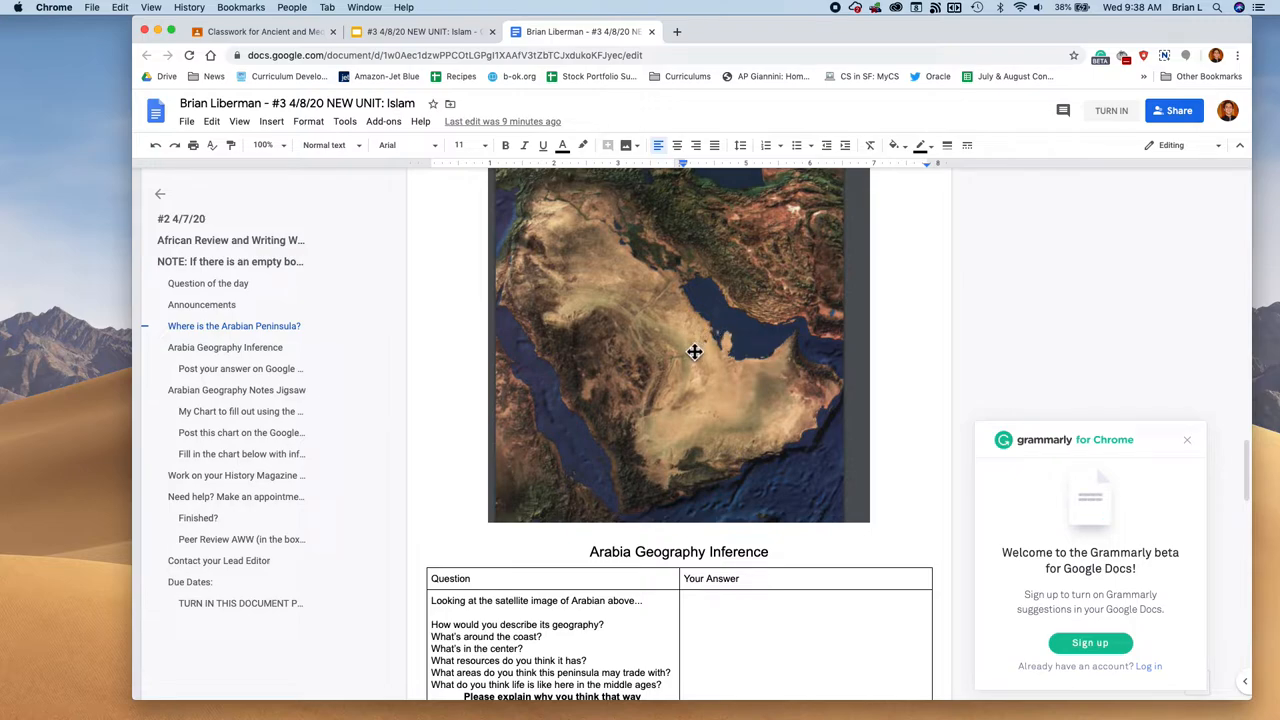
pyautogui.scroll(-3)
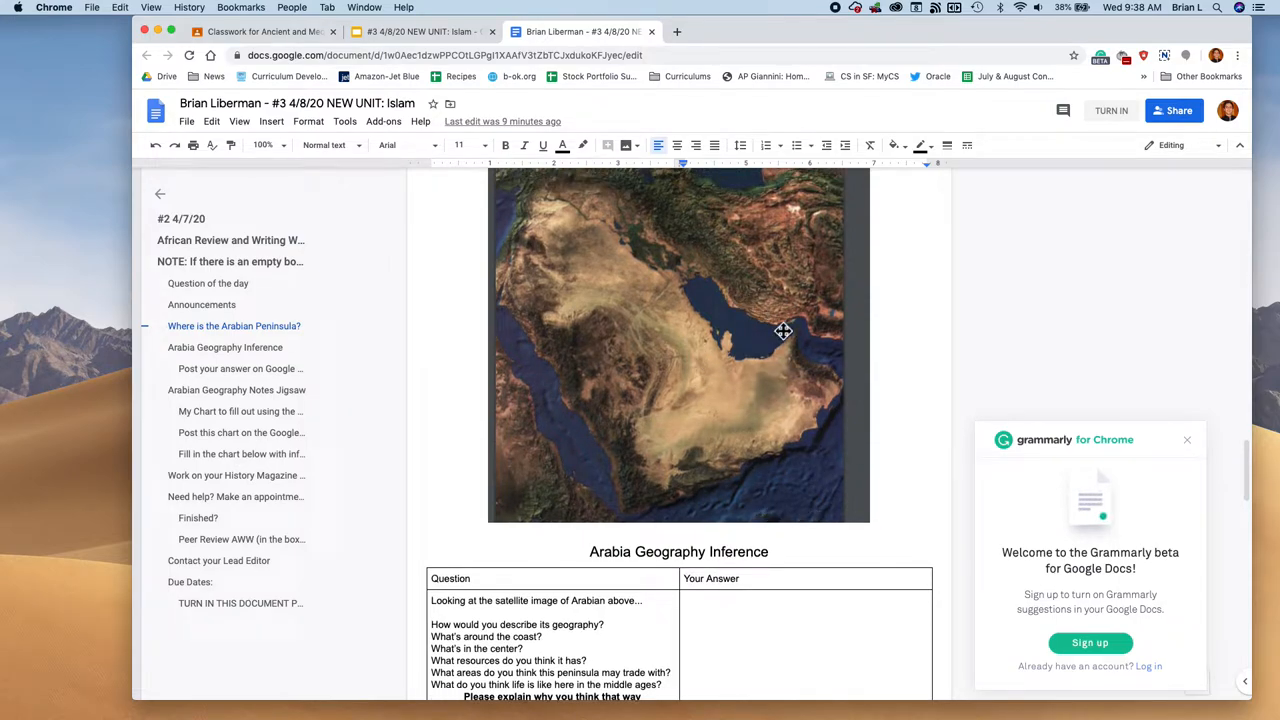
pyautogui.moveTo(683, 390)
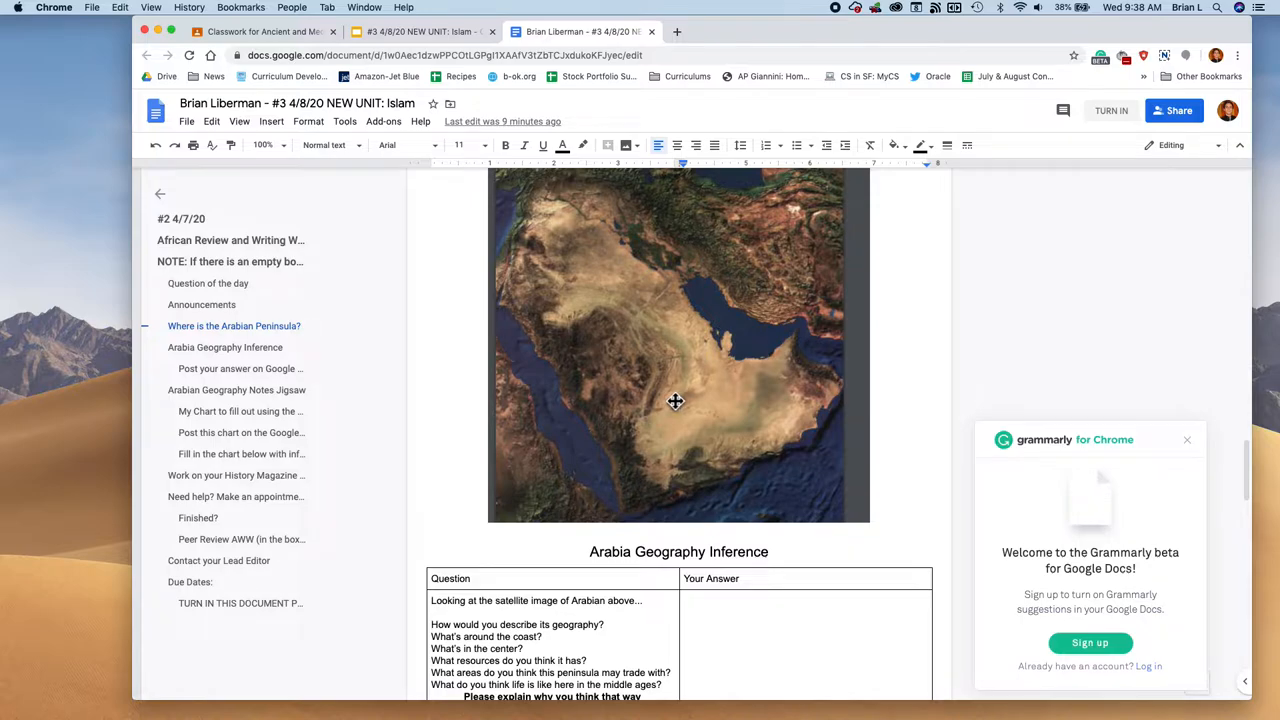
pyautogui.scroll(-3)
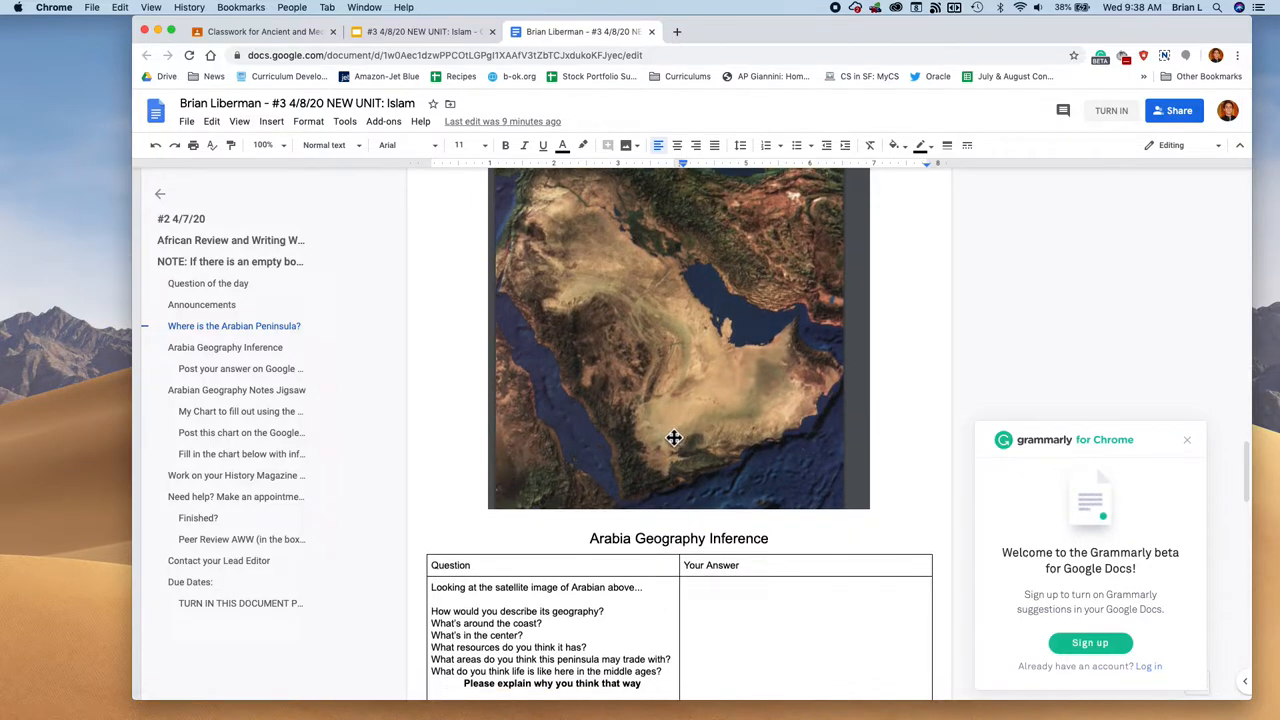
pyautogui.moveTo(660, 443)
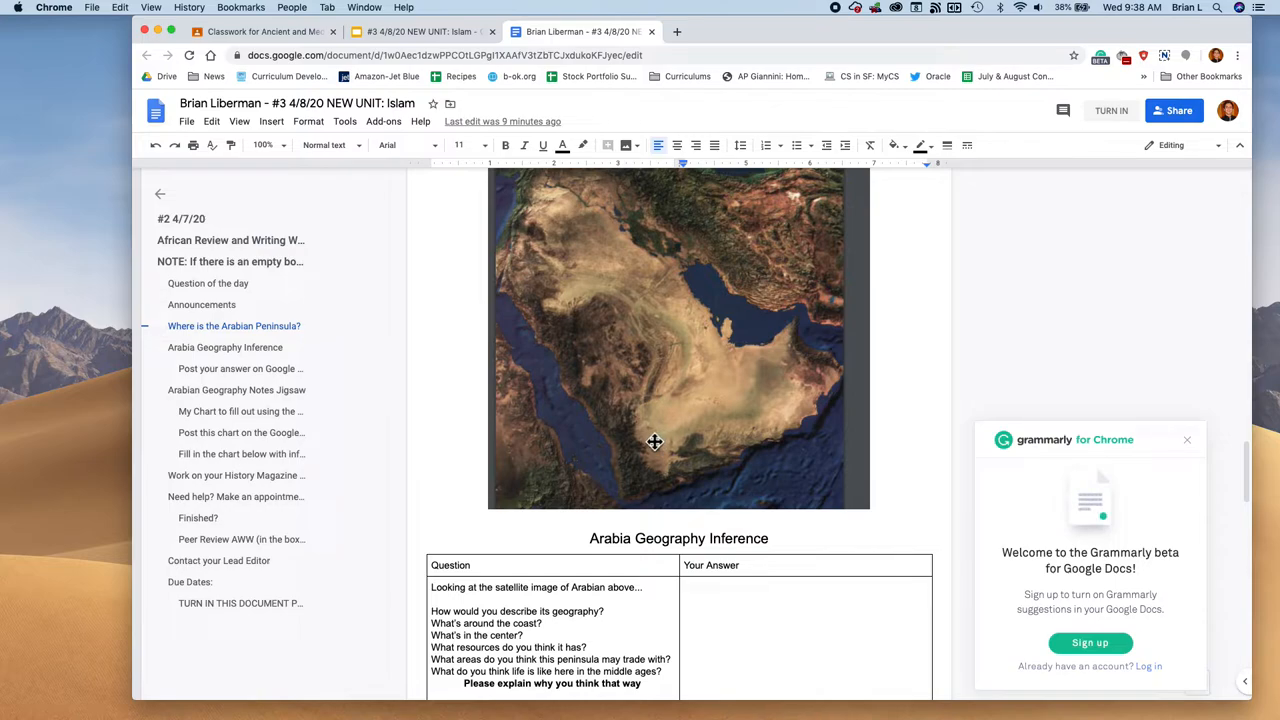
pyautogui.moveTo(668, 469)
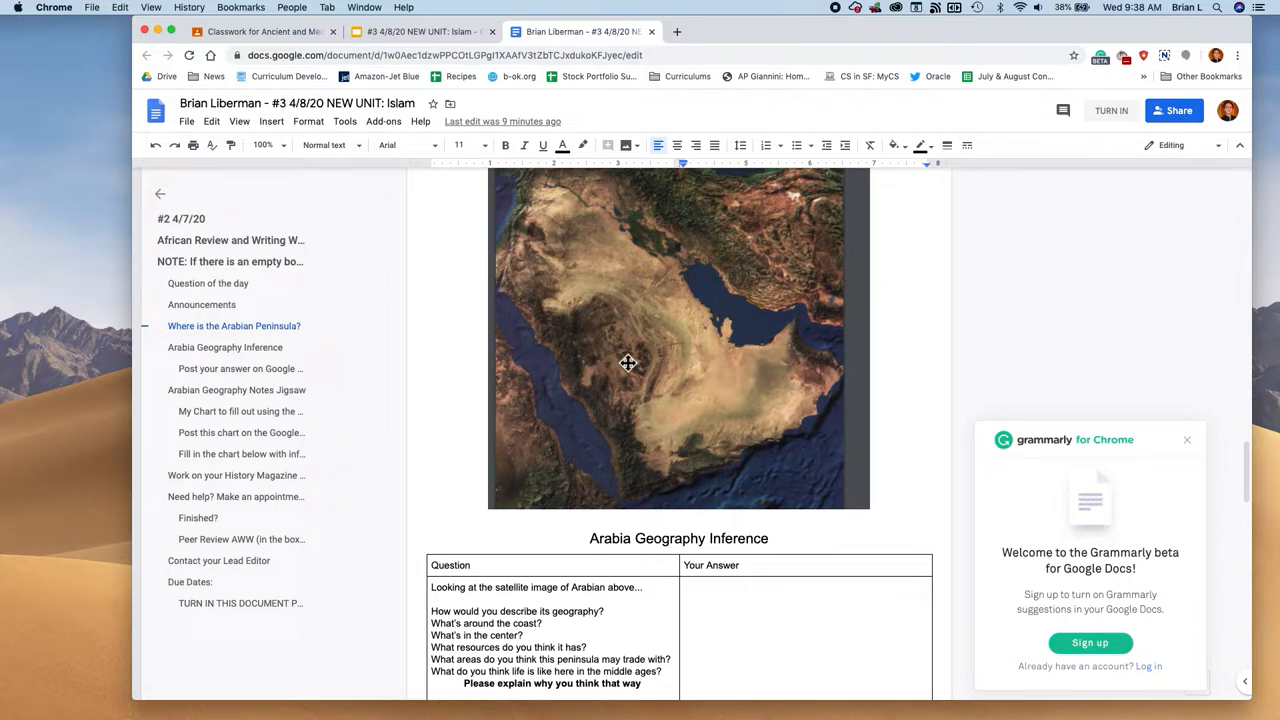
pyautogui.scroll(-3)
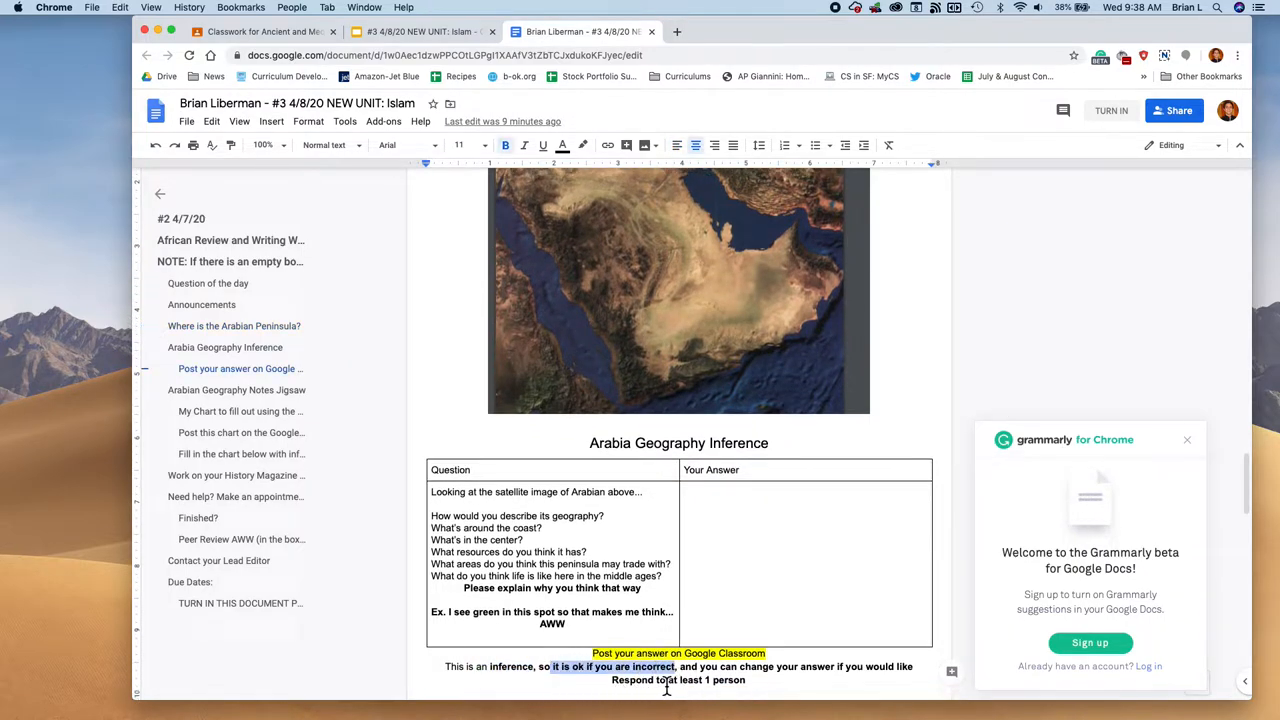
pyautogui.scroll(-3)
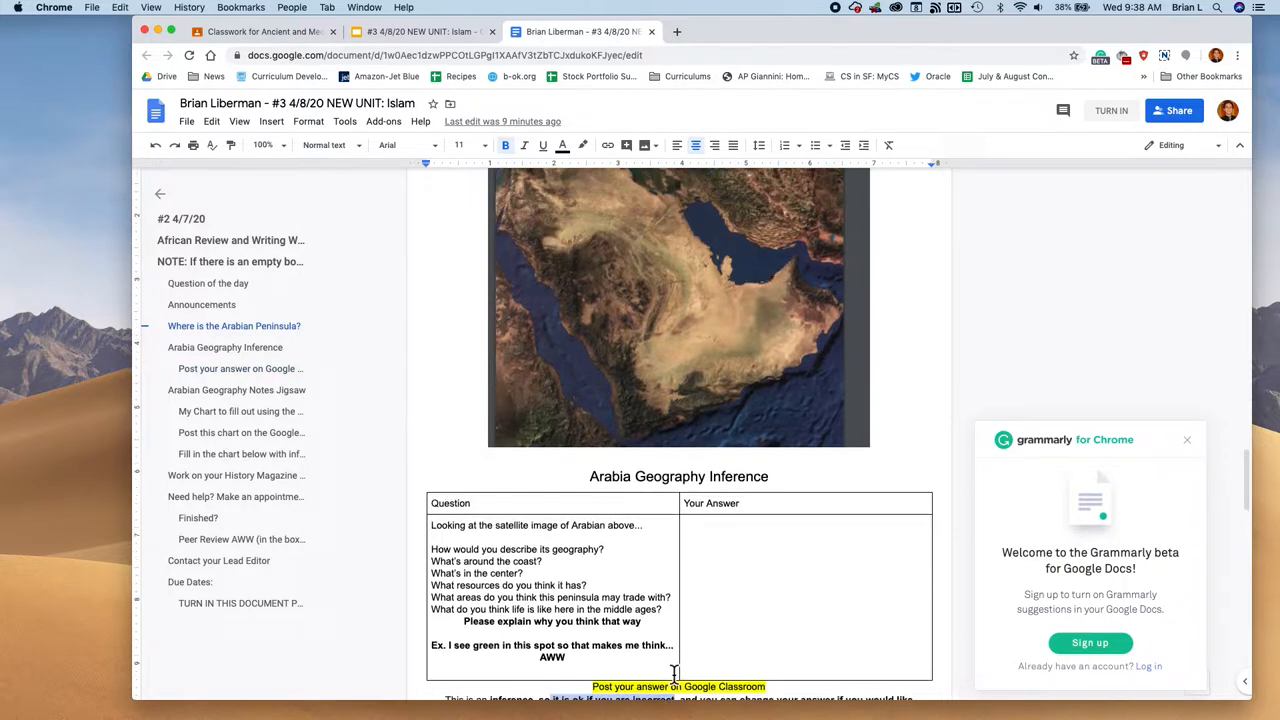
pyautogui.scroll(-3)
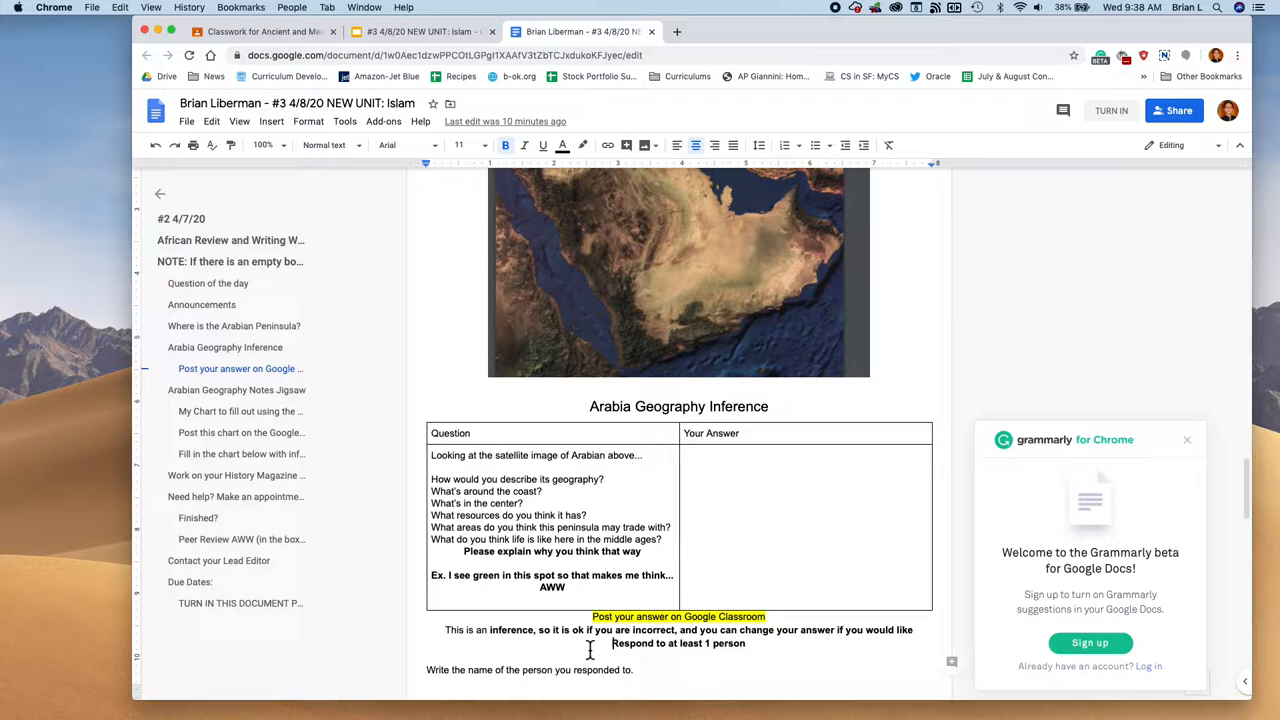
pyautogui.scroll(-3)
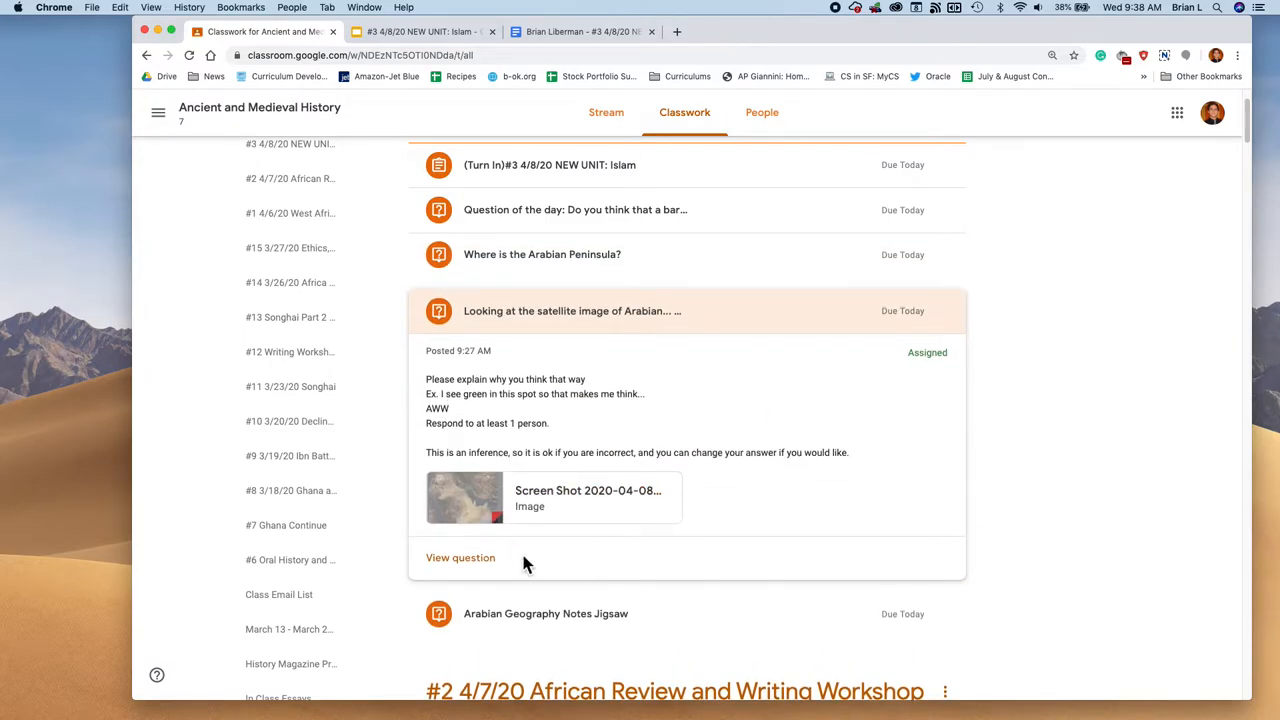
pyautogui.moveTo(718, 405)
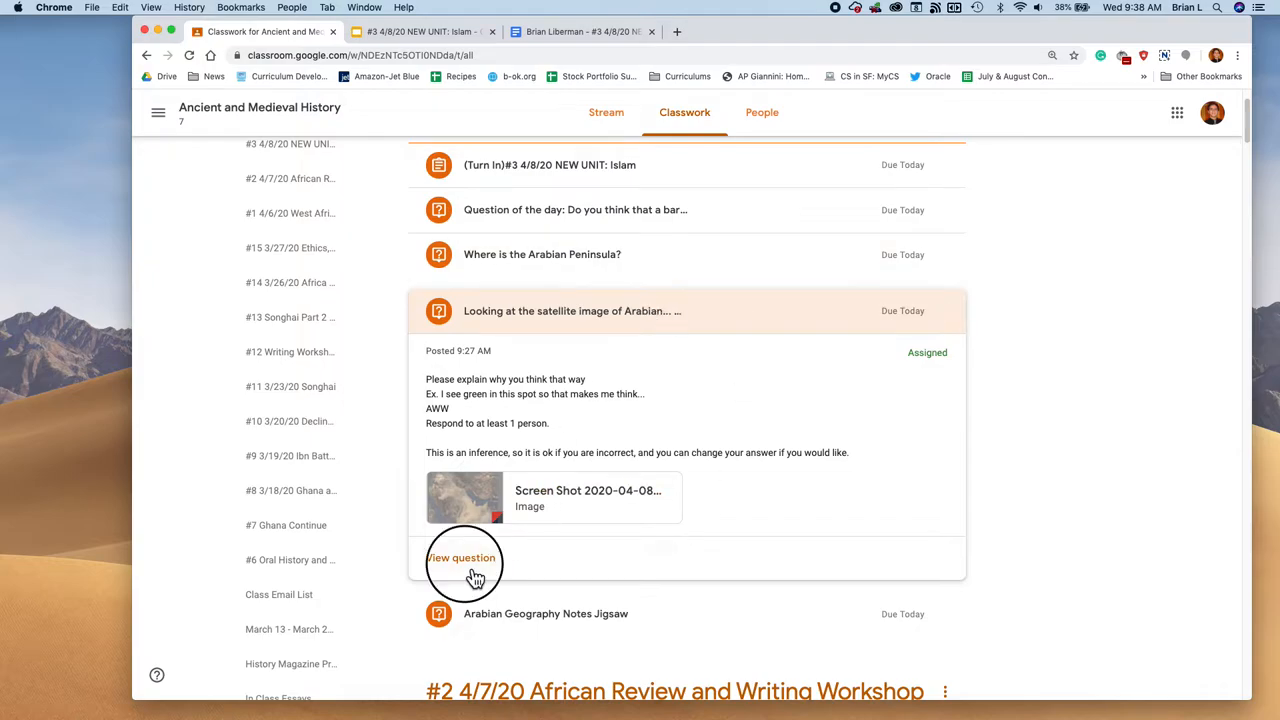
# Step: Open the satellite-image question's details and glance at the slides before returning to the worksheet
pyautogui.click(461, 557)
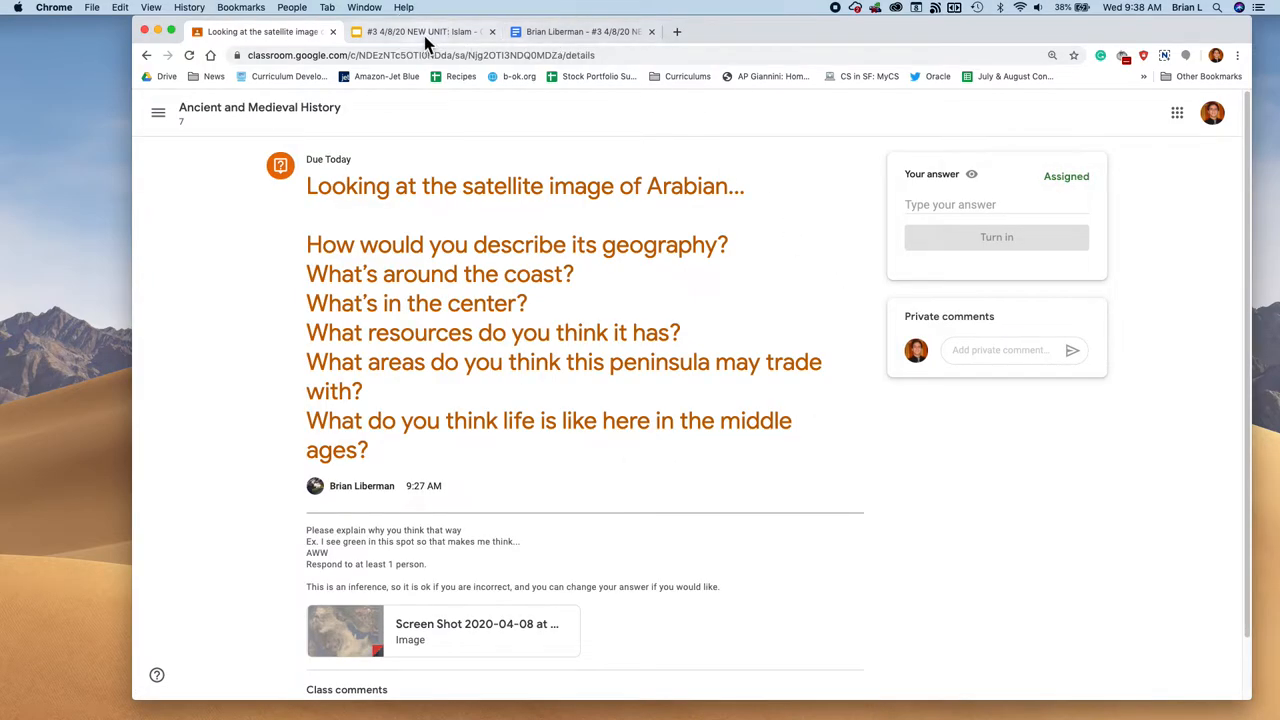
pyautogui.click(582, 31)
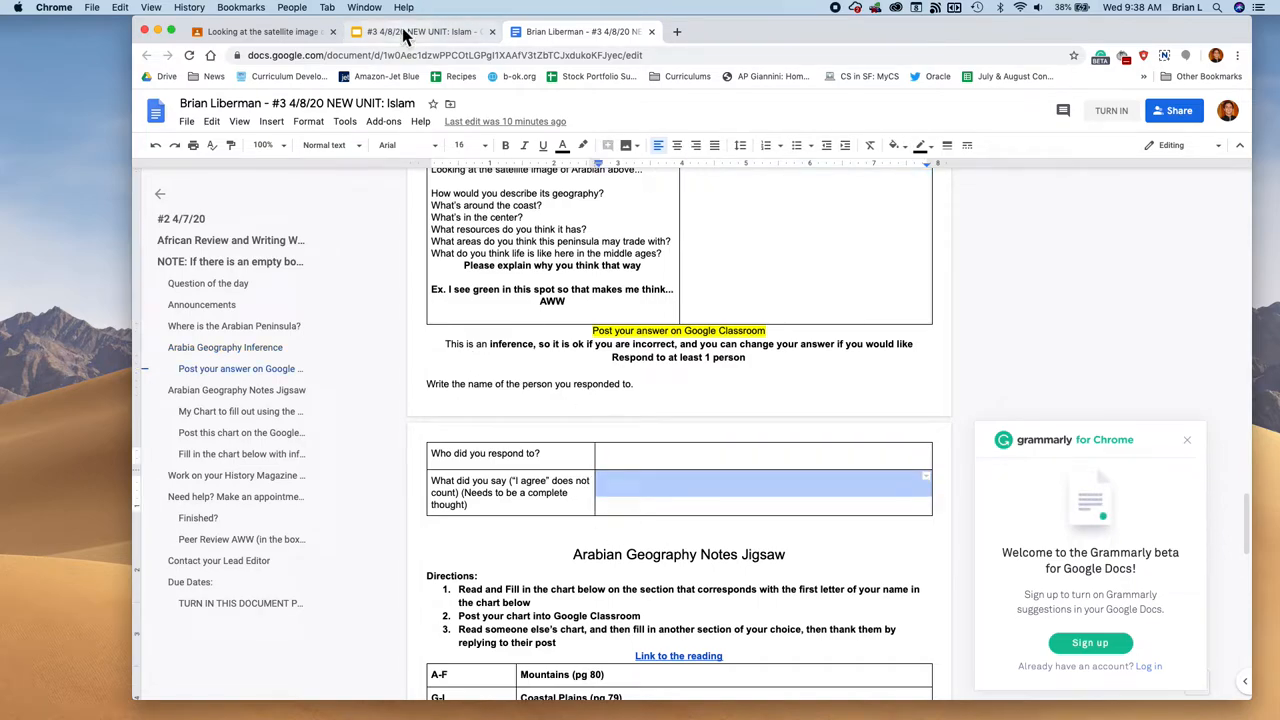
pyautogui.click(420, 31)
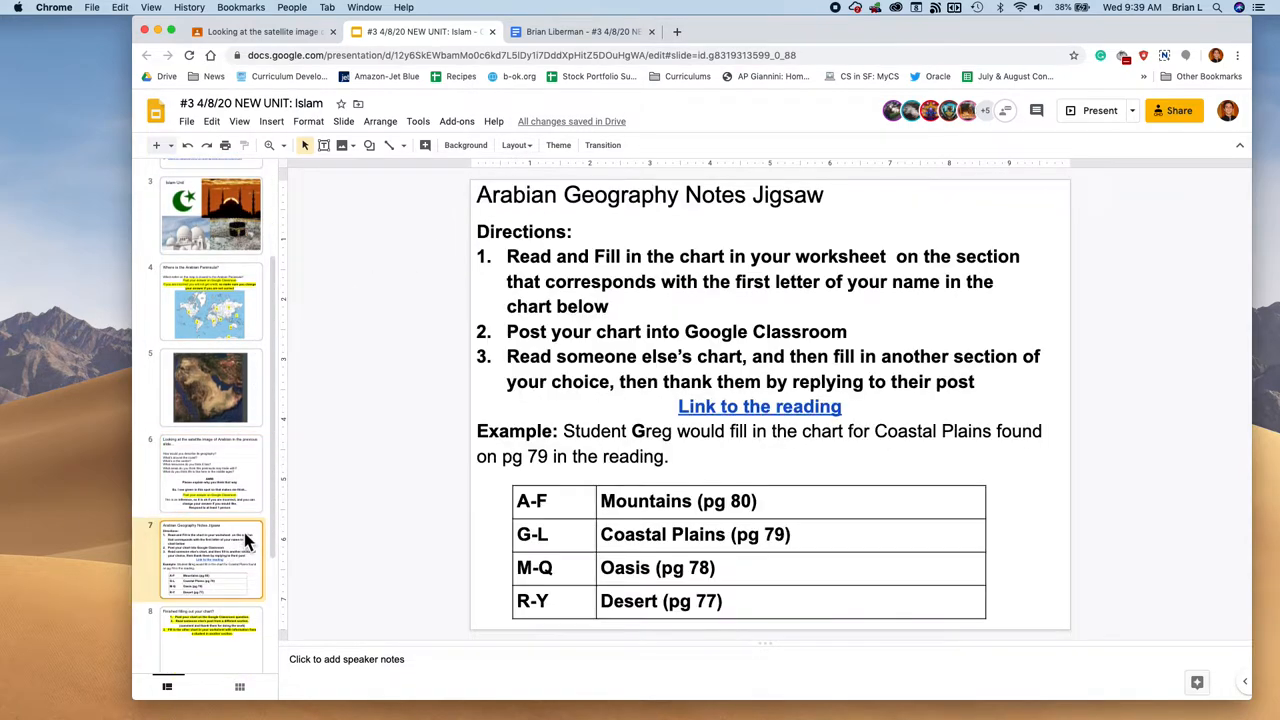
pyautogui.click(582, 31)
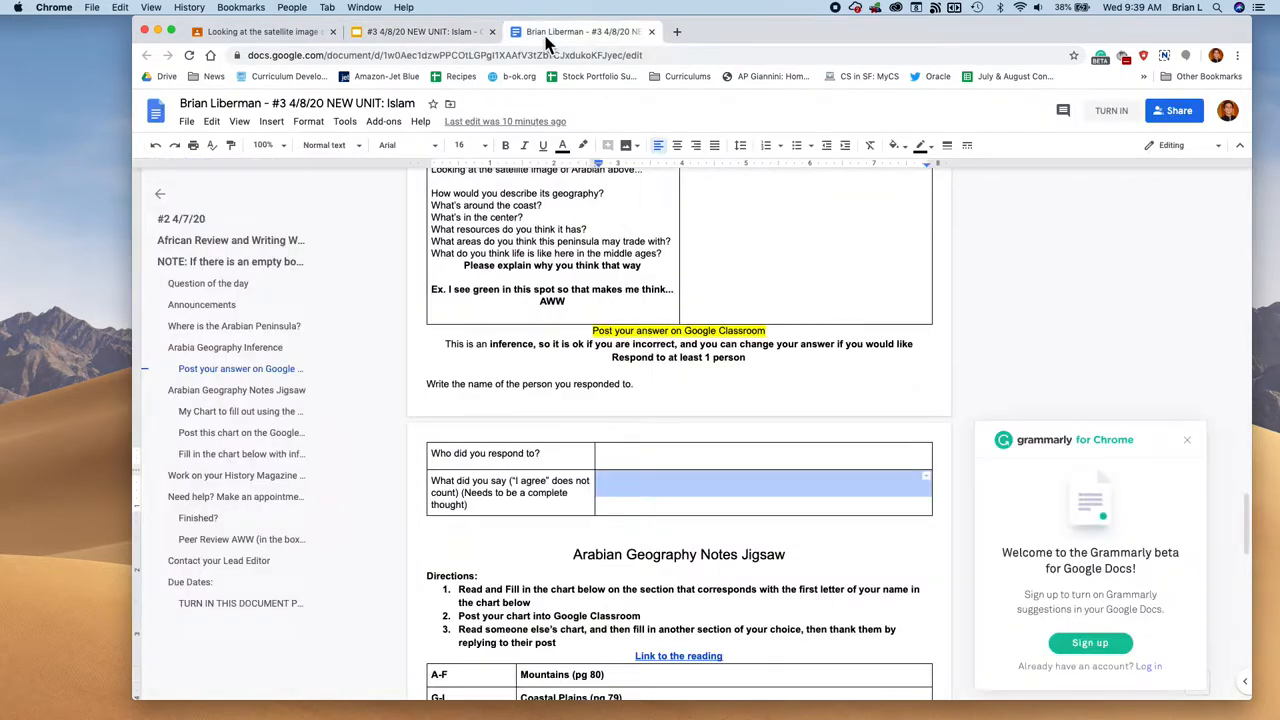
# Step: Scroll to the Arabian Geography Notes Jigsaw section and close the Grammarly welcome popup
pyautogui.scroll(-3)
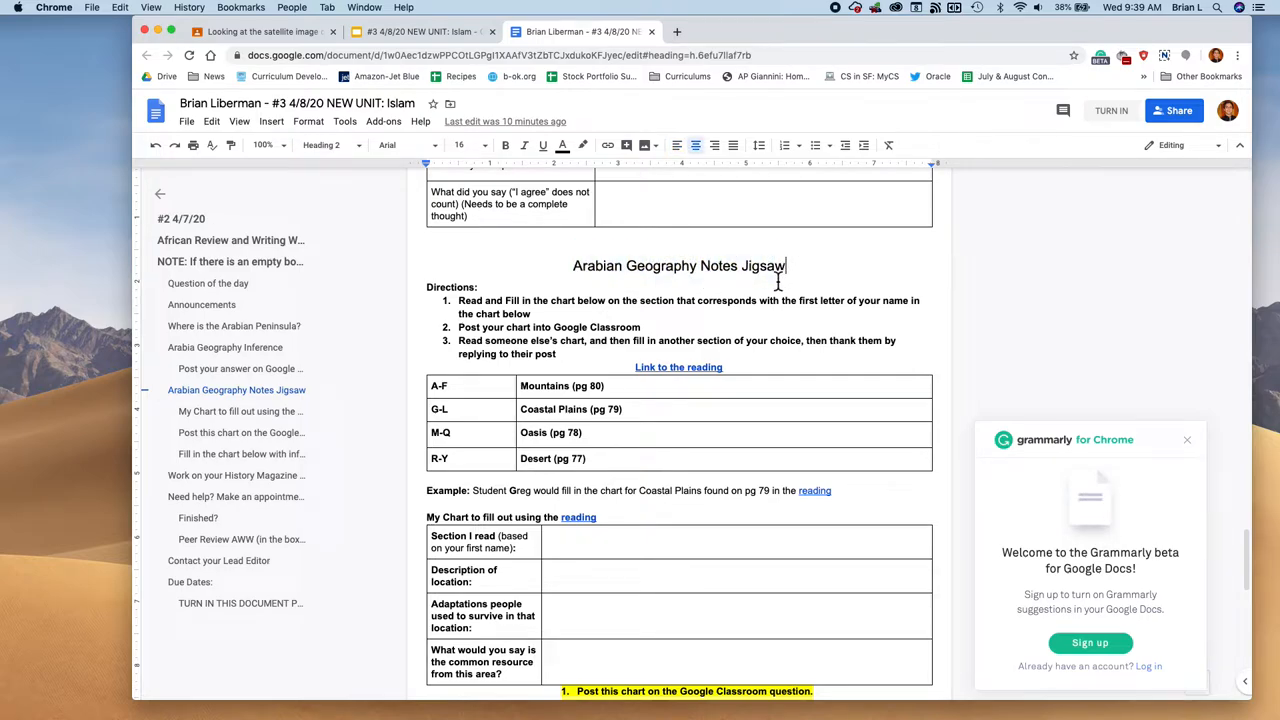
pyautogui.moveTo(1188, 441)
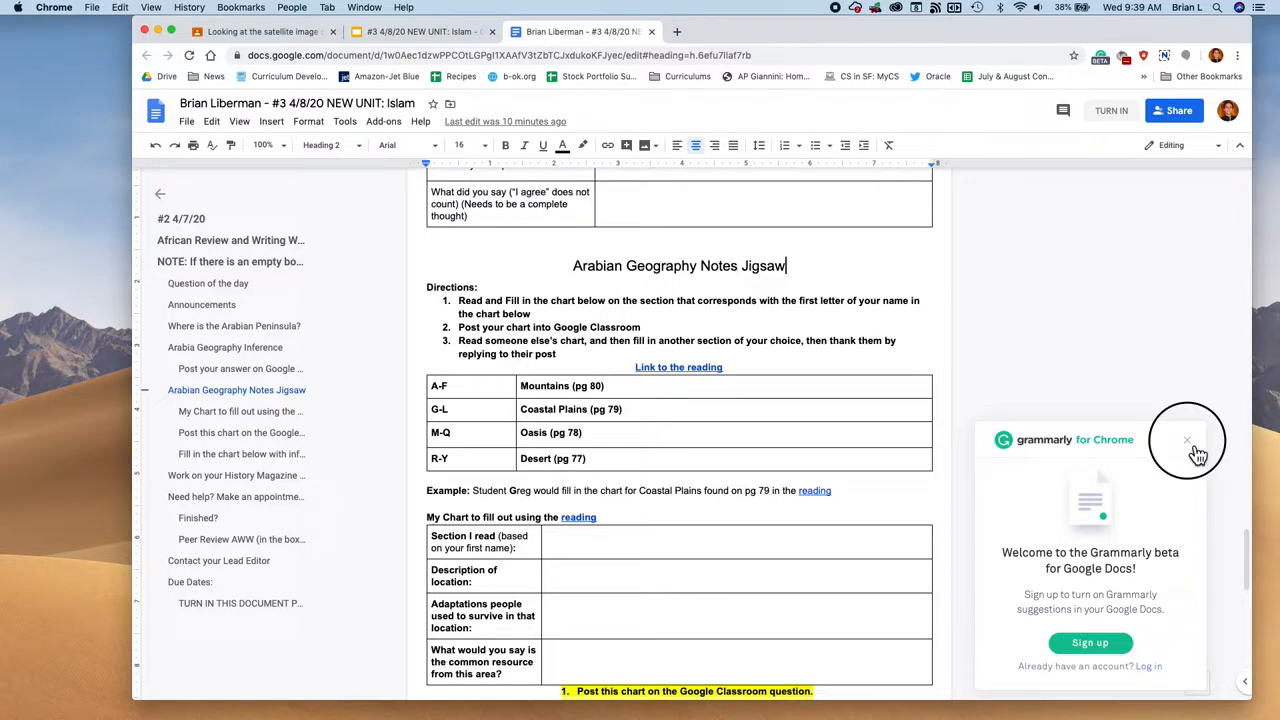
pyautogui.click(1188, 440)
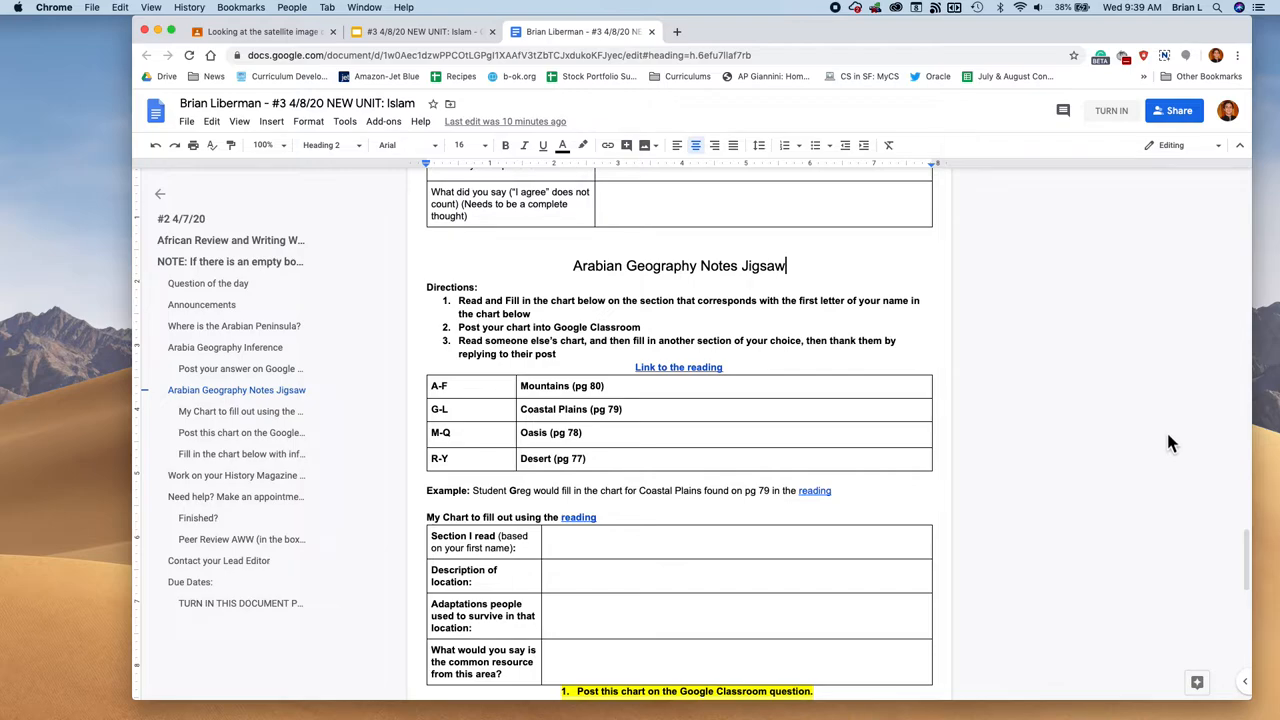
pyautogui.moveTo(418, 310)
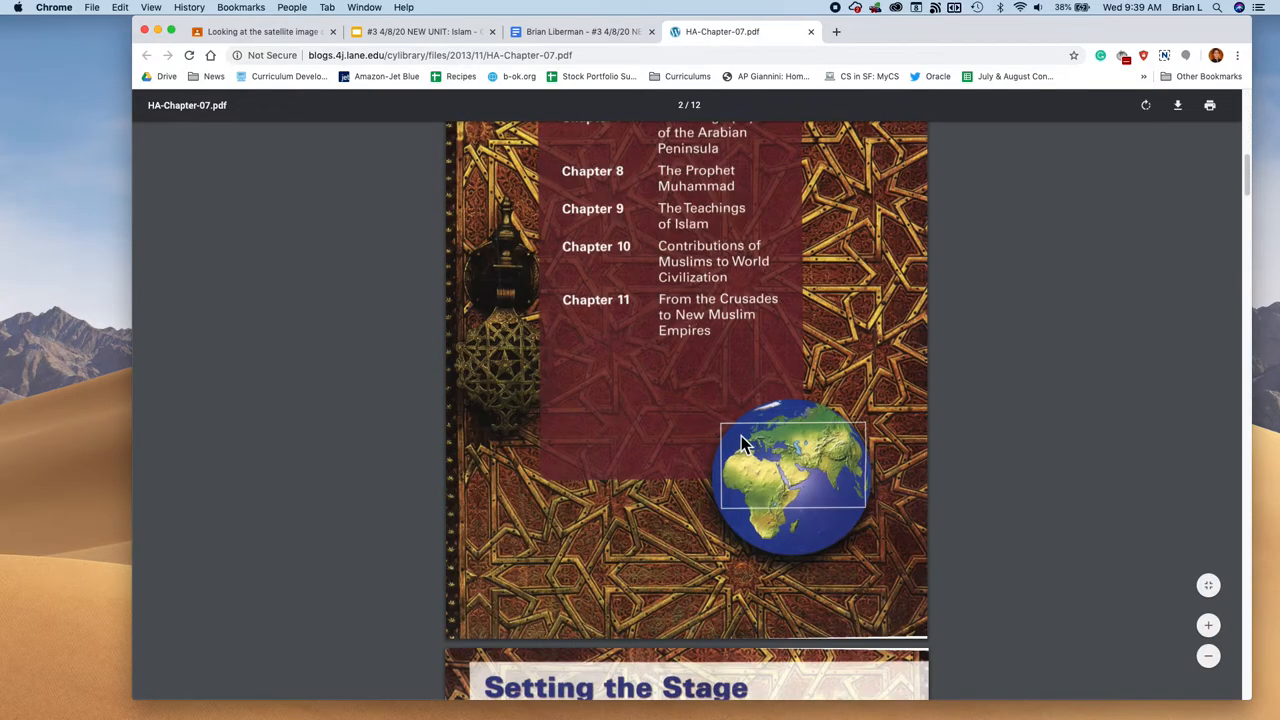
# Step: Read the Chapter 7 PDF down to section 7.5 The Coastal Plain, then return to the worksheet
pyautogui.scroll(-3)
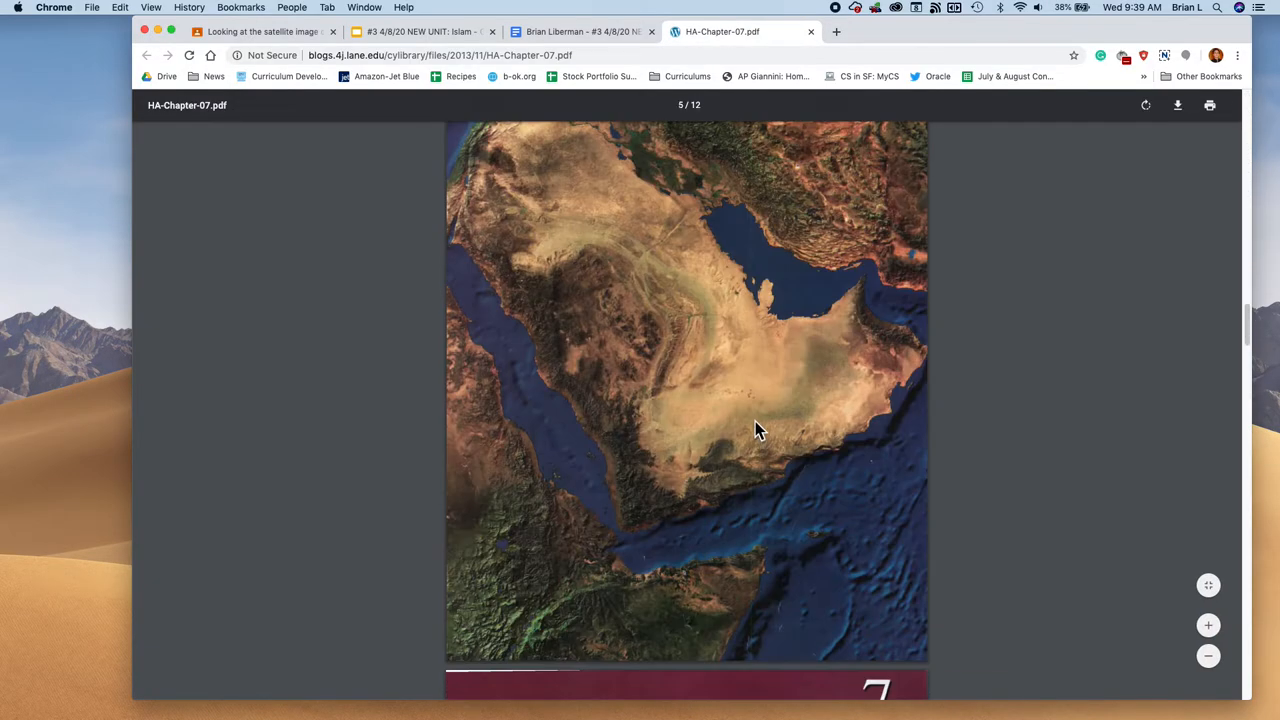
pyautogui.scroll(-3)
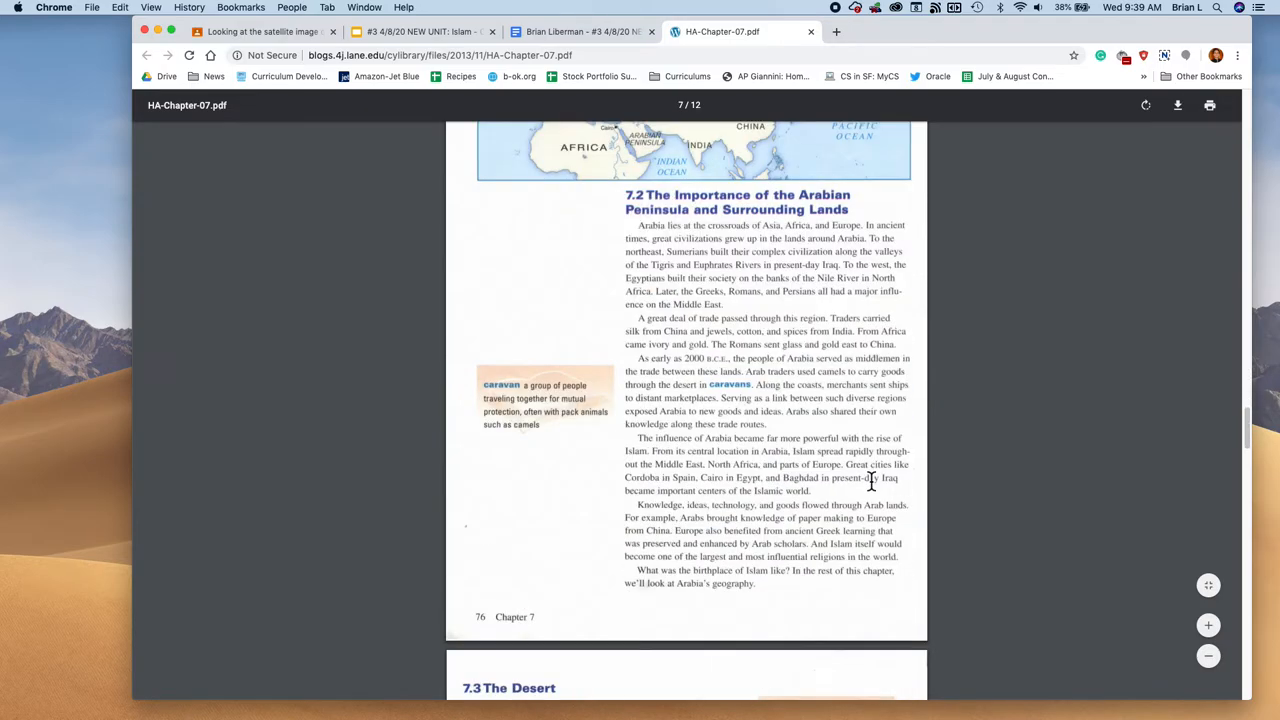
pyautogui.scroll(-3)
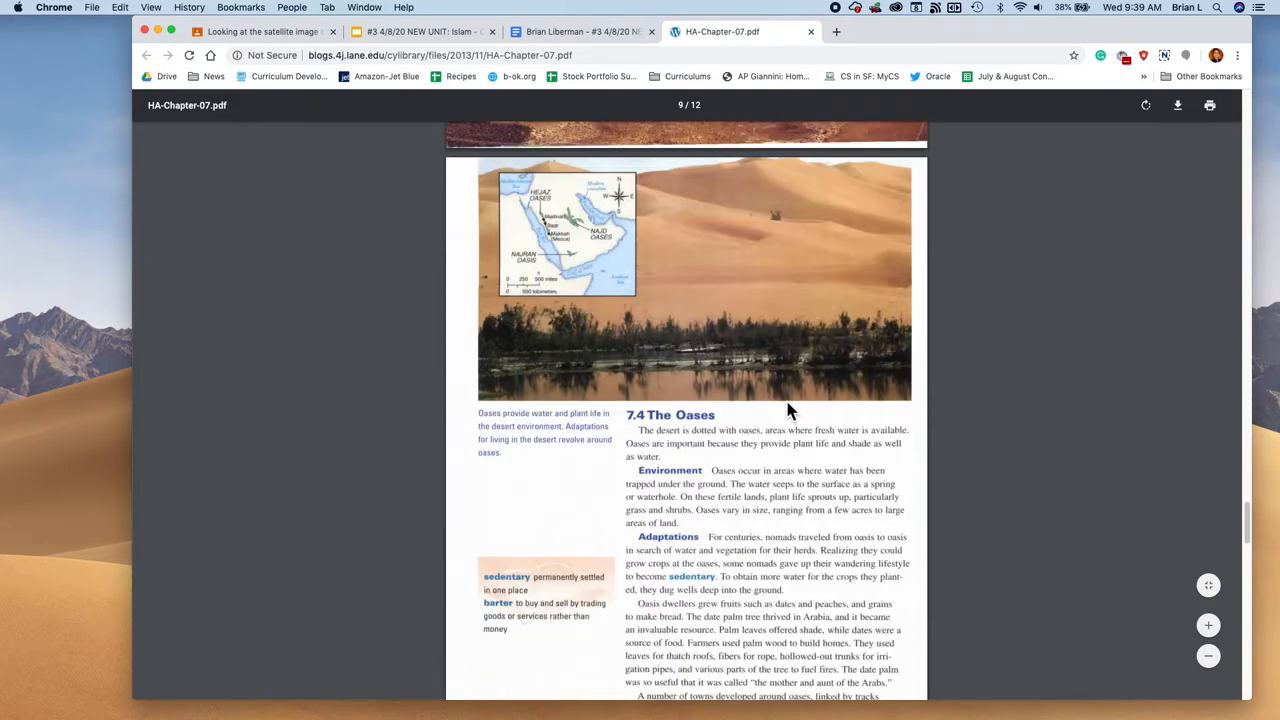
pyautogui.scroll(-3)
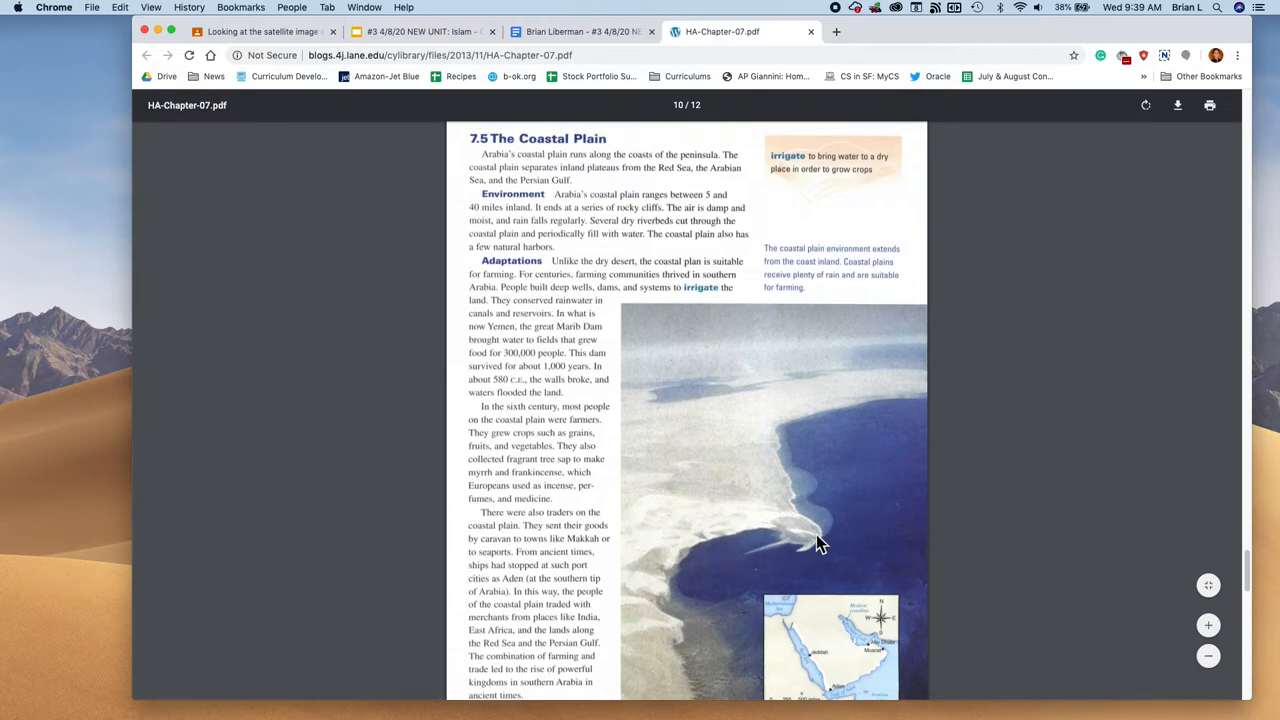
pyautogui.moveTo(655, 10)
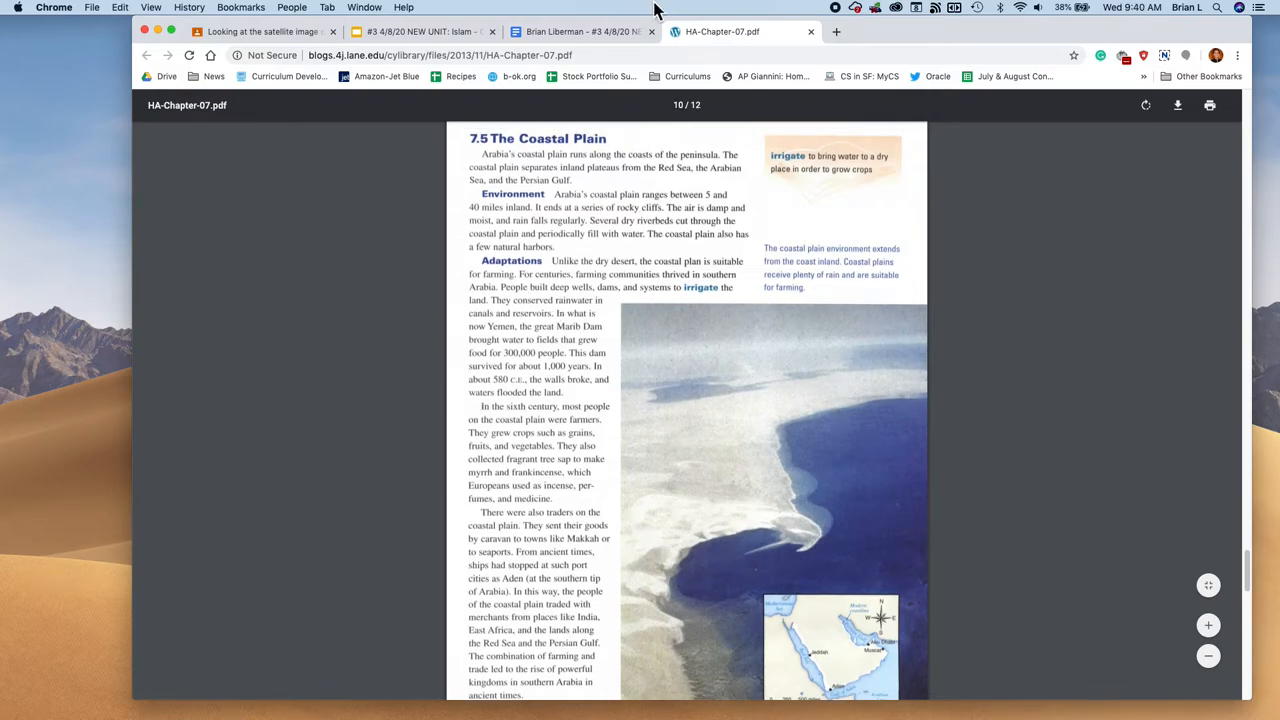
pyautogui.click(580, 31)
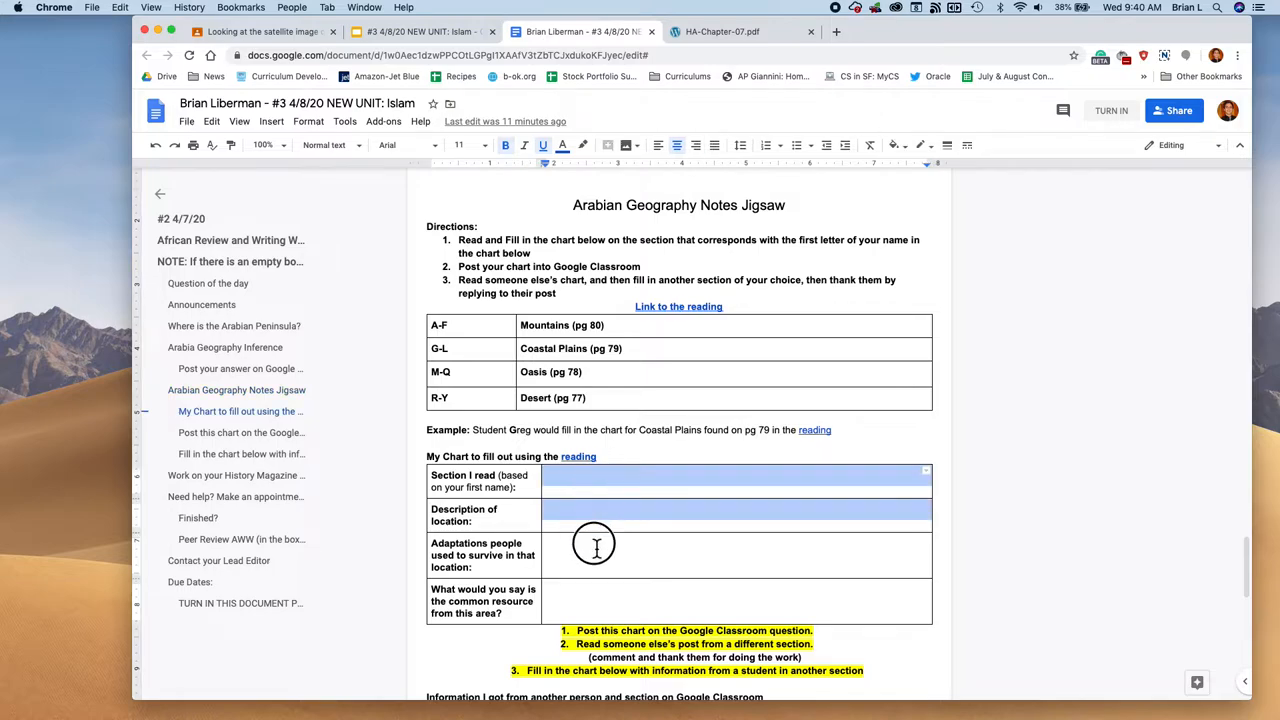
# Step: Enter 'Coastal plains' as the section read and 'Fill this' placeholders in the My Chart table
pyautogui.scroll(-3)
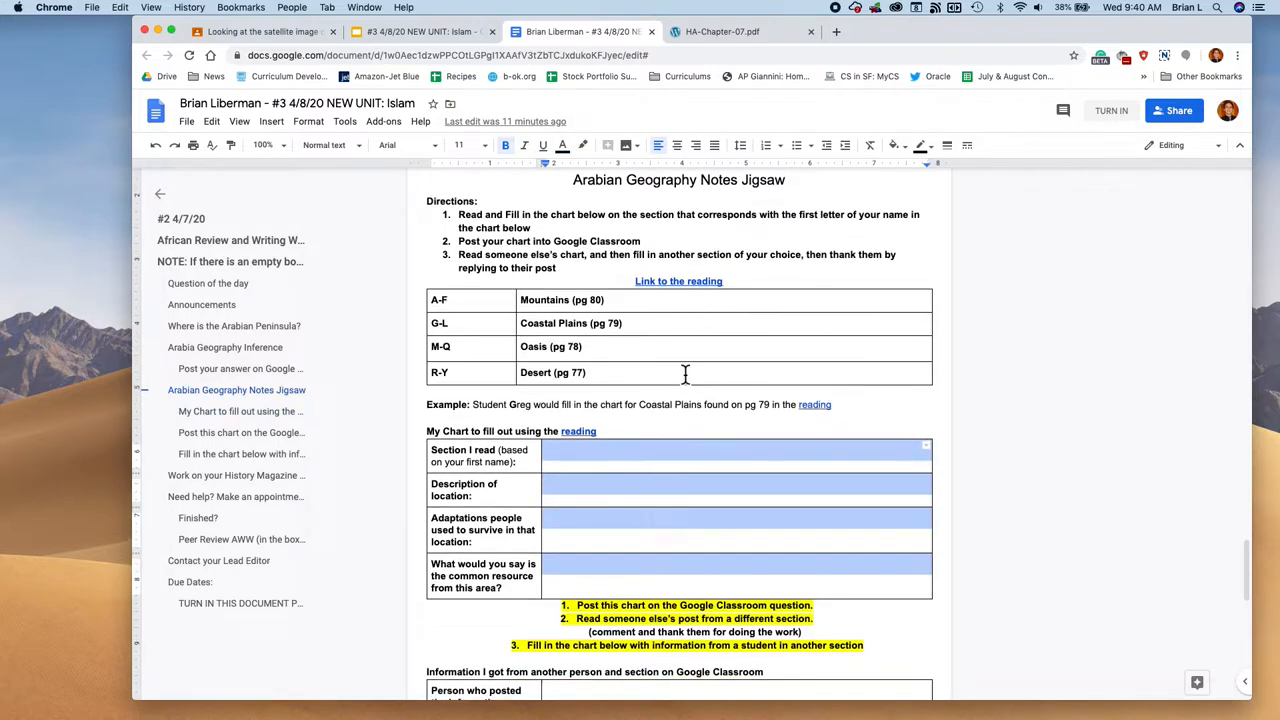
pyautogui.write('fi')
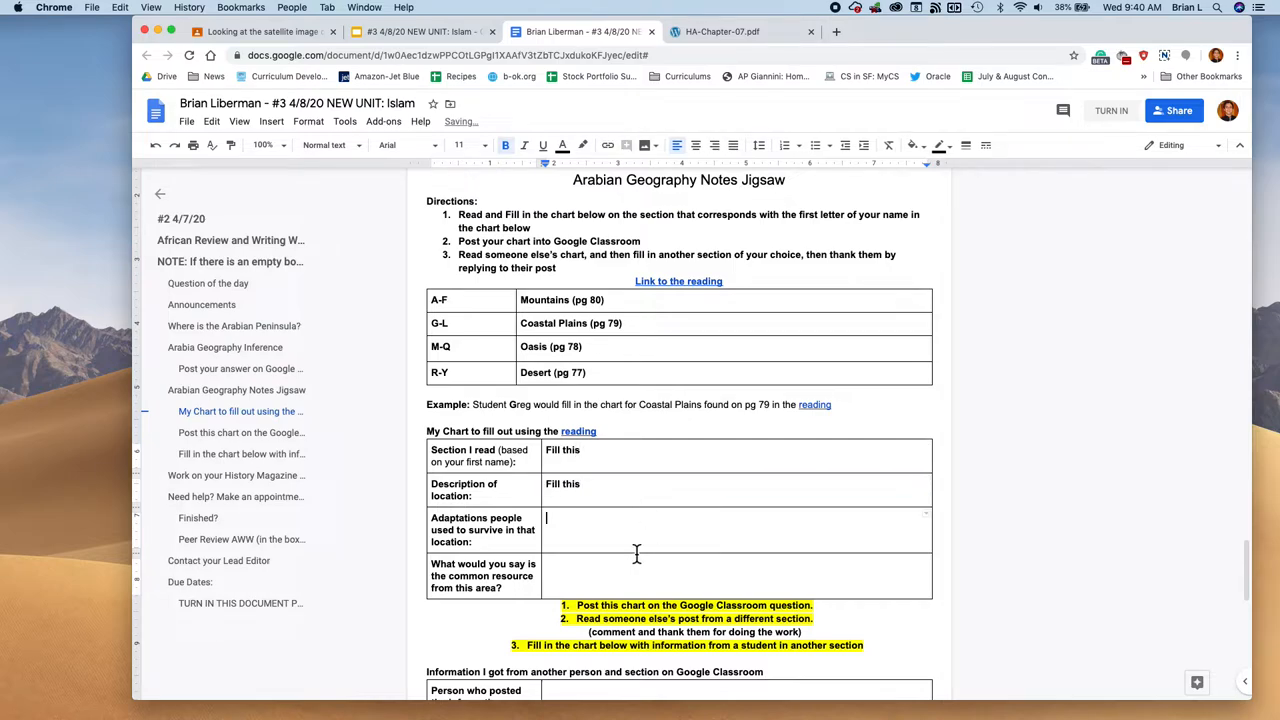
pyautogui.write('Gill this')
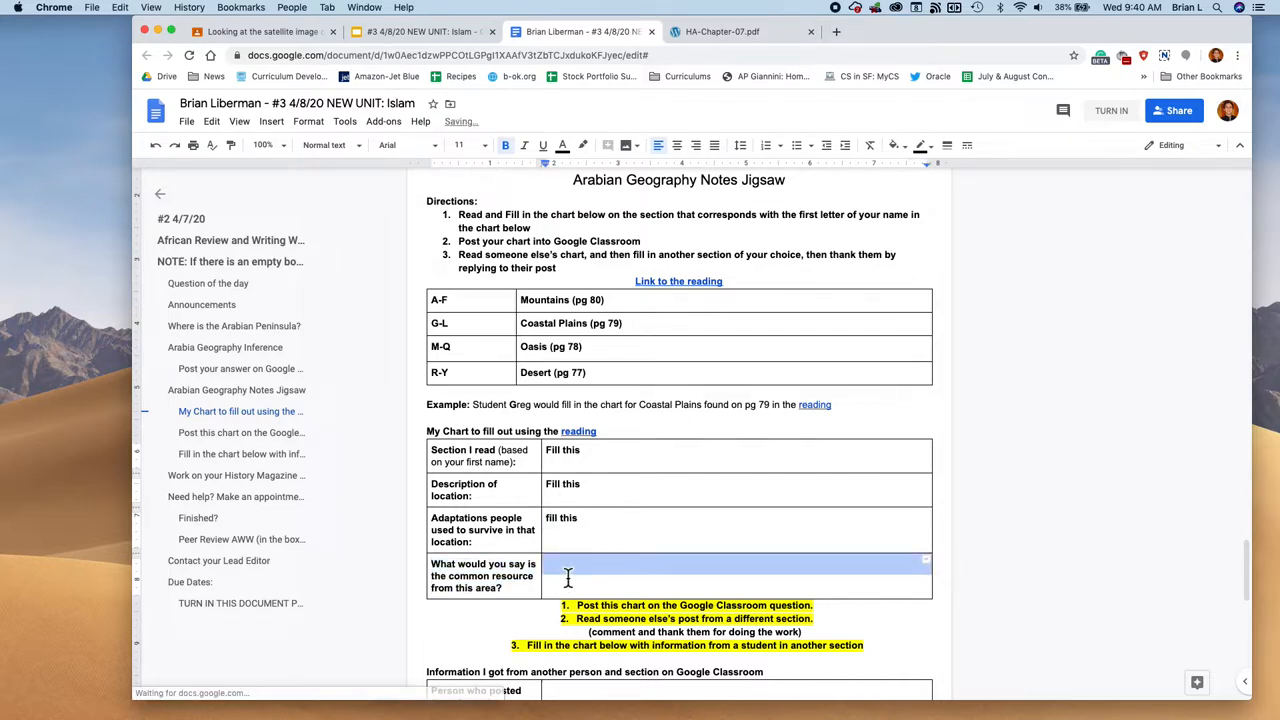
pyautogui.write('Fill this')
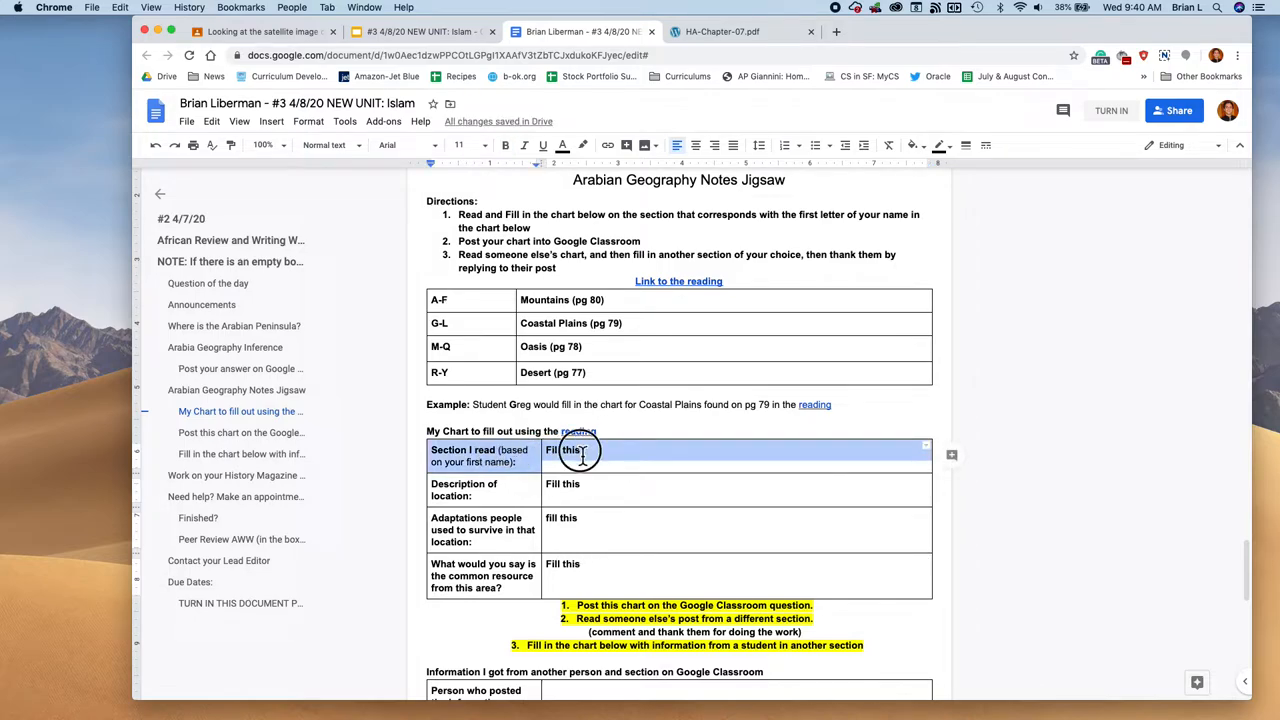
pyautogui.write('C')
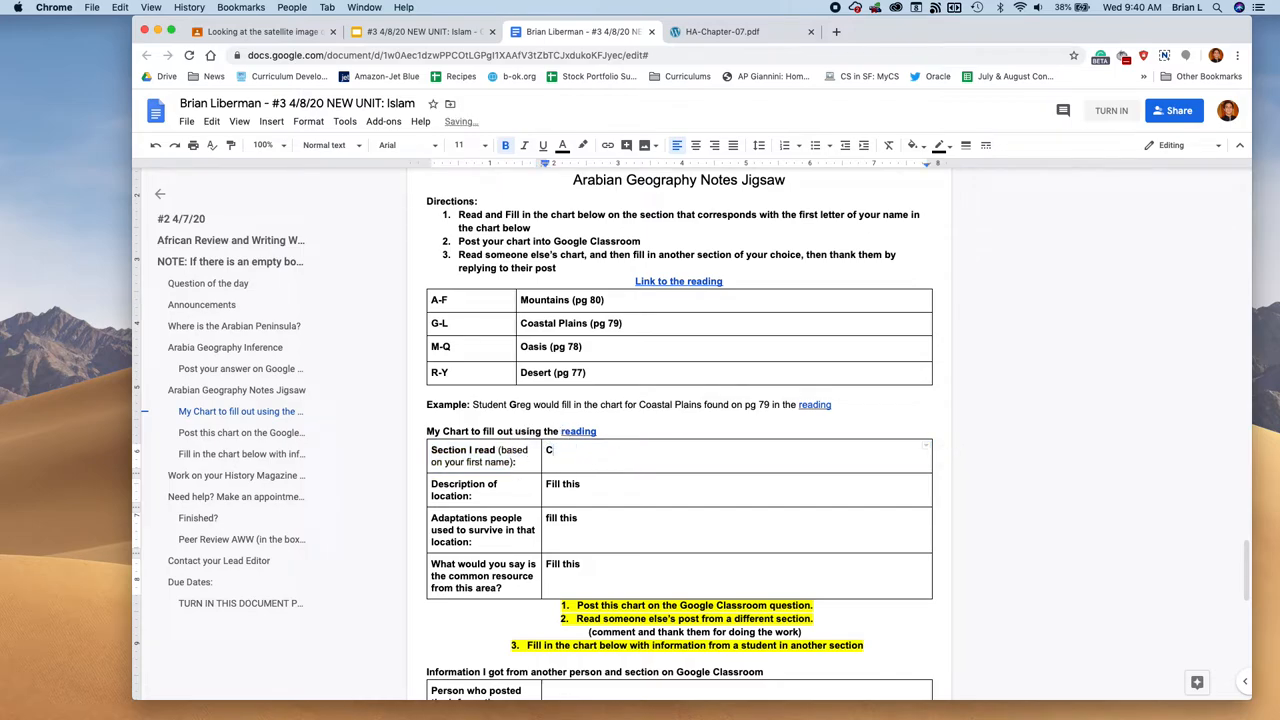
pyautogui.write('Coastal plains')
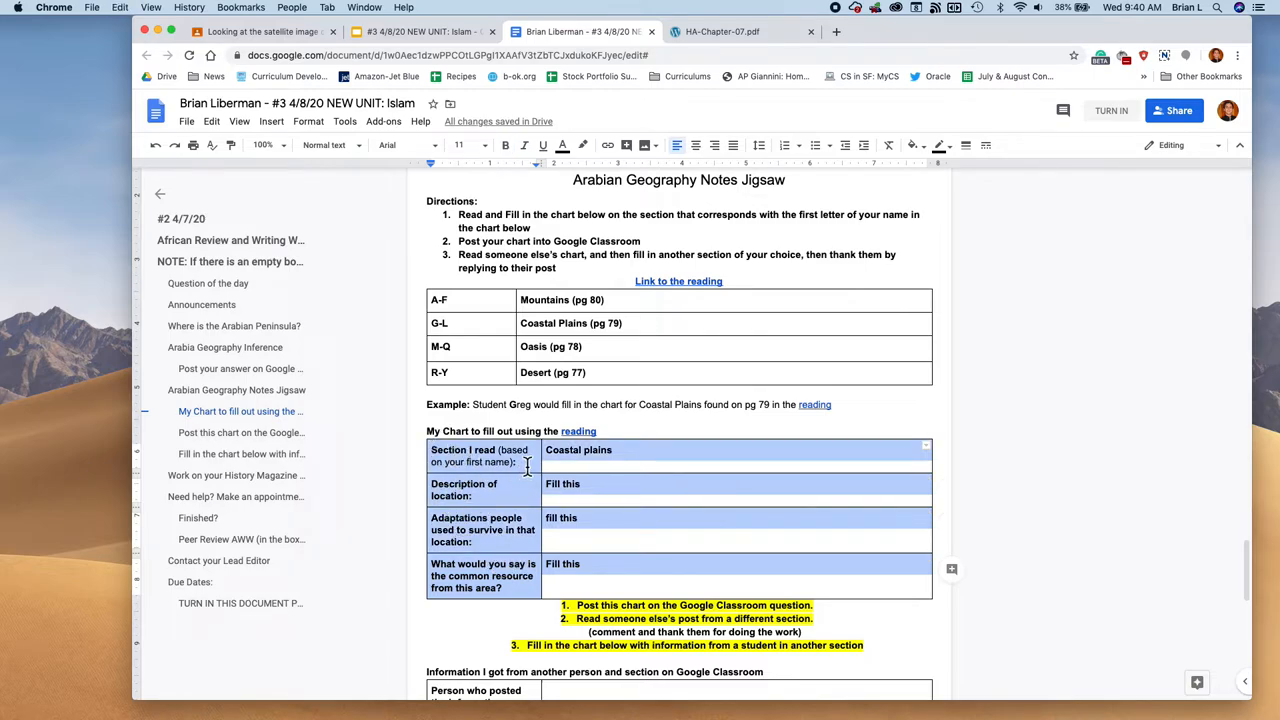
# Step: Answer the Arabian Geography Notes Jigsaw question with the chart text, starting 'Section I read'
pyautogui.click(262, 31)
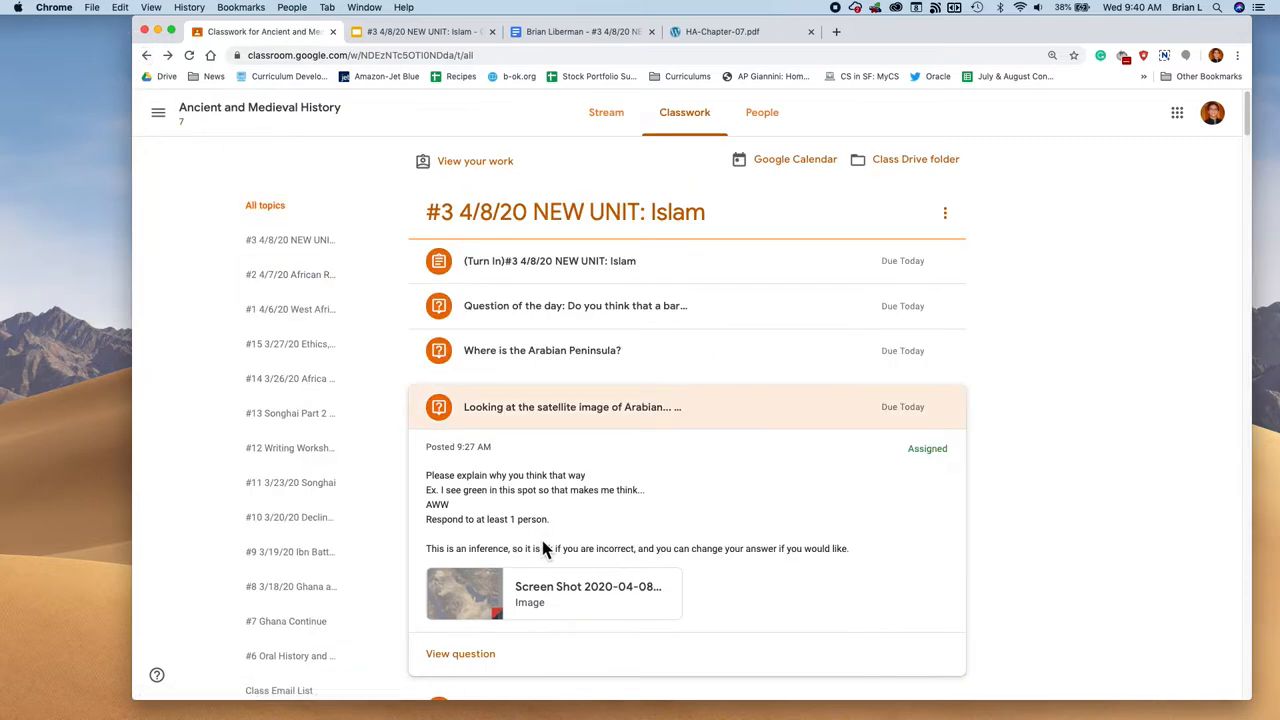
pyautogui.scroll(-3)
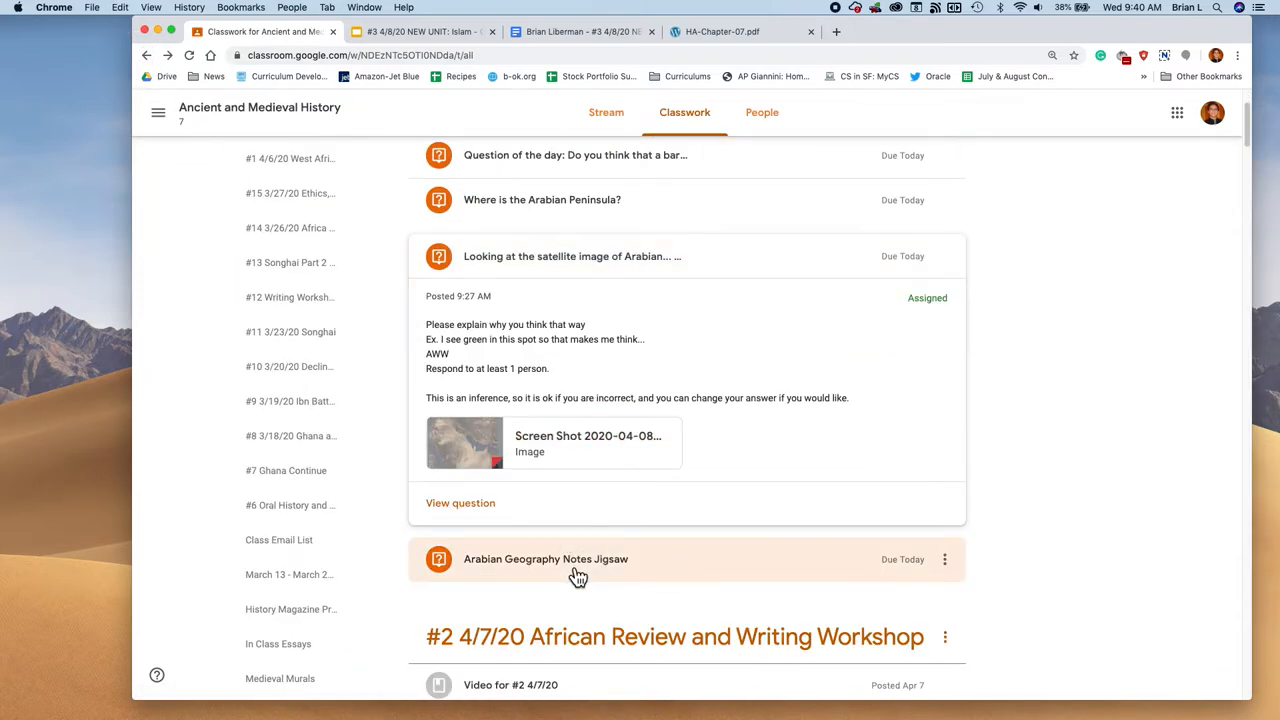
pyautogui.click(546, 559)
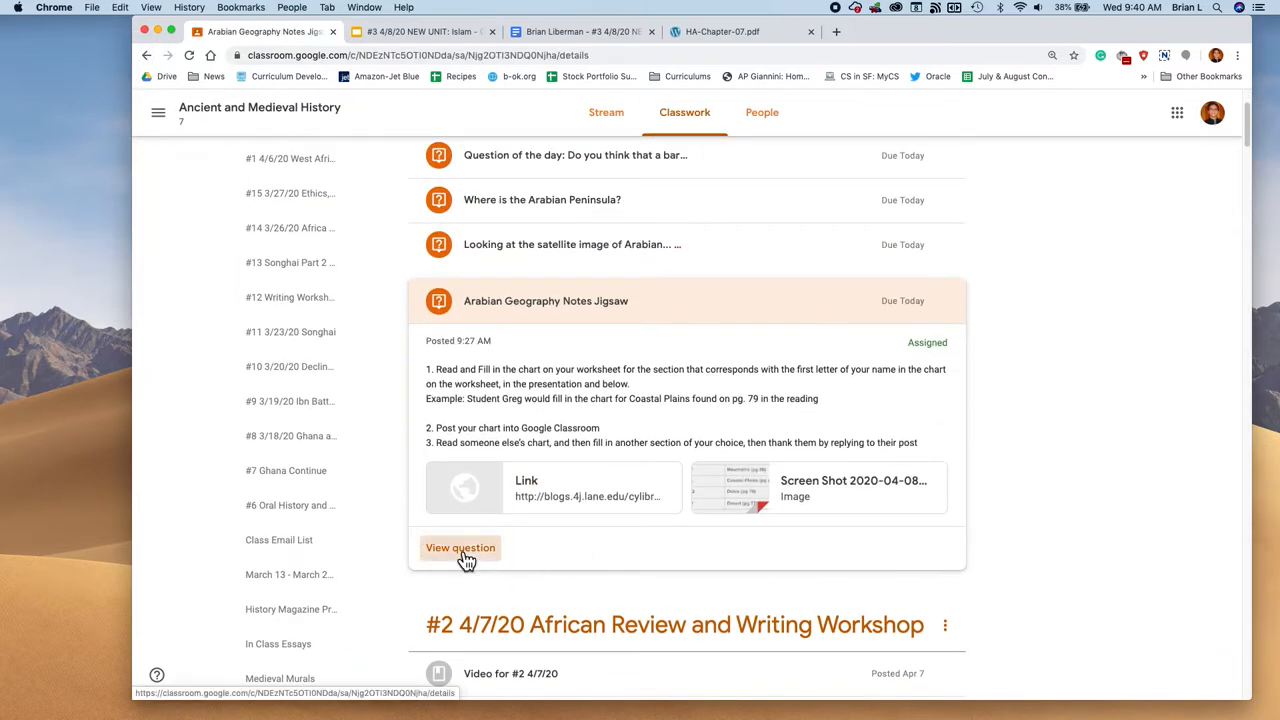
pyautogui.click(460, 547)
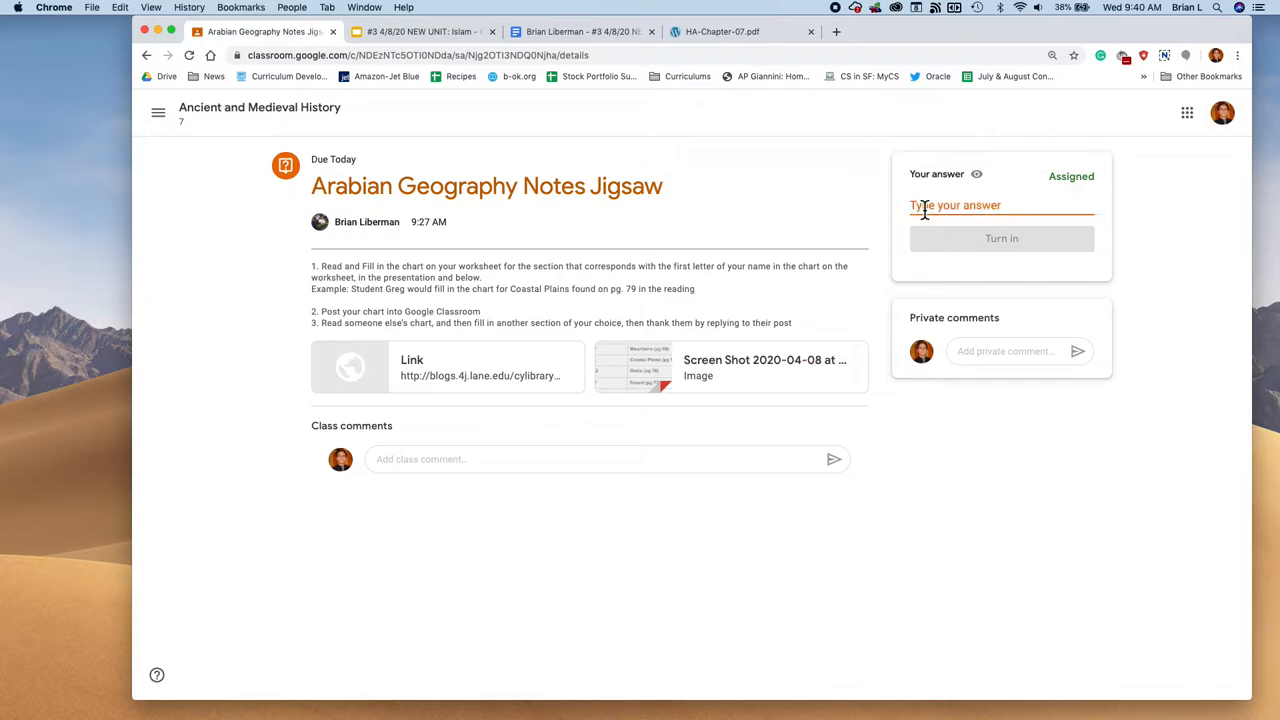
pyautogui.write('Section I read (based on your first name):')
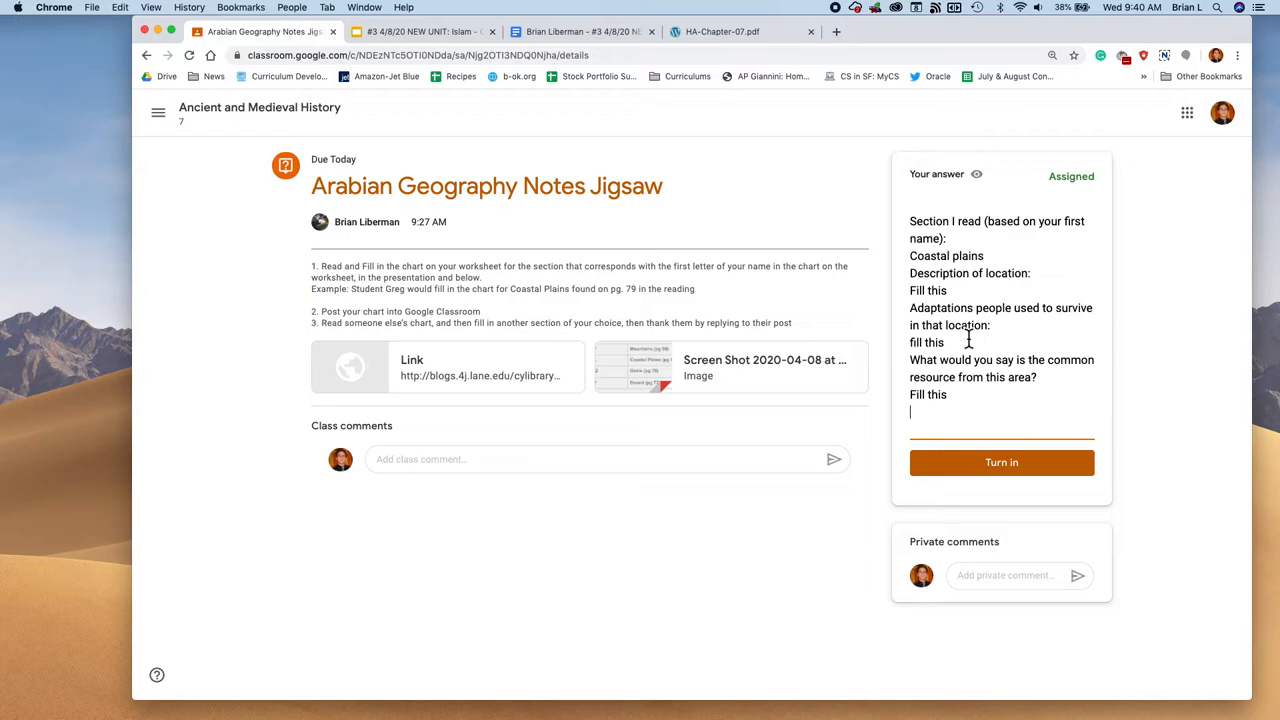
pyautogui.moveTo(965, 338)
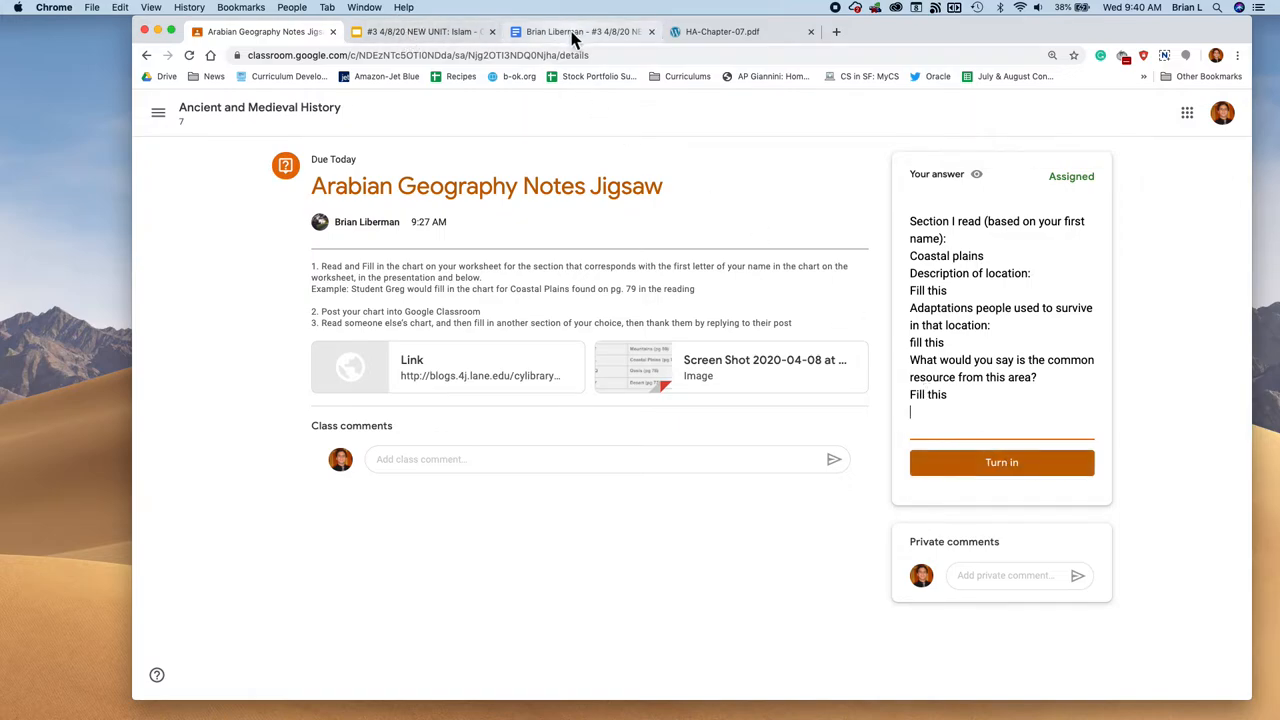
# Step: Fill the worksheet chart's 'Person who posted the information' cell with 'Gregs'
pyautogui.click(583, 31)
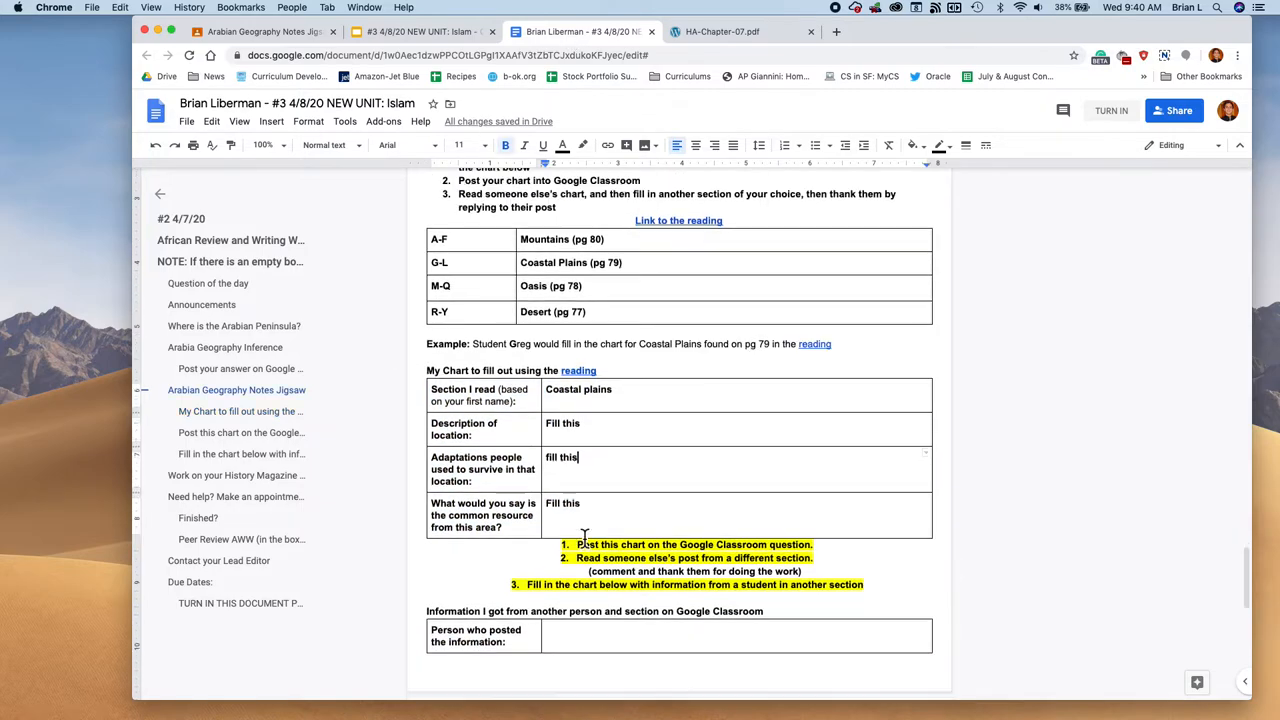
pyautogui.scroll(-3)
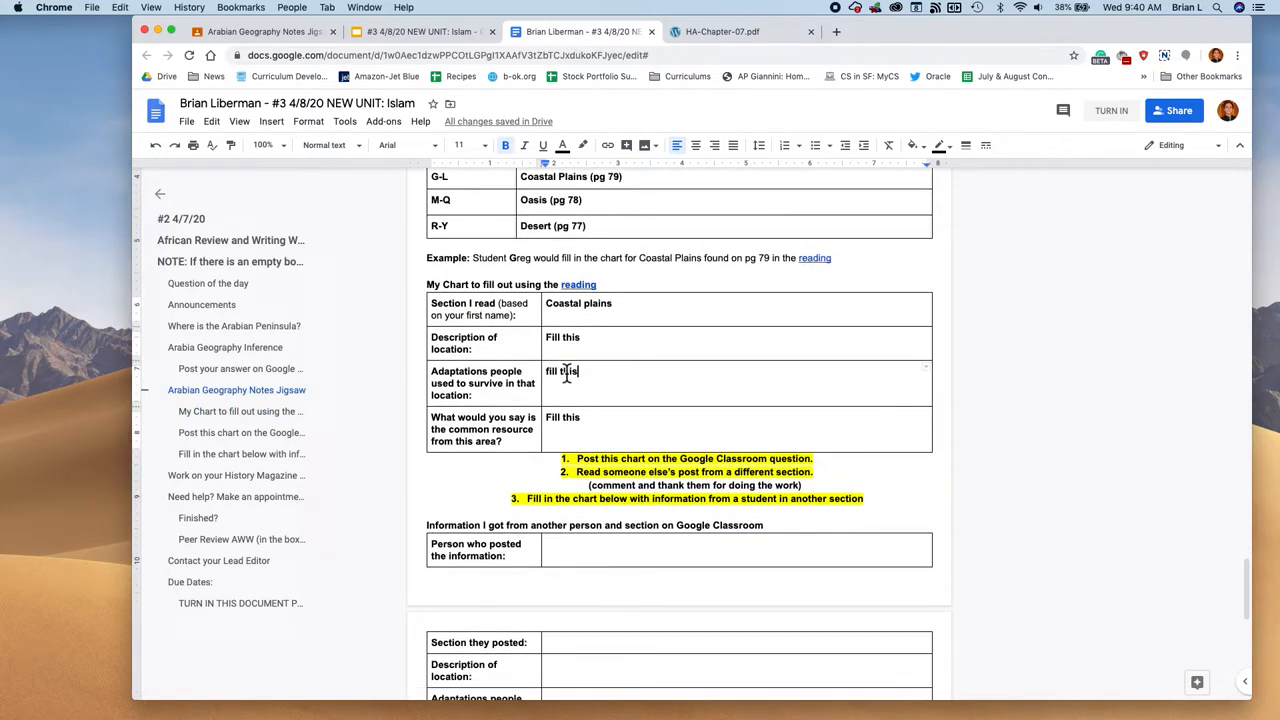
pyautogui.scroll(3)
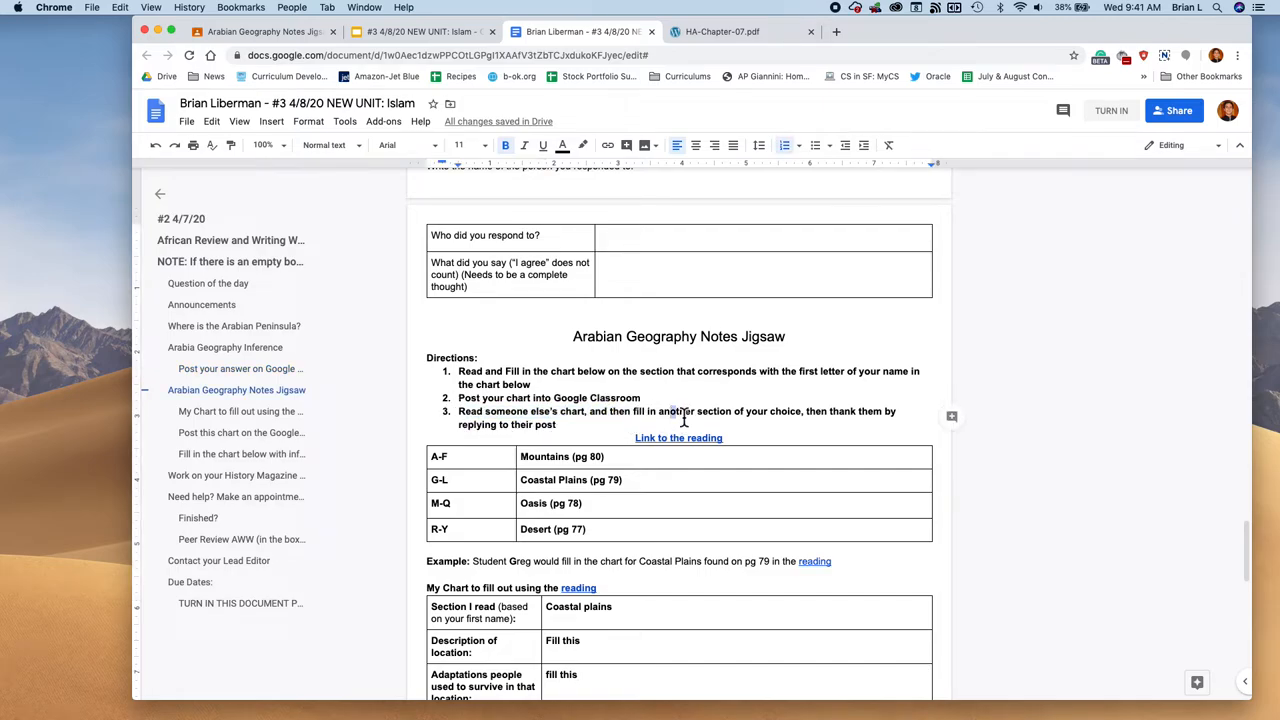
pyautogui.scroll(-3)
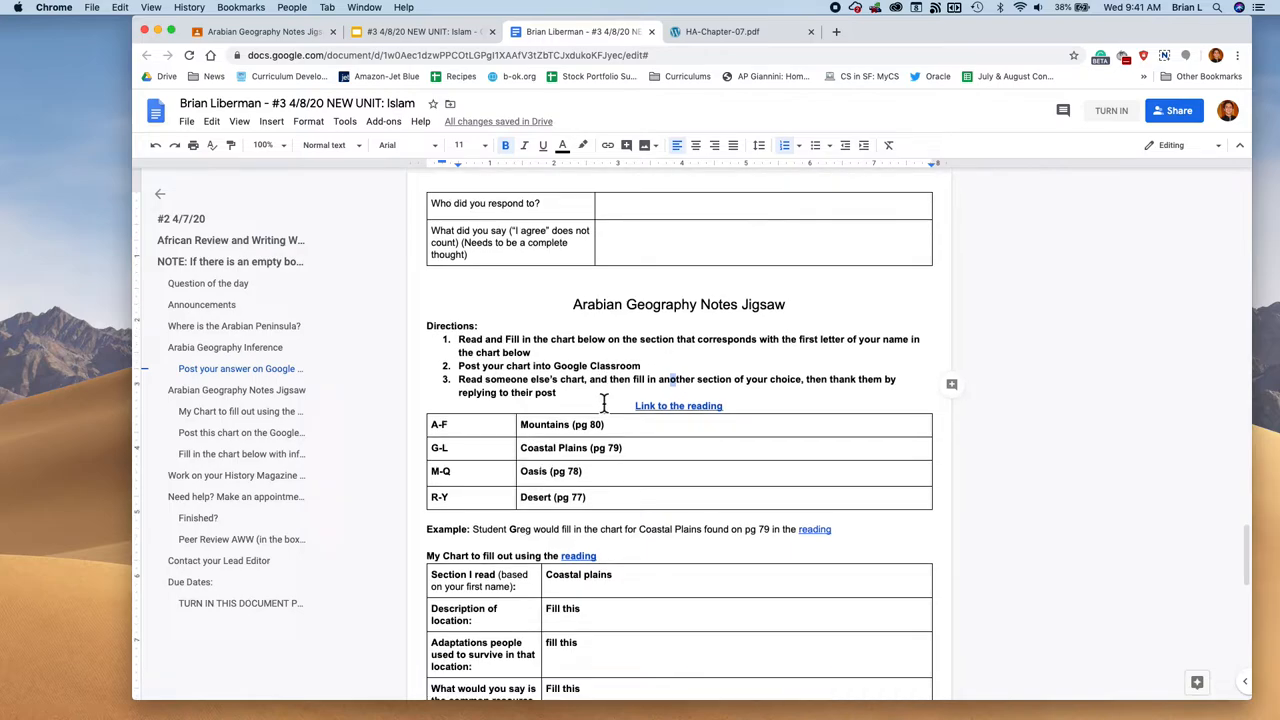
pyautogui.scroll(-3)
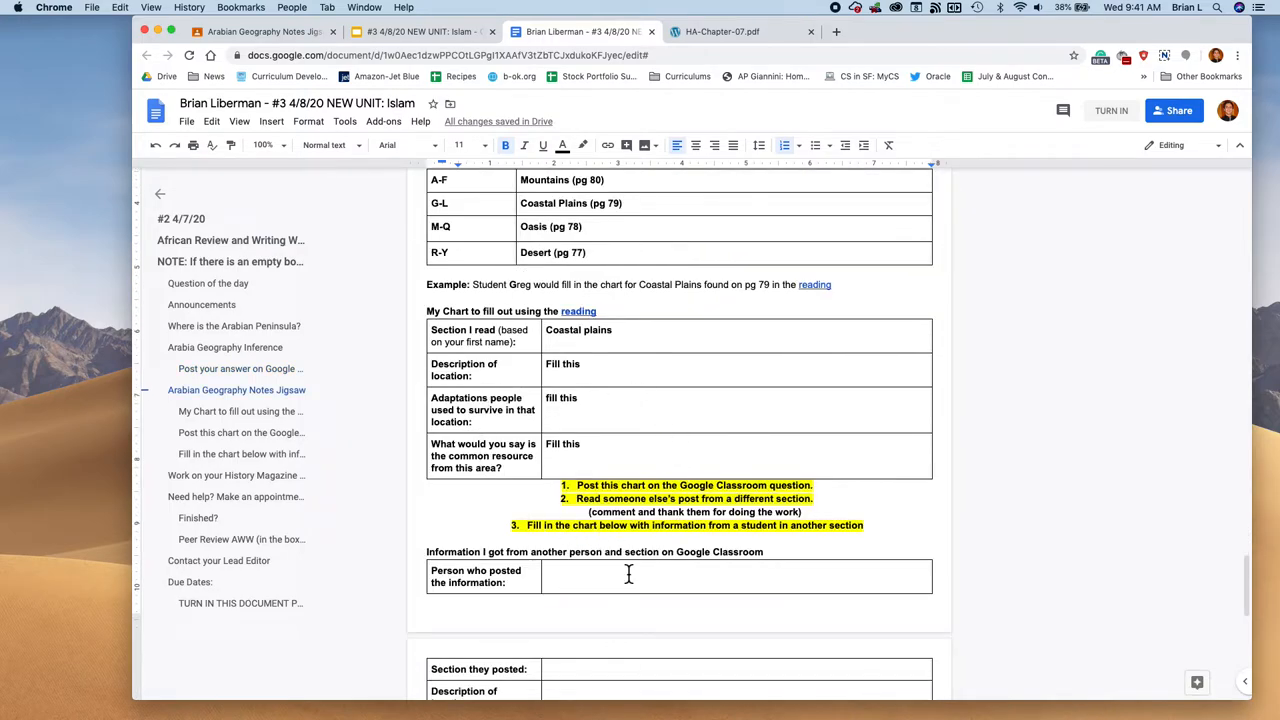
pyautogui.scroll(-3)
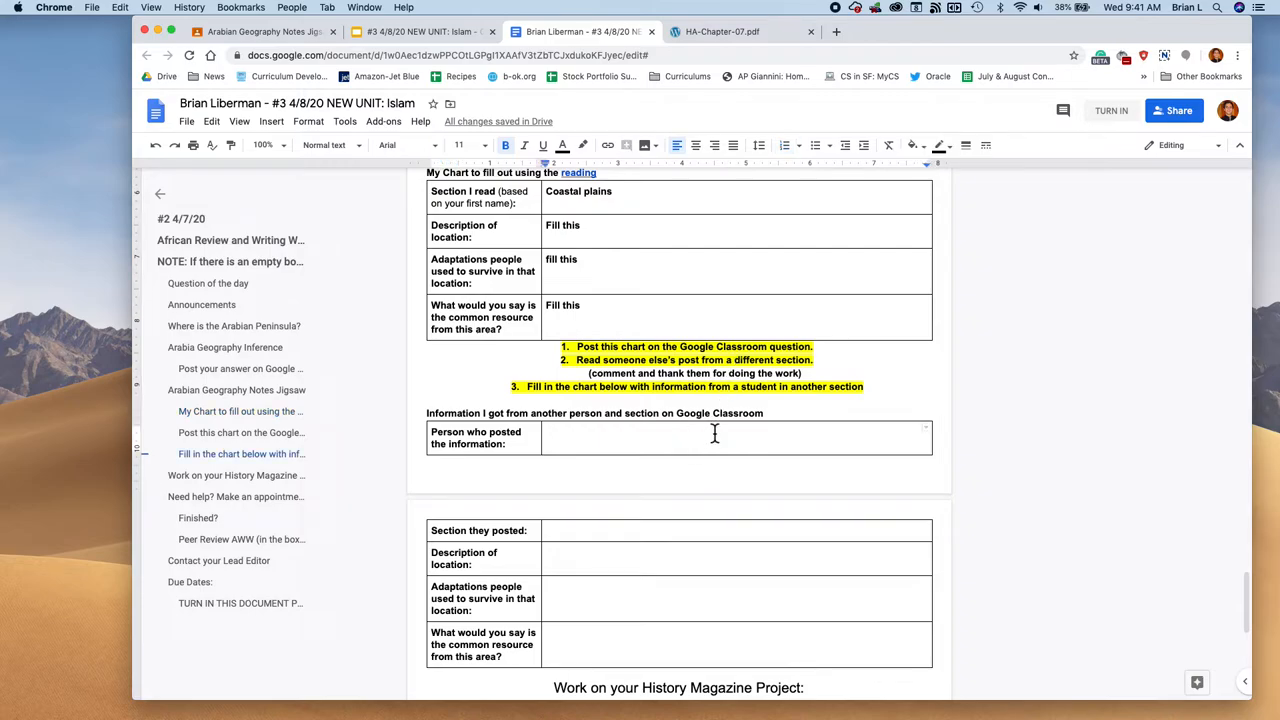
pyautogui.write('Gregs')
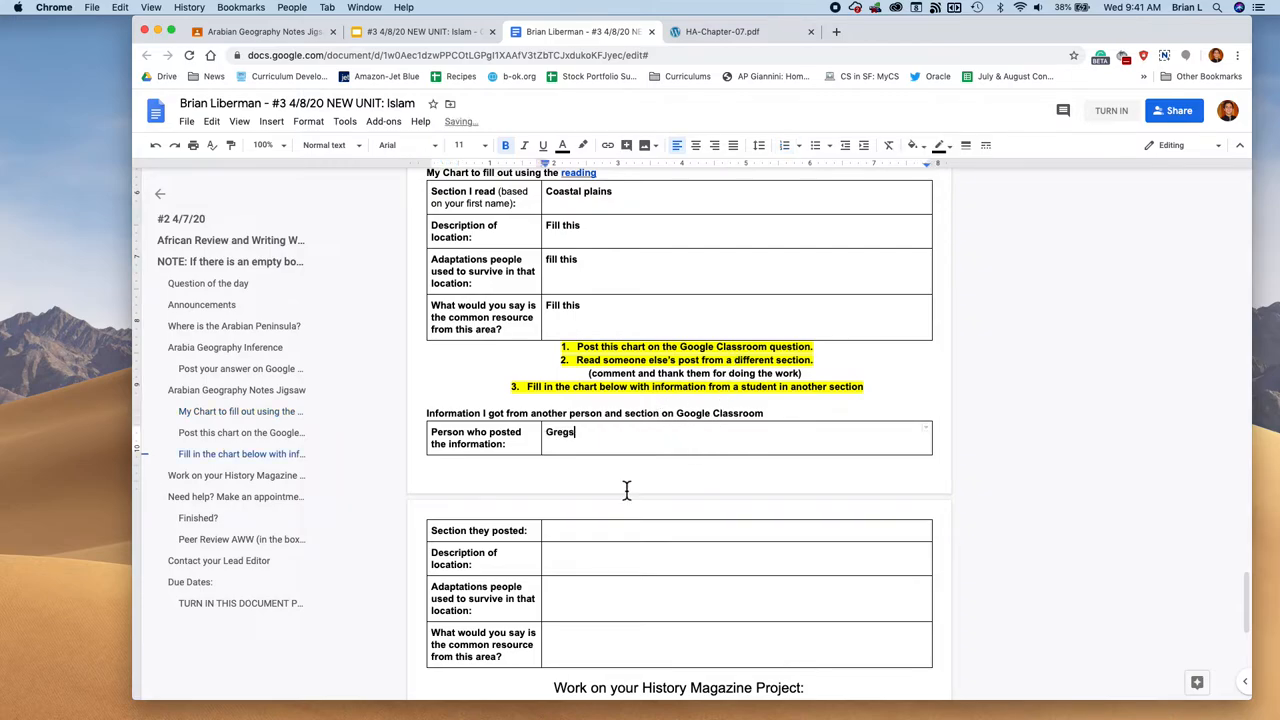
pyautogui.click(600, 530)
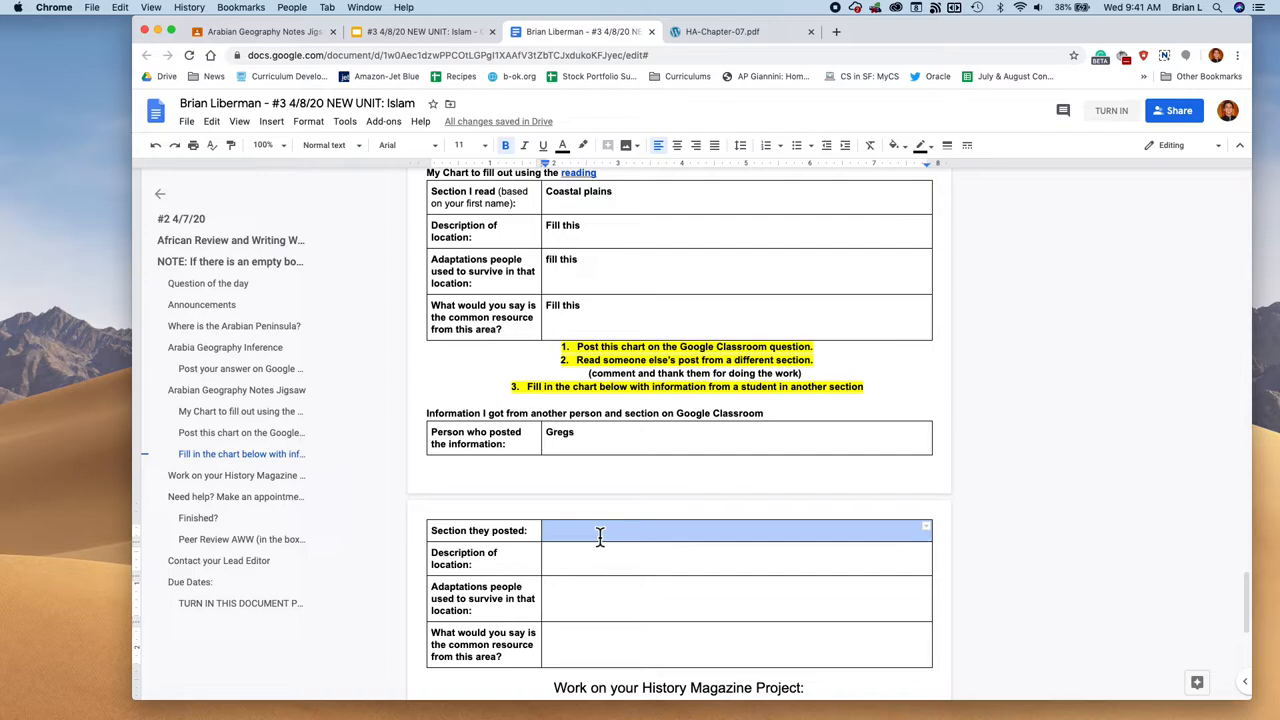
pyautogui.moveTo(568, 600)
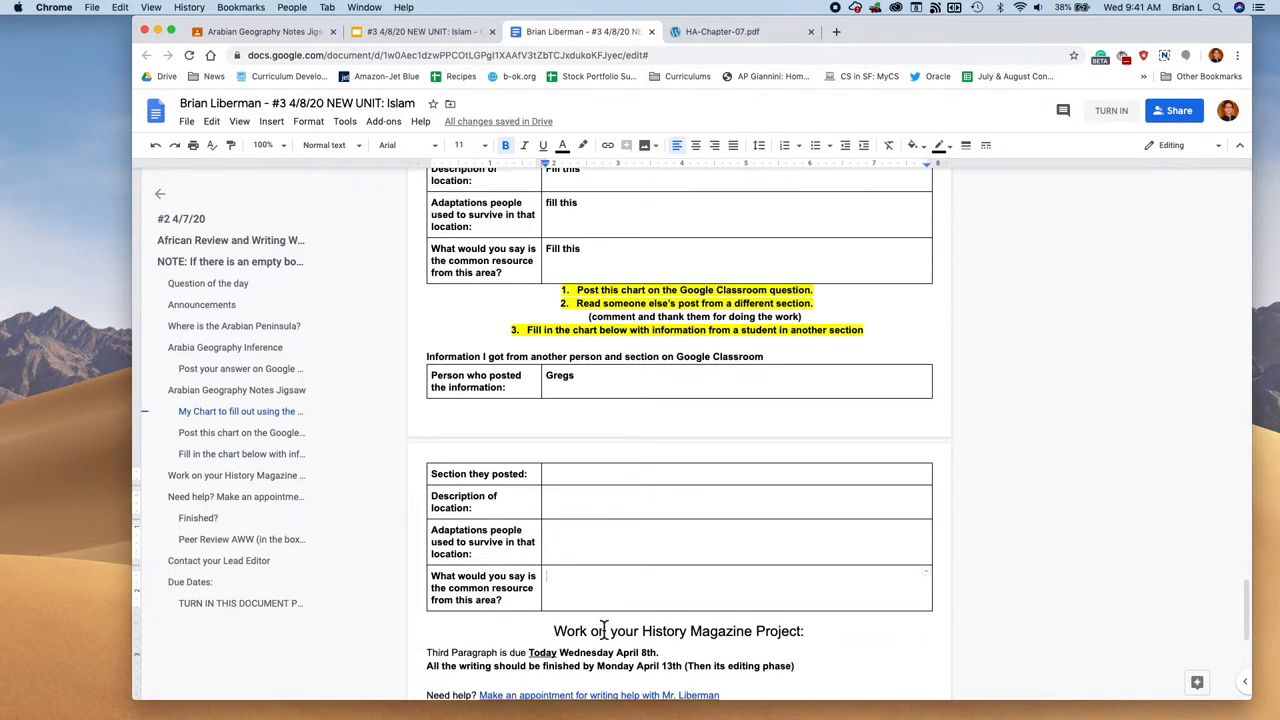
pyautogui.scroll(-3)
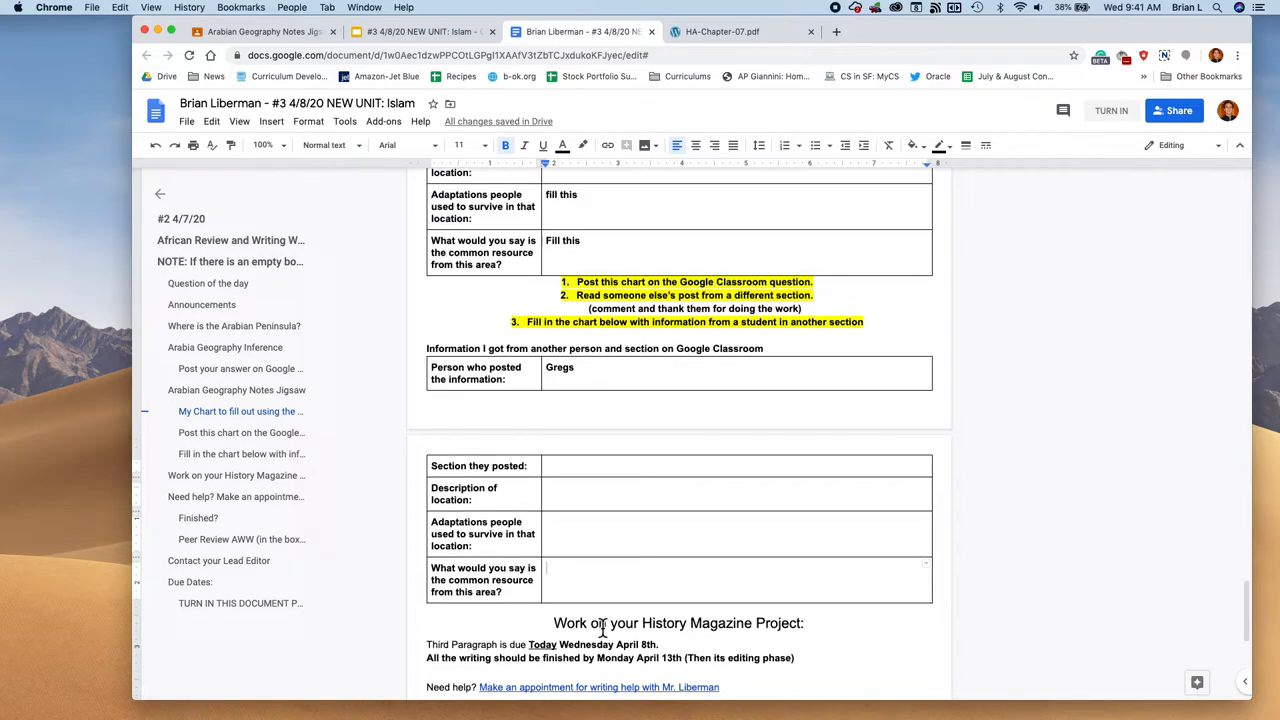
pyautogui.scroll(-3)
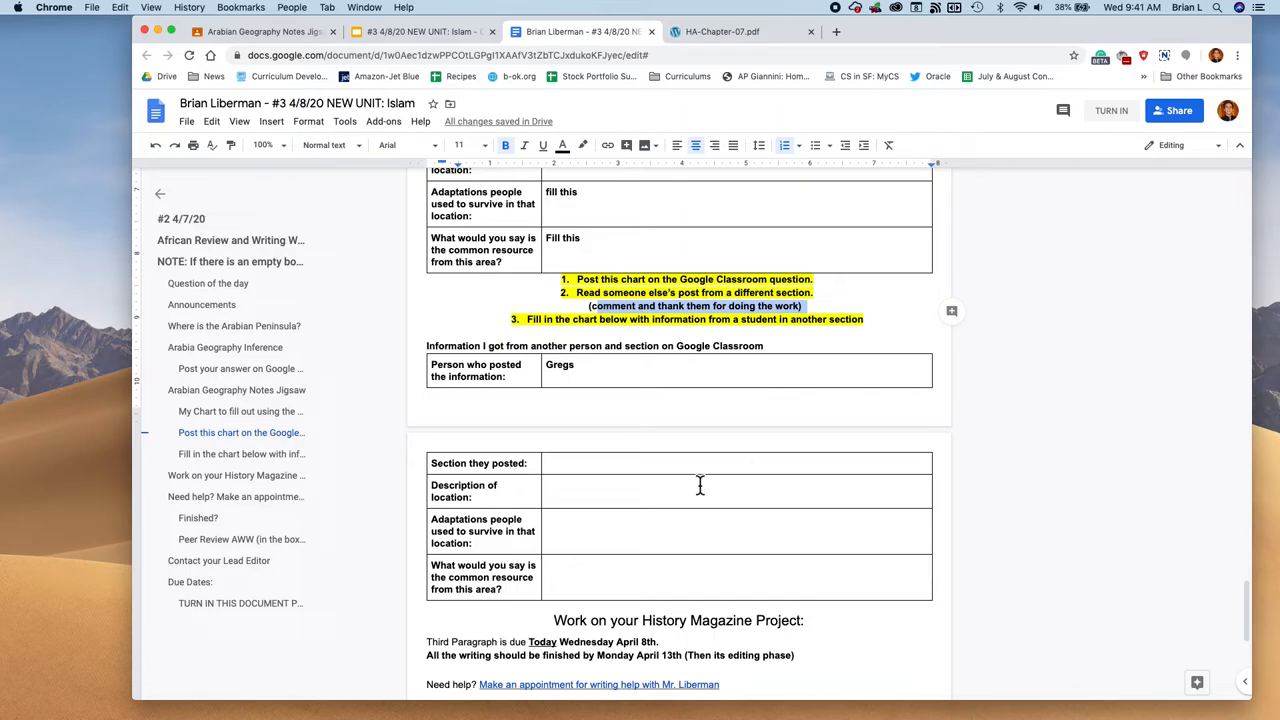
pyautogui.moveTo(697, 487)
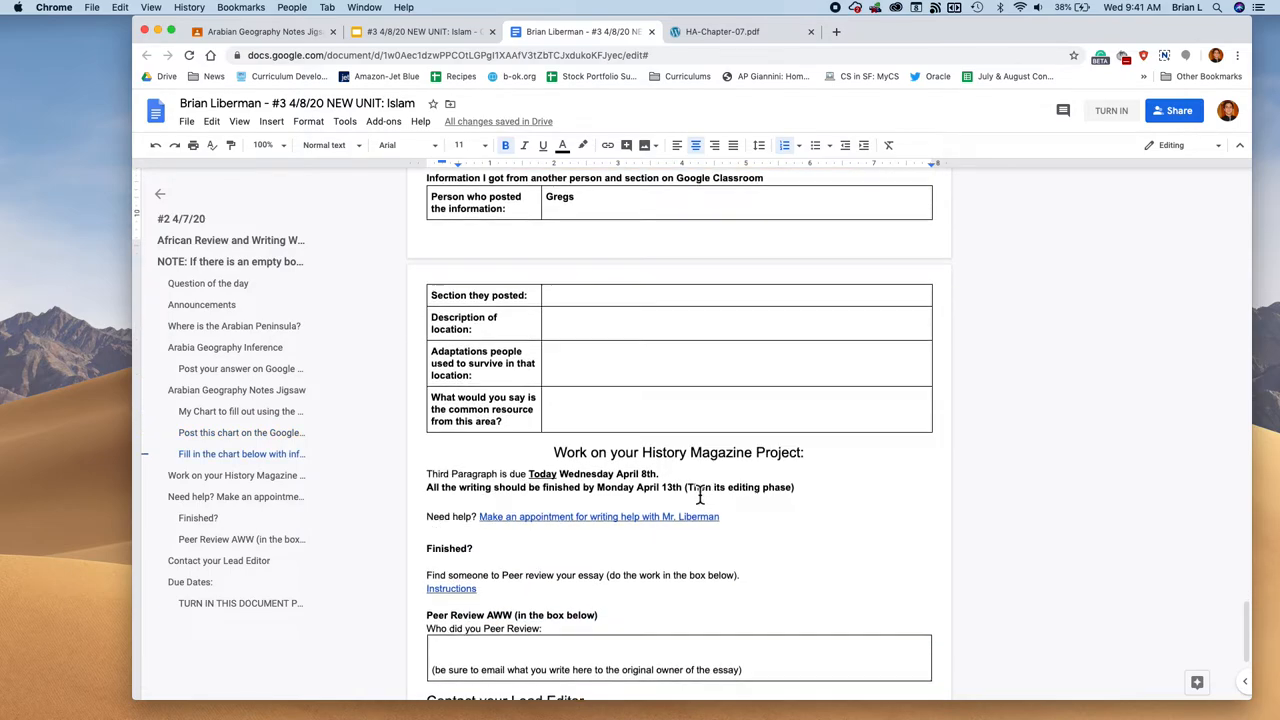
pyautogui.scroll(-3)
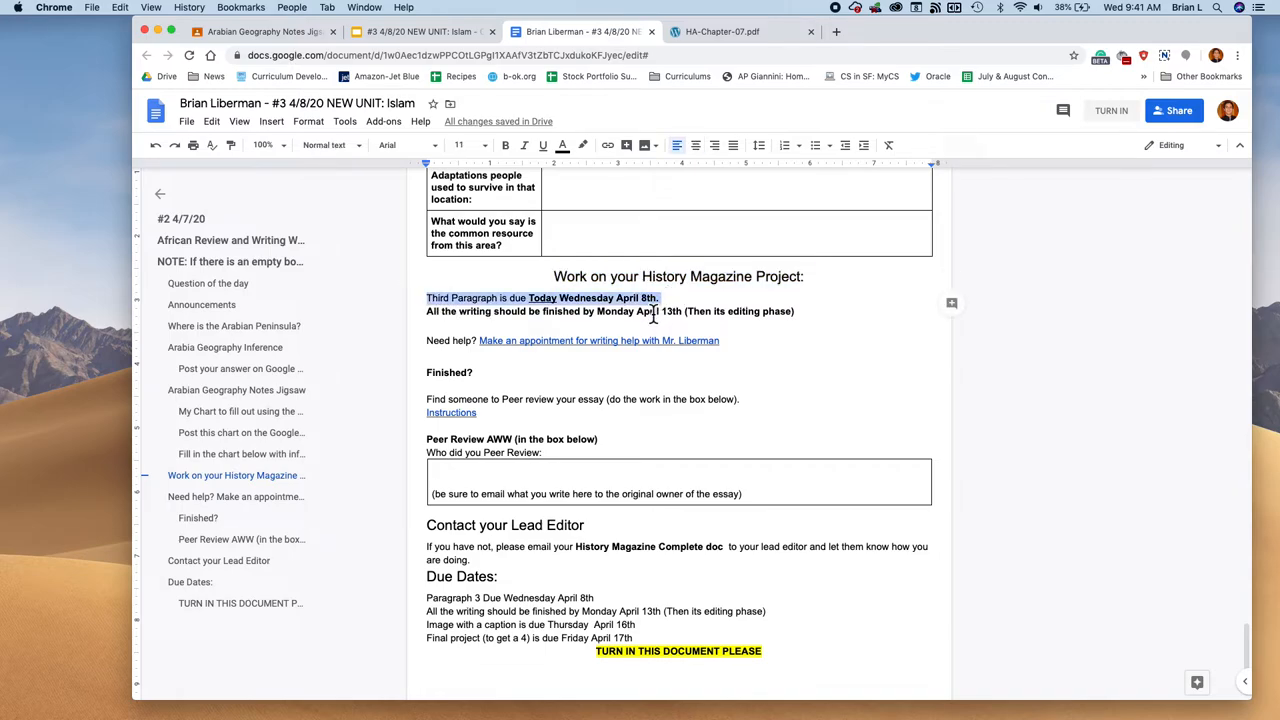
pyautogui.click(599, 340)
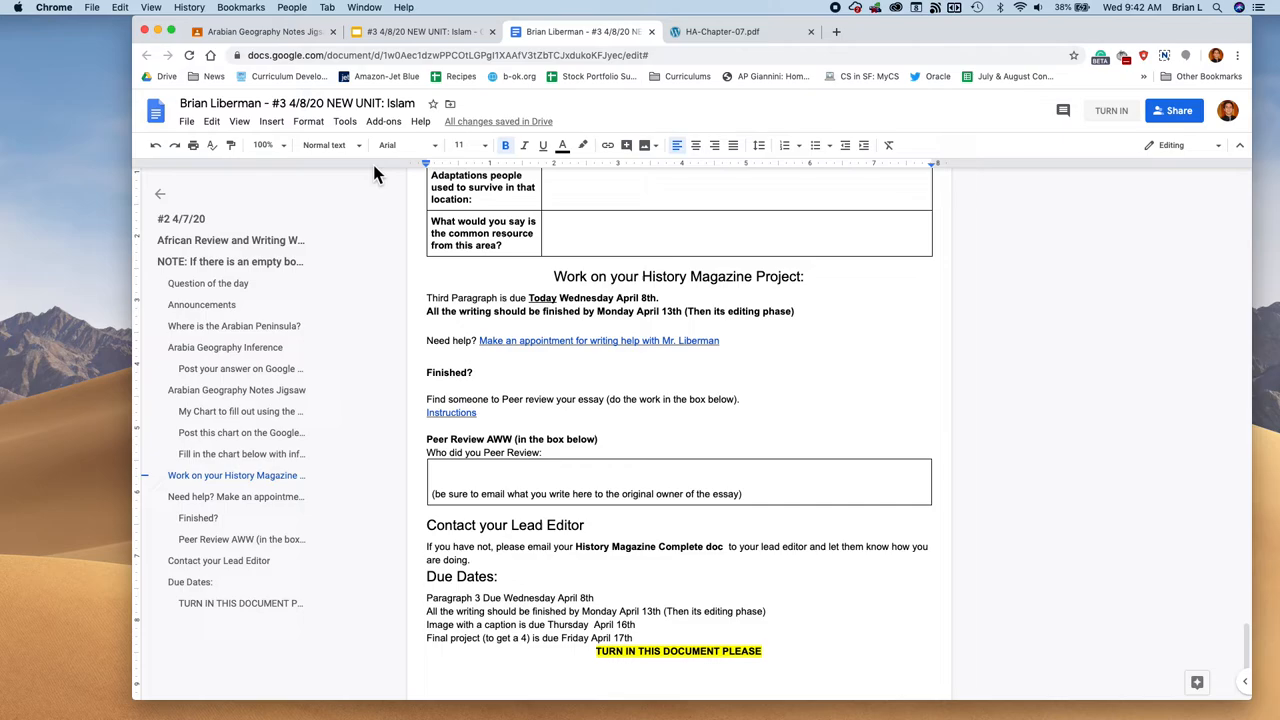
pyautogui.click(263, 31)
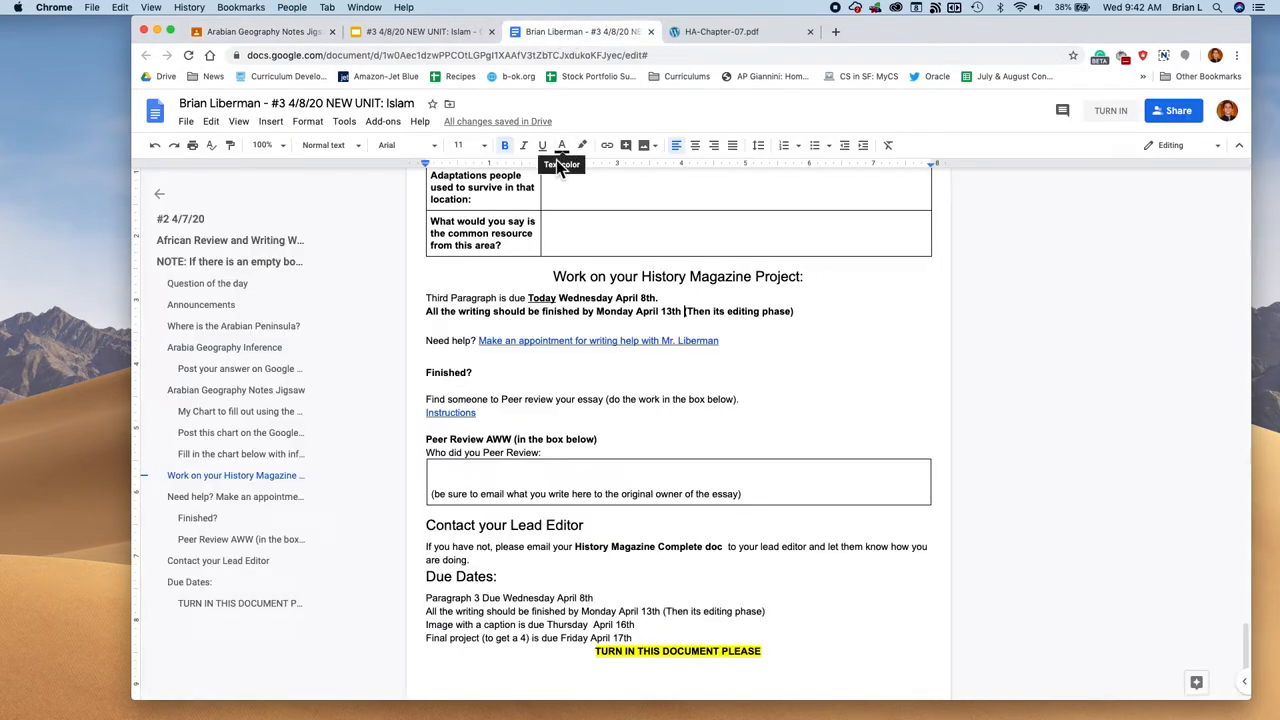
pyautogui.scroll(-3)
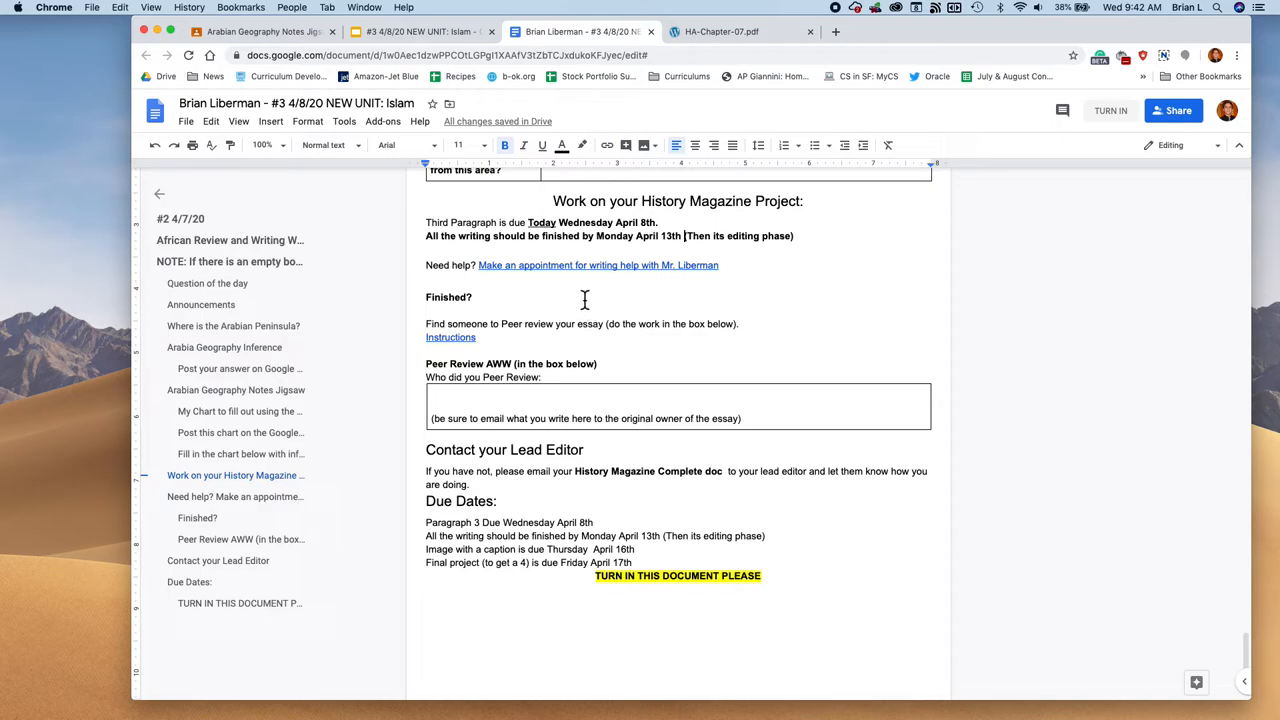
pyautogui.moveTo(583, 348)
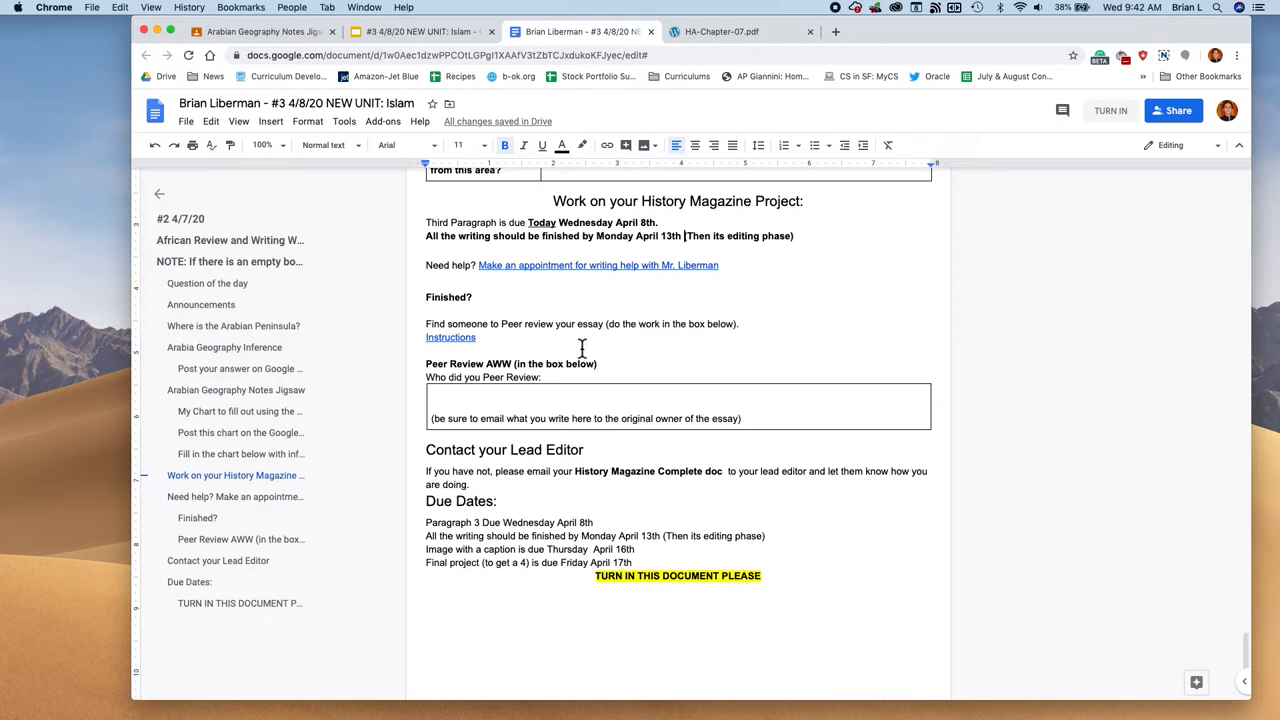
pyautogui.moveTo(557, 300)
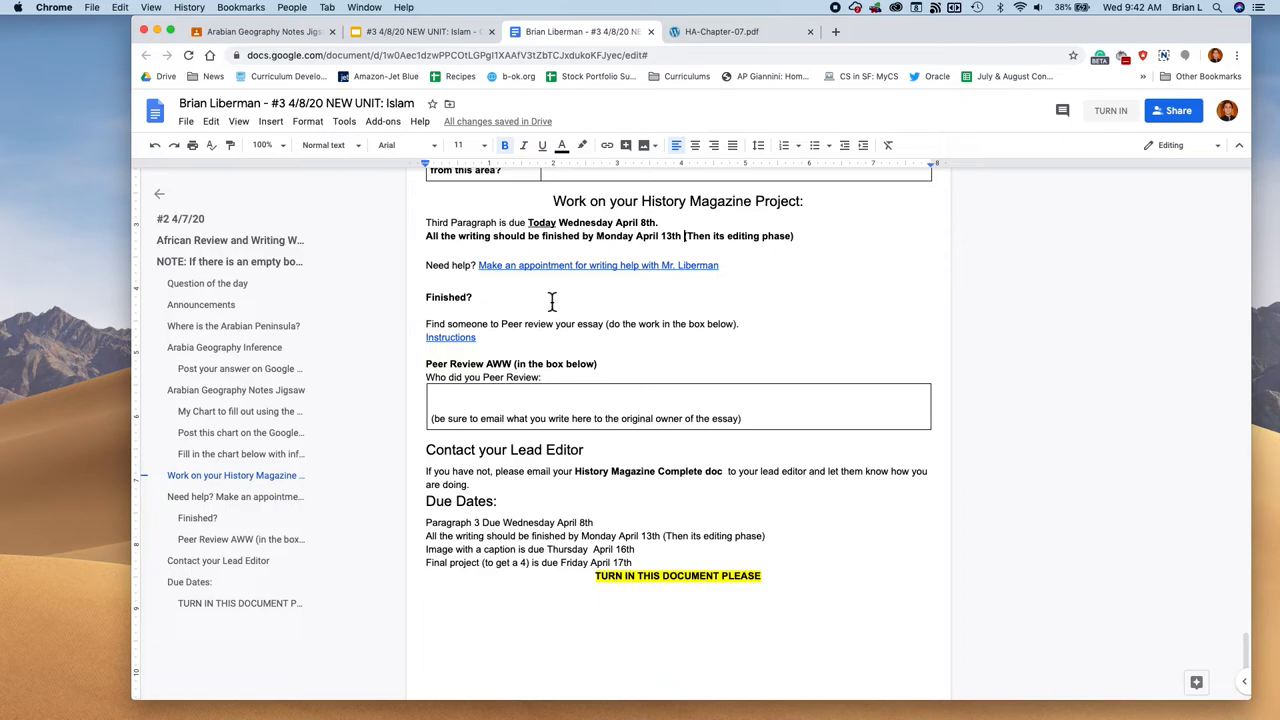
pyautogui.scroll(-3)
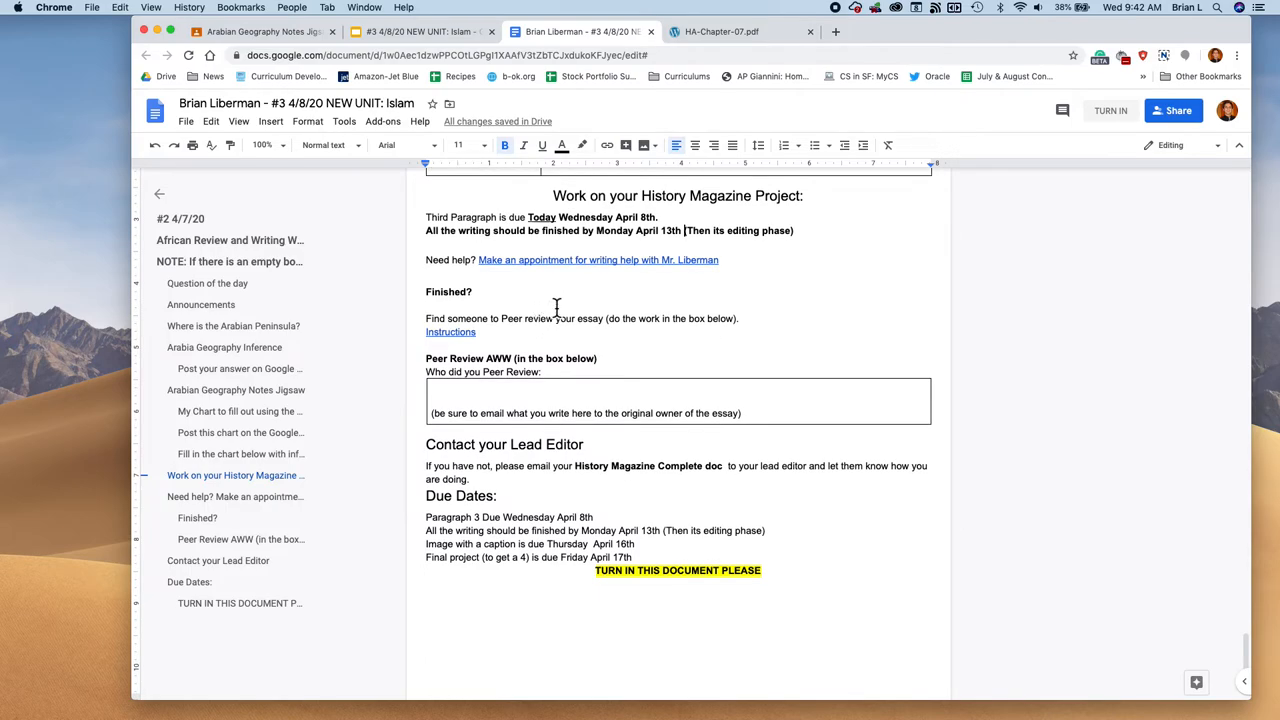
pyautogui.moveTo(553, 318); pyautogui.dragTo(739, 318)
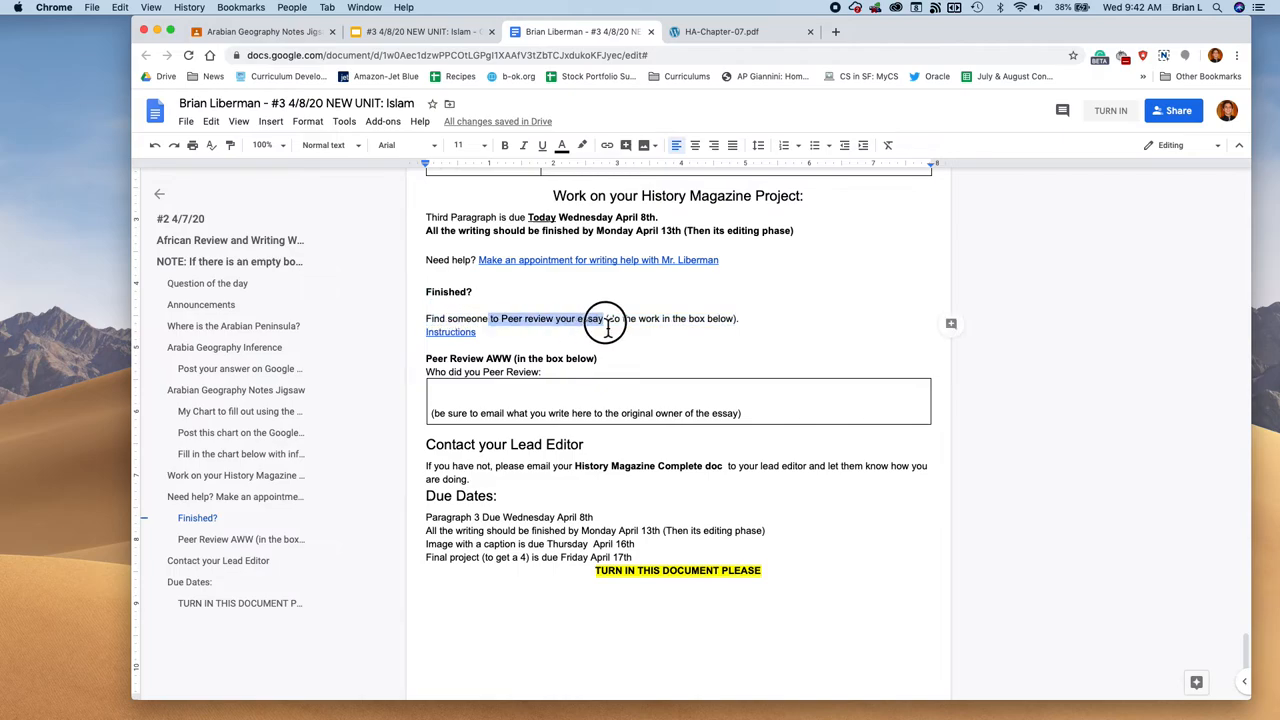
pyautogui.click(263, 31)
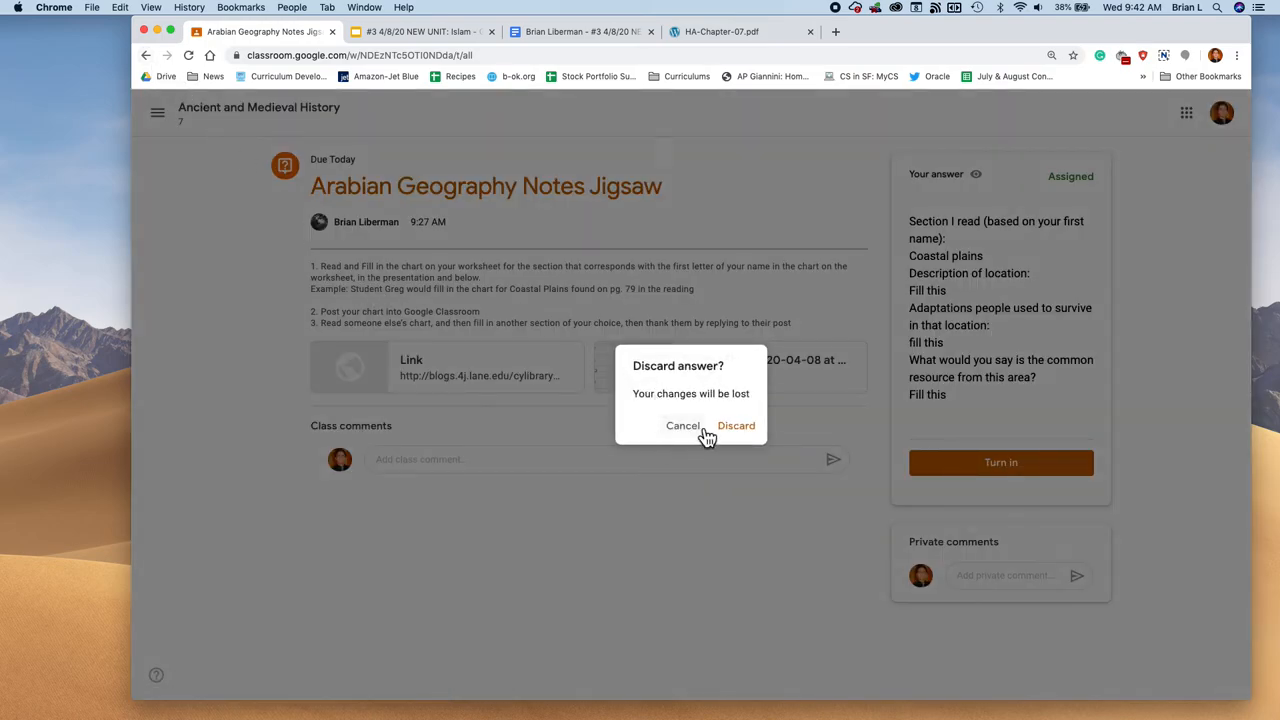
# Step: Discard the unsent jigsaw answer, view the Class Email List question, and return to the worksheet
pyautogui.click(736, 425)
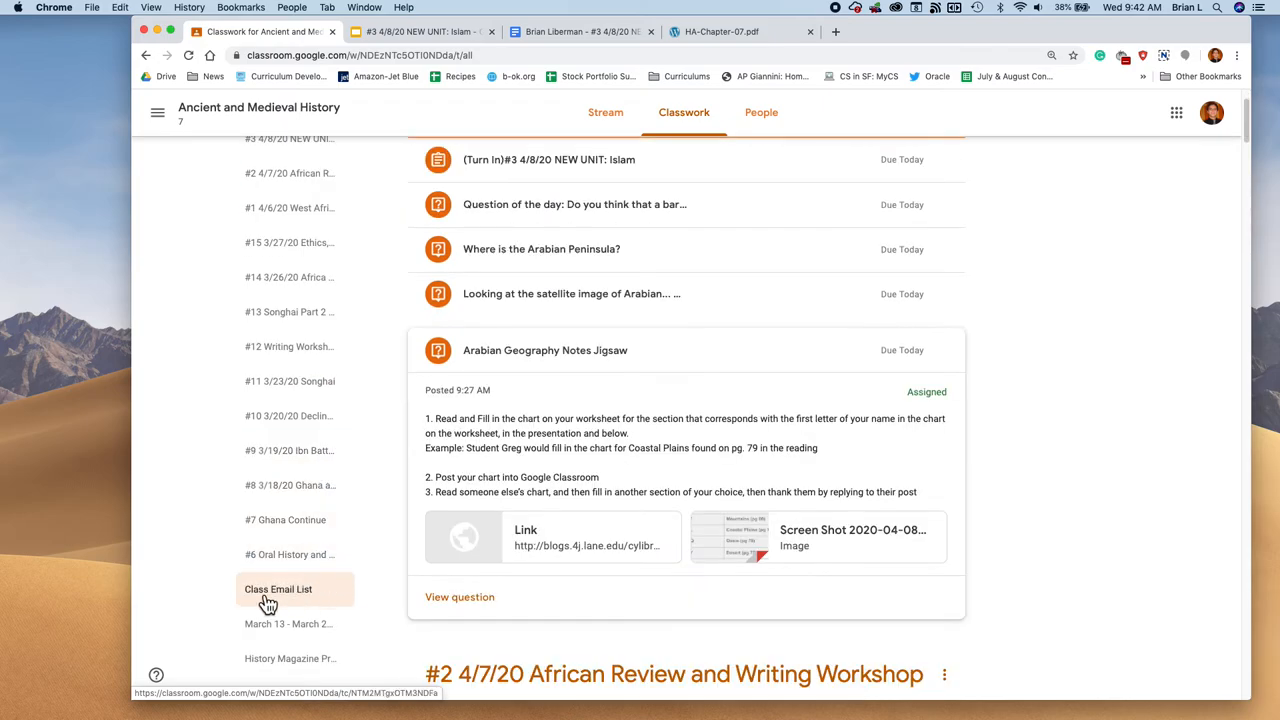
pyautogui.click(278, 589)
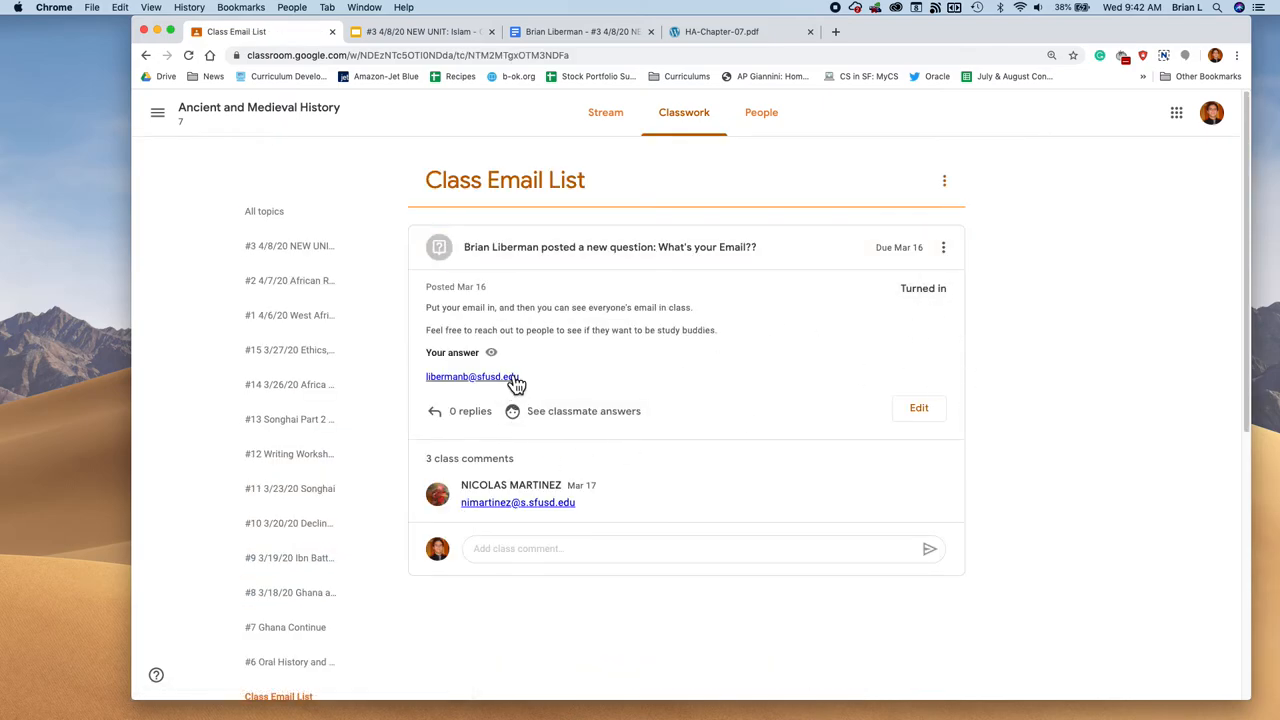
pyautogui.moveTo(490, 352)
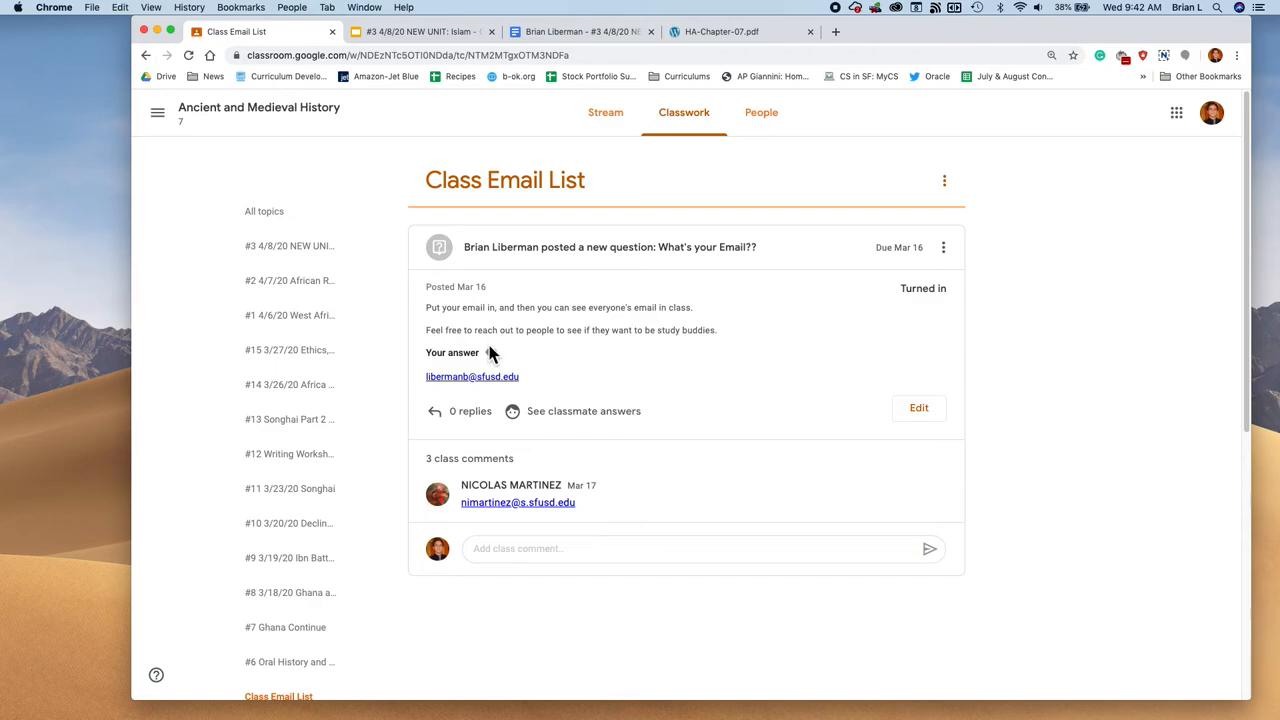
pyautogui.moveTo(525, 390)
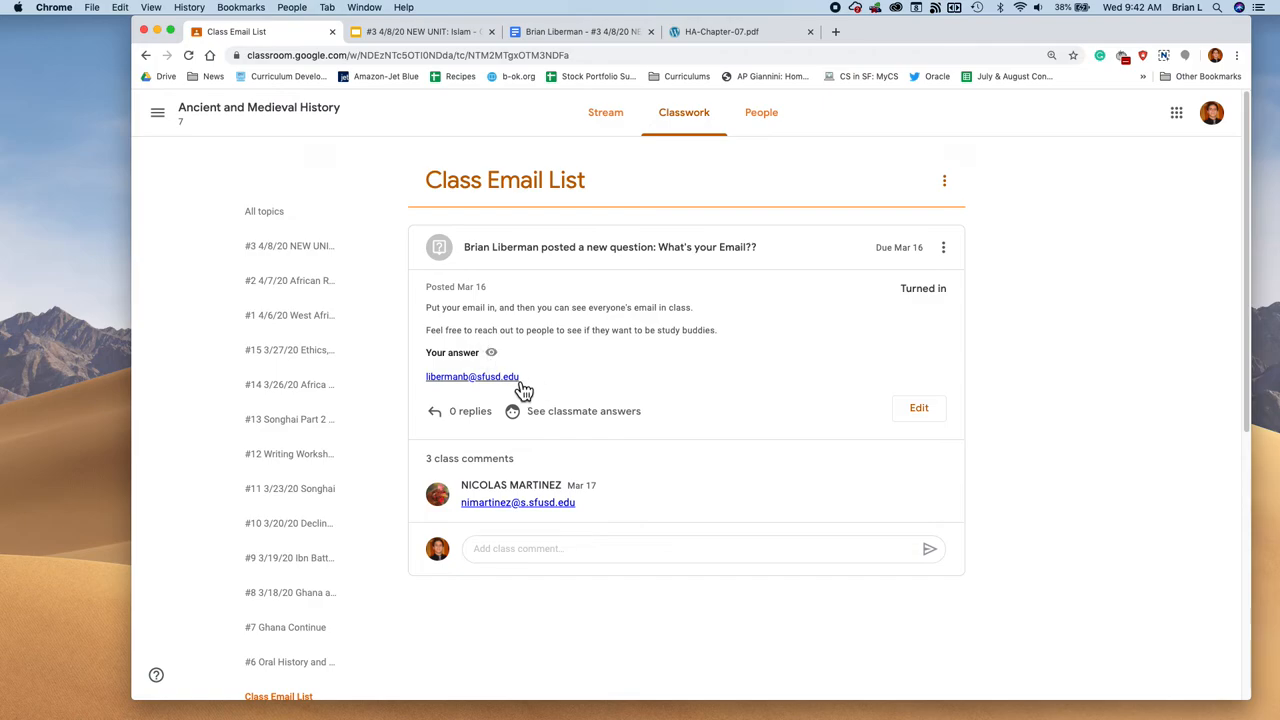
pyautogui.moveTo(503, 390)
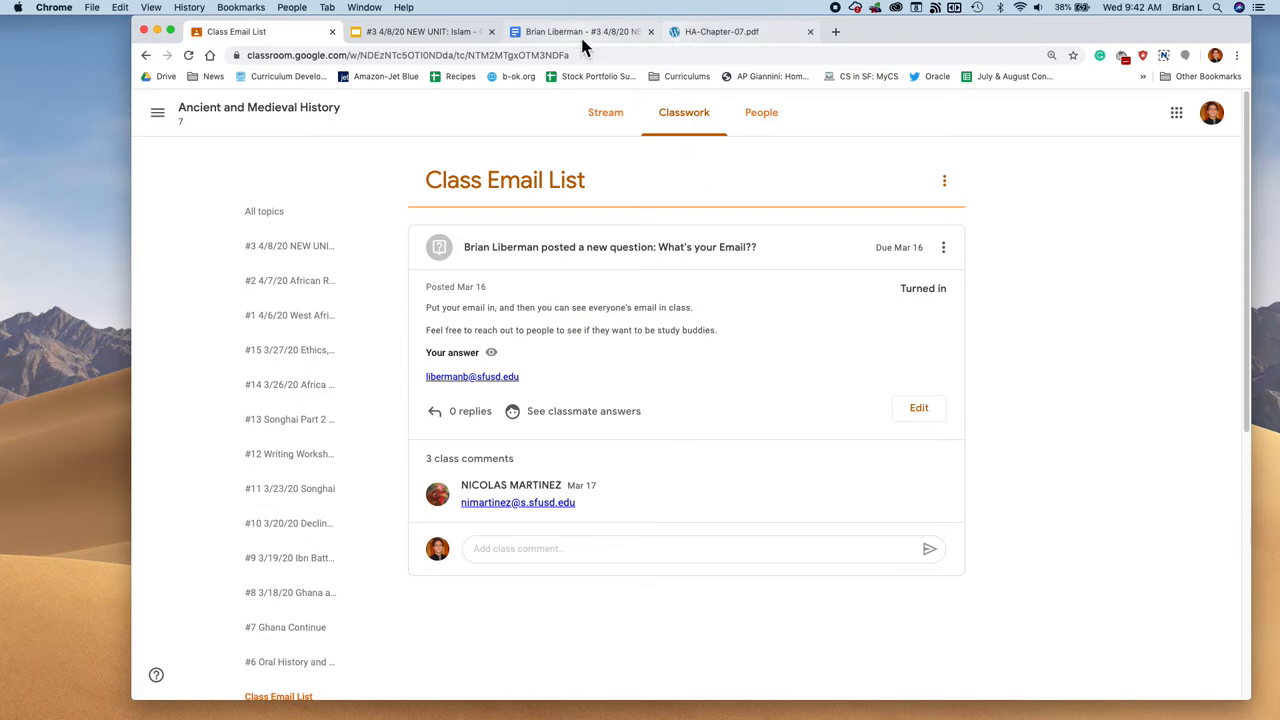
pyautogui.click(578, 31)
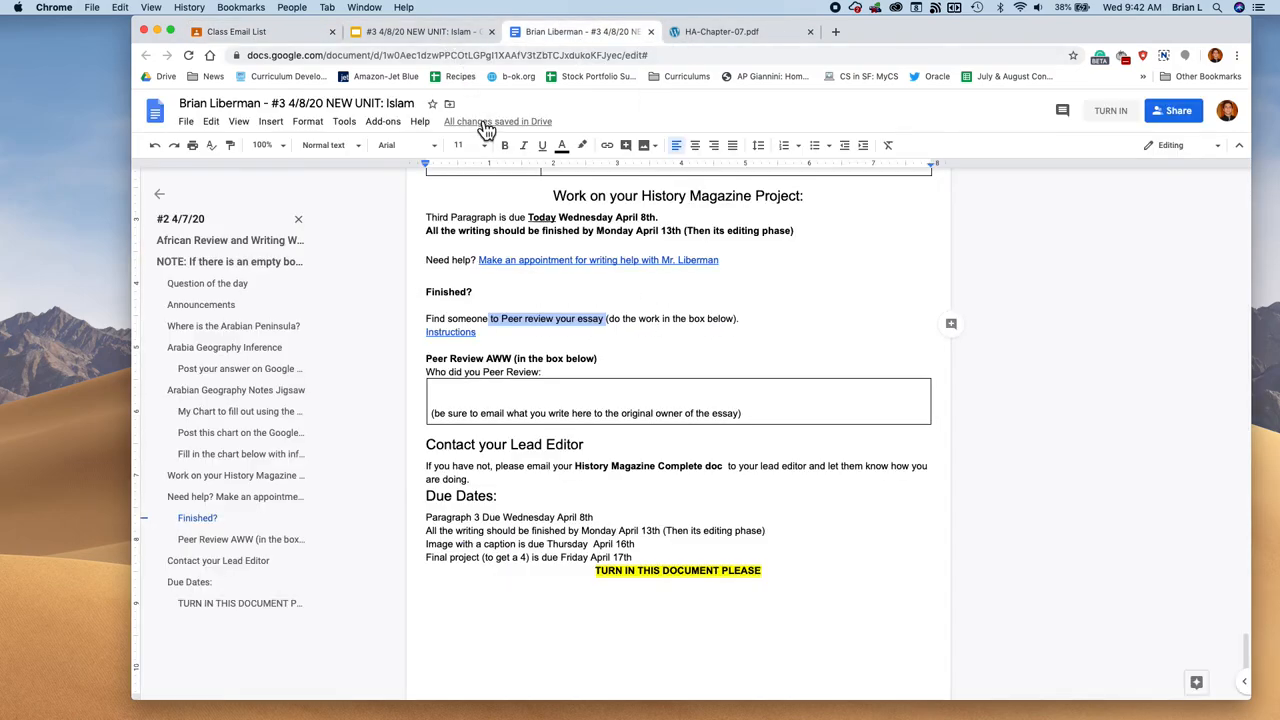
pyautogui.moveTo(648, 333)
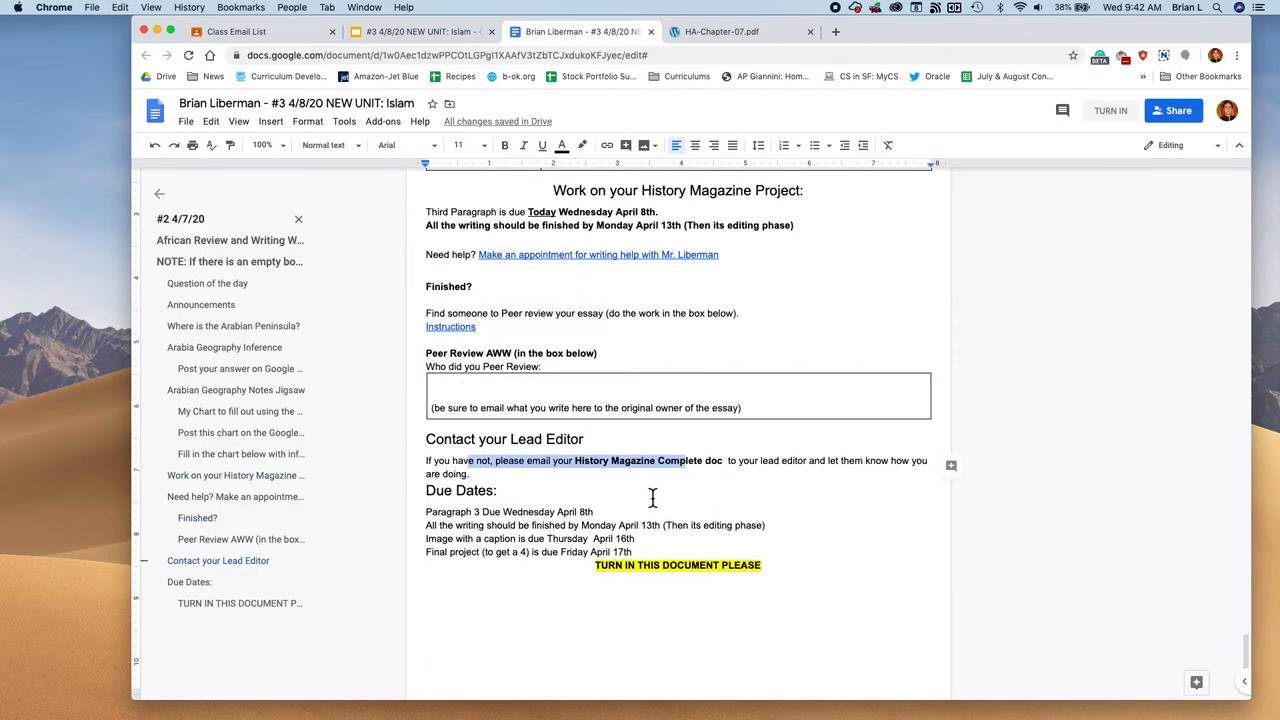
pyautogui.click(515, 518)
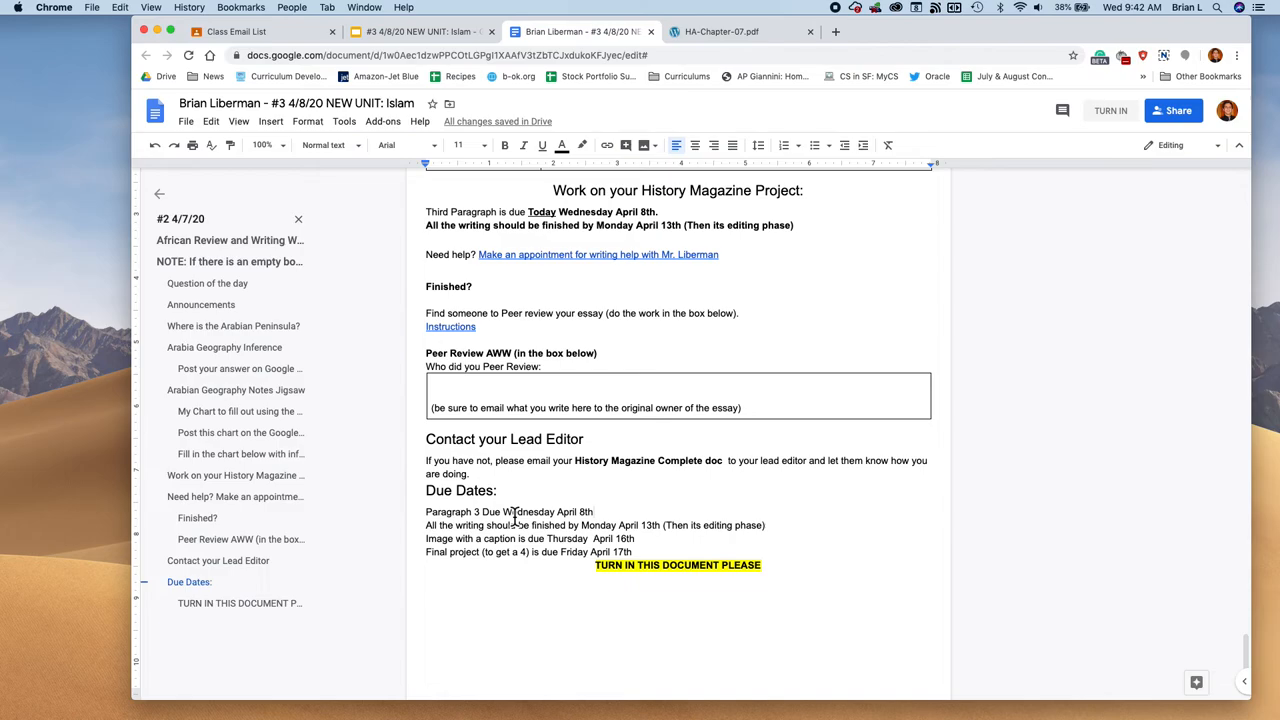
pyautogui.doubleClick(570, 511)
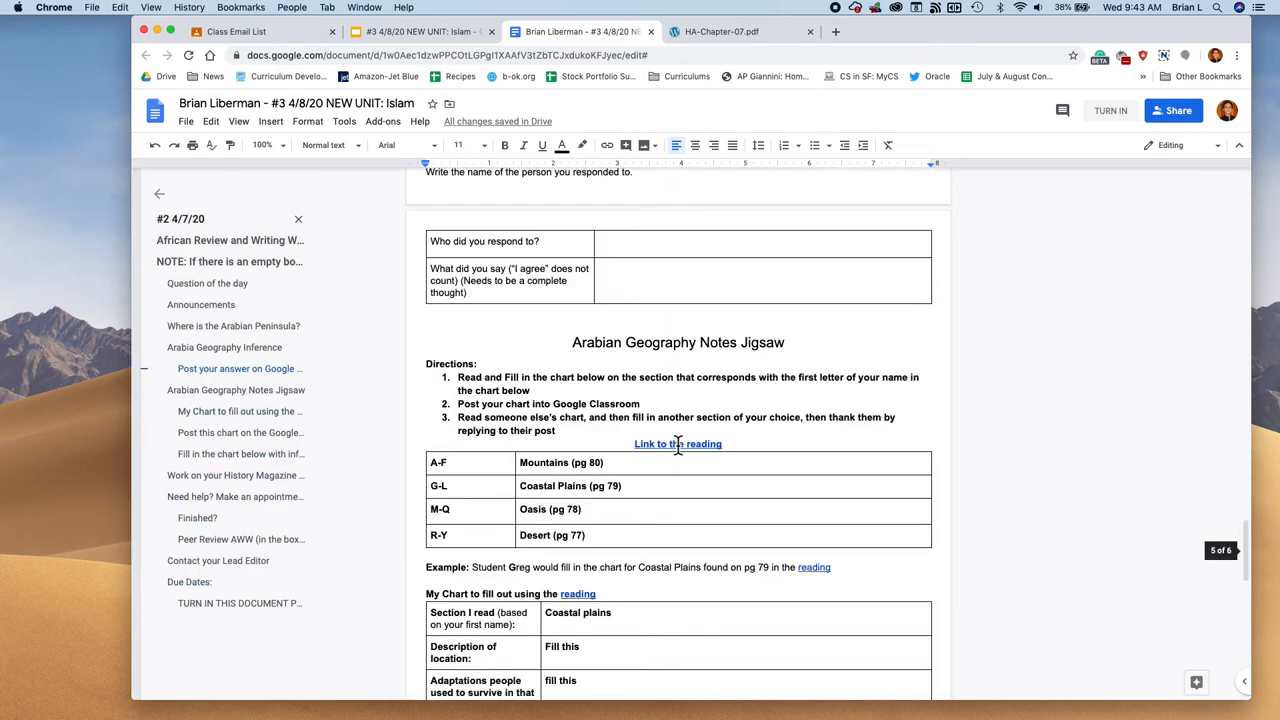
pyautogui.scroll(-3)
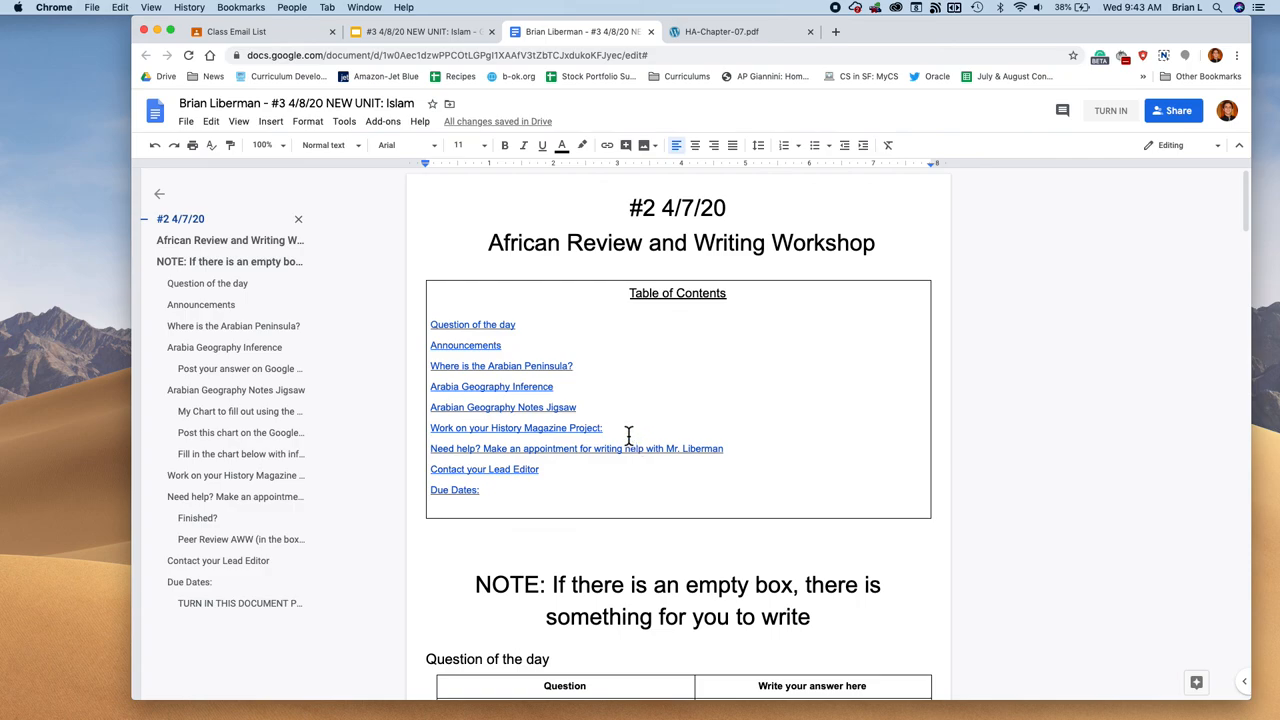
pyautogui.moveTo(644, 428)
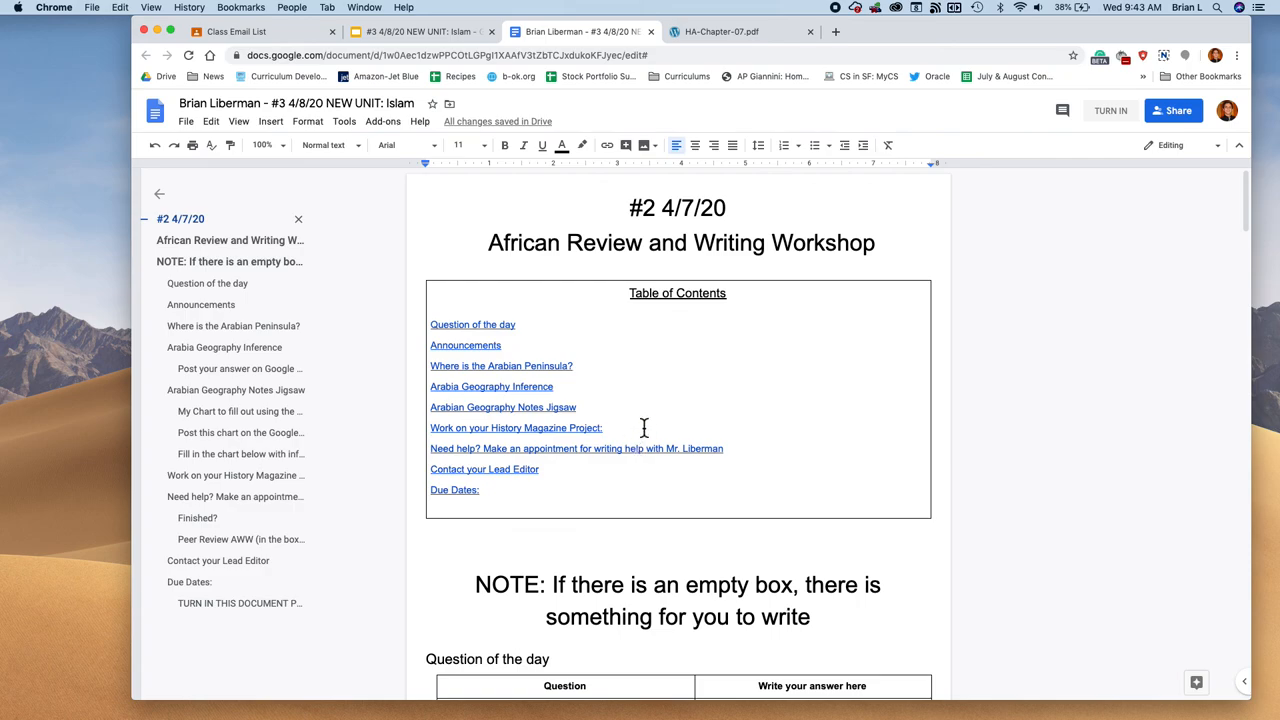